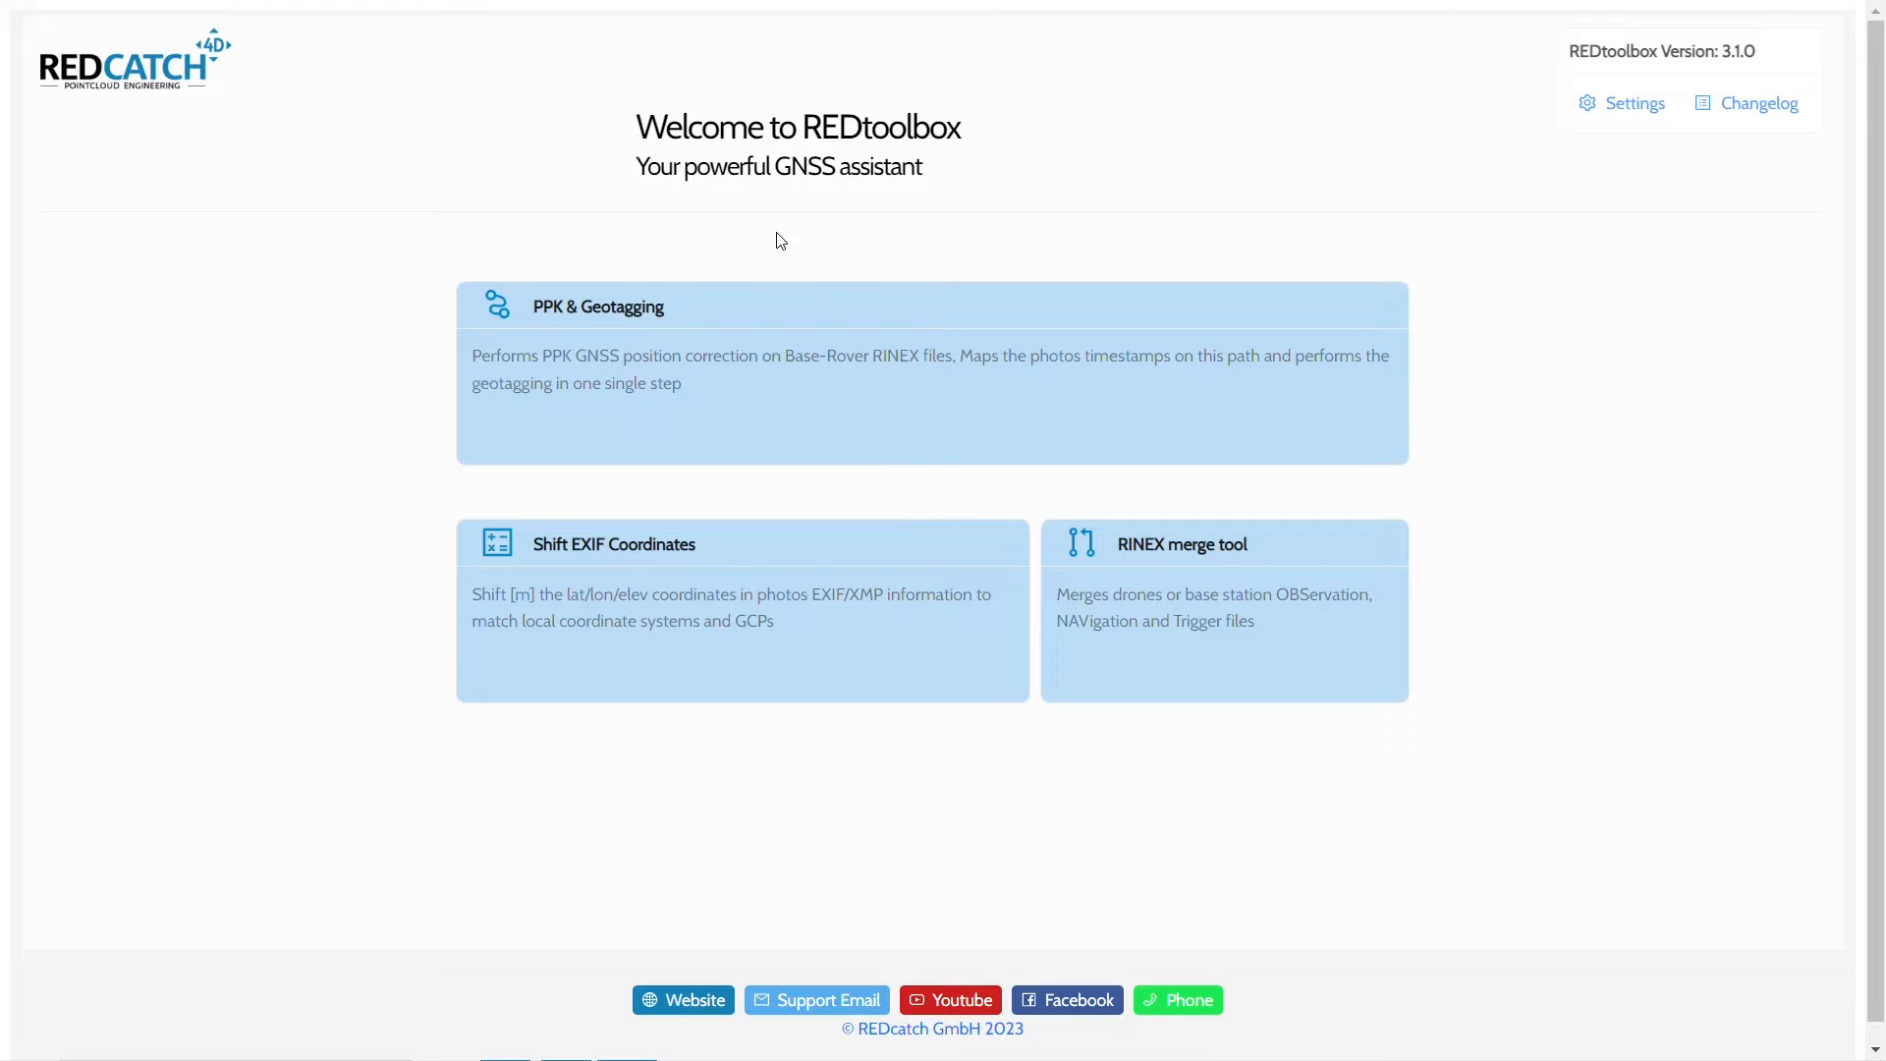
- Start a PPK & Geotagging project with the REDcatch 3D ImageVector device
{"action": "left_click", "coordinate": [931, 373]}
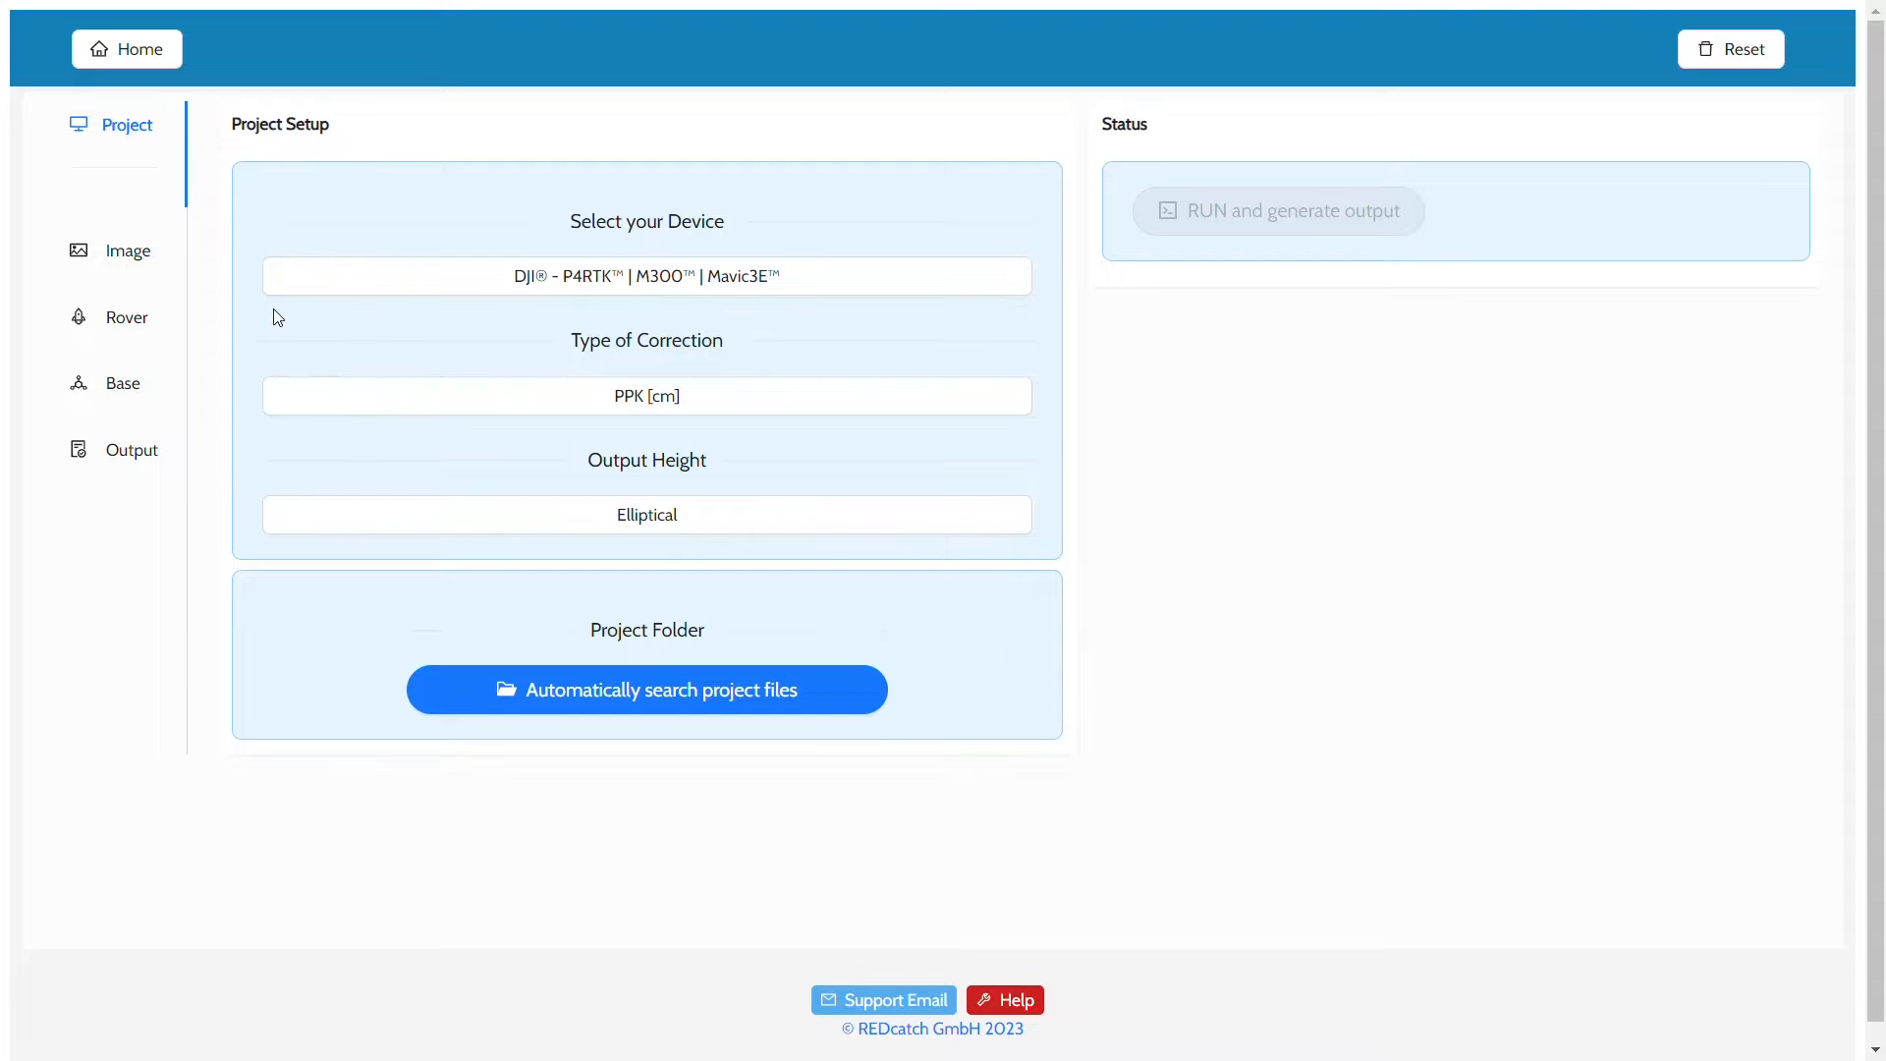
{"action": "left_click", "coordinate": [646, 275]}
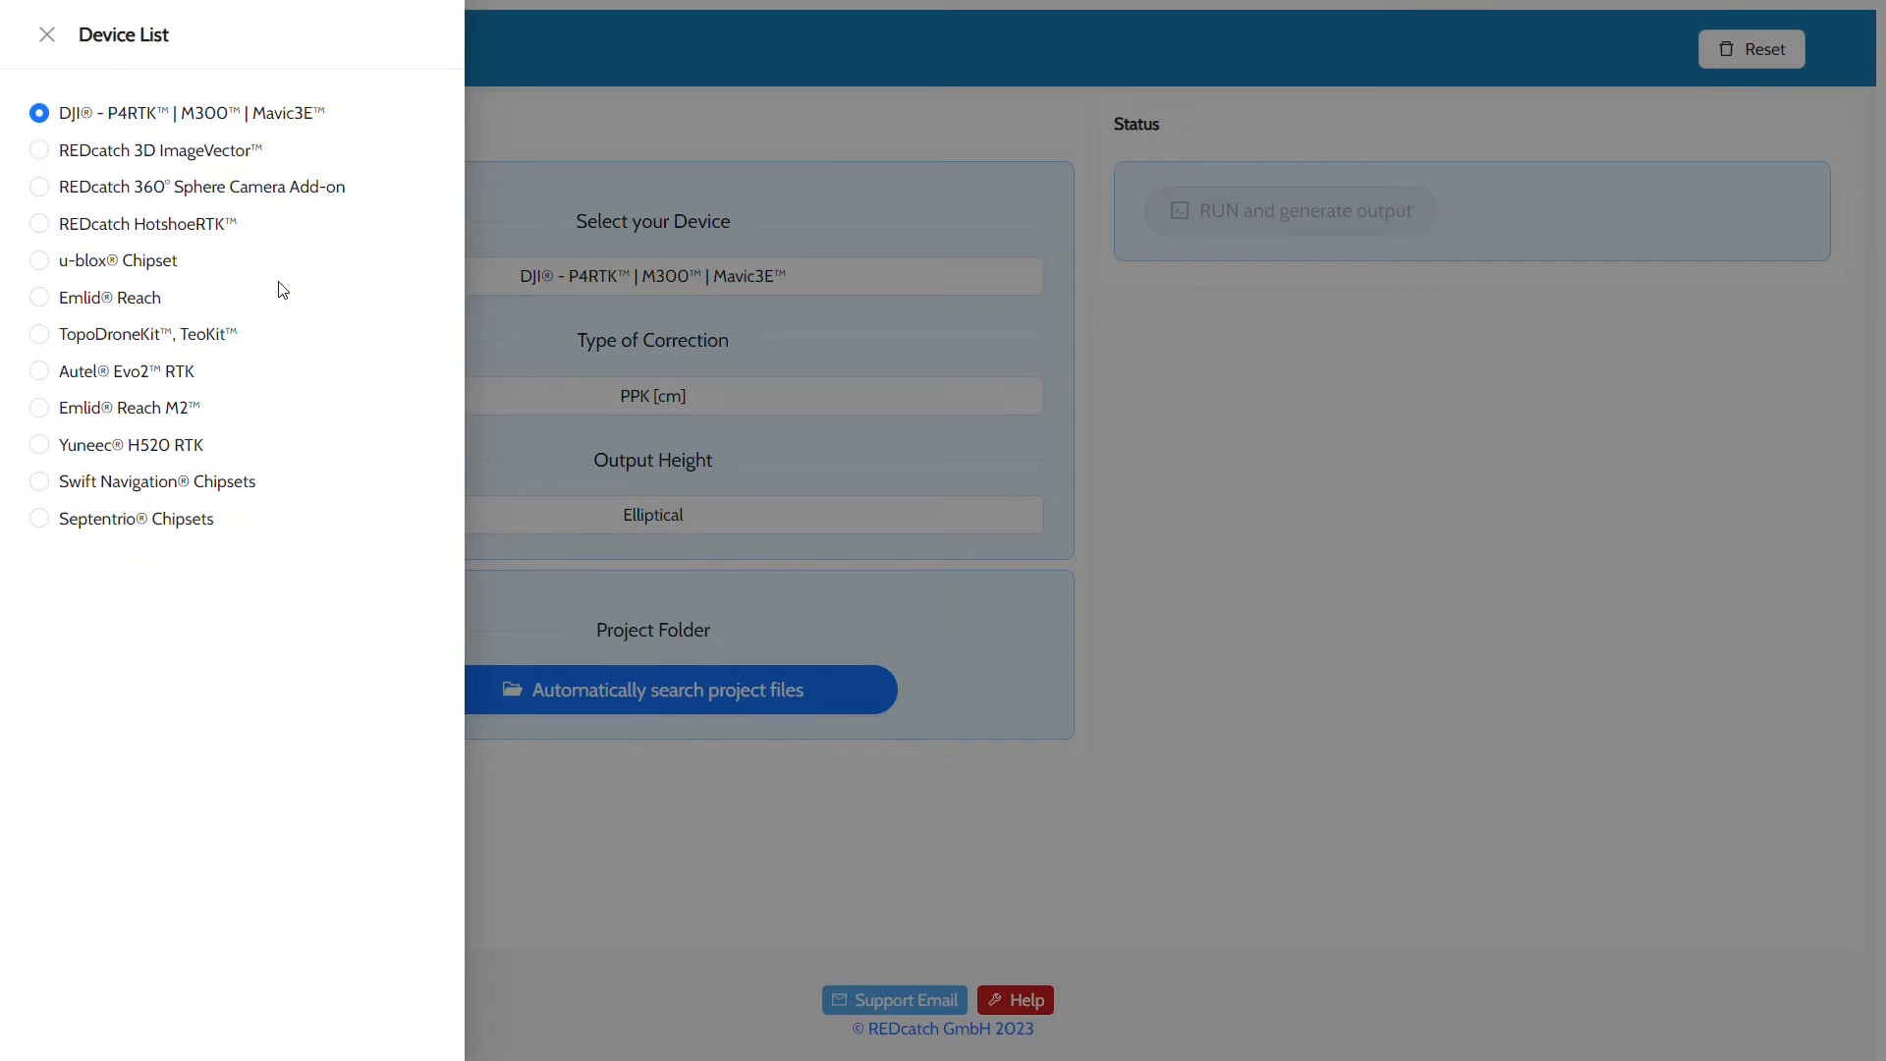
{"action": "left_click", "coordinate": [40, 150]}
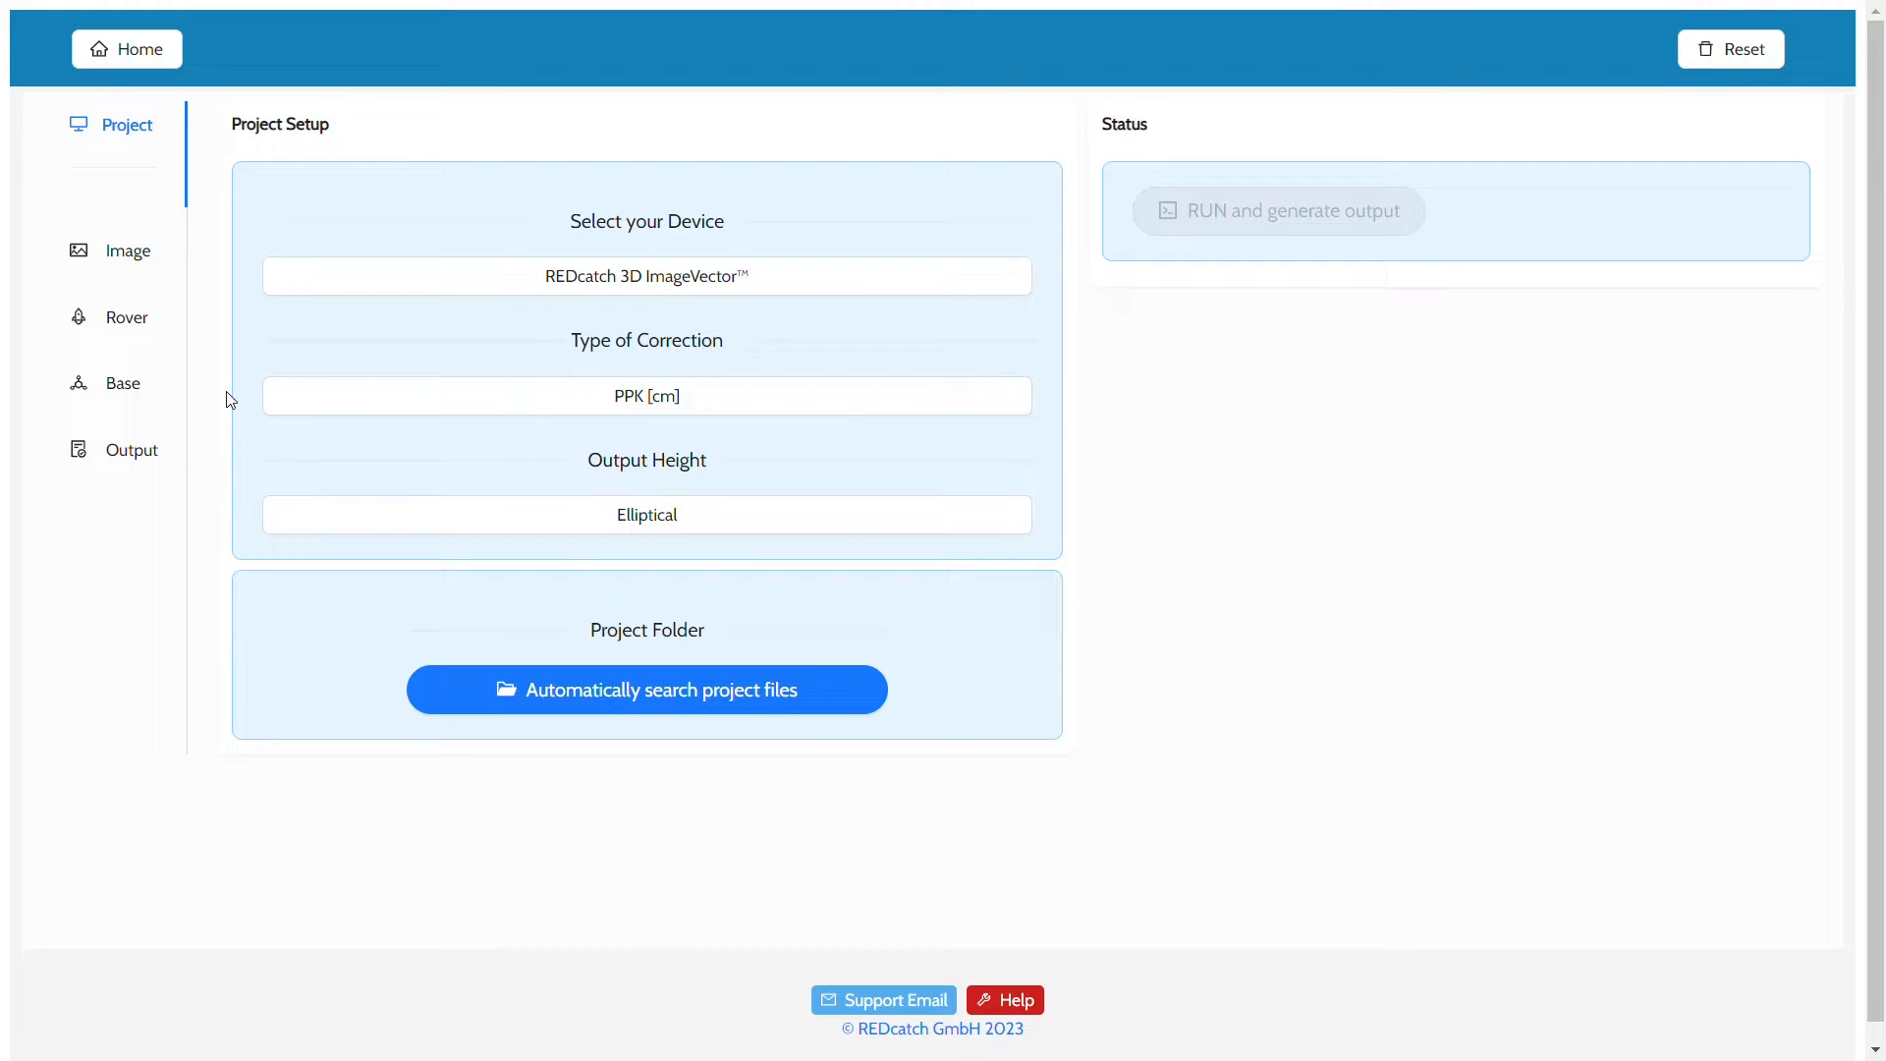
- Set the correction type to RTK and expand the output height choices
{"action": "left_click", "coordinate": [646, 395]}
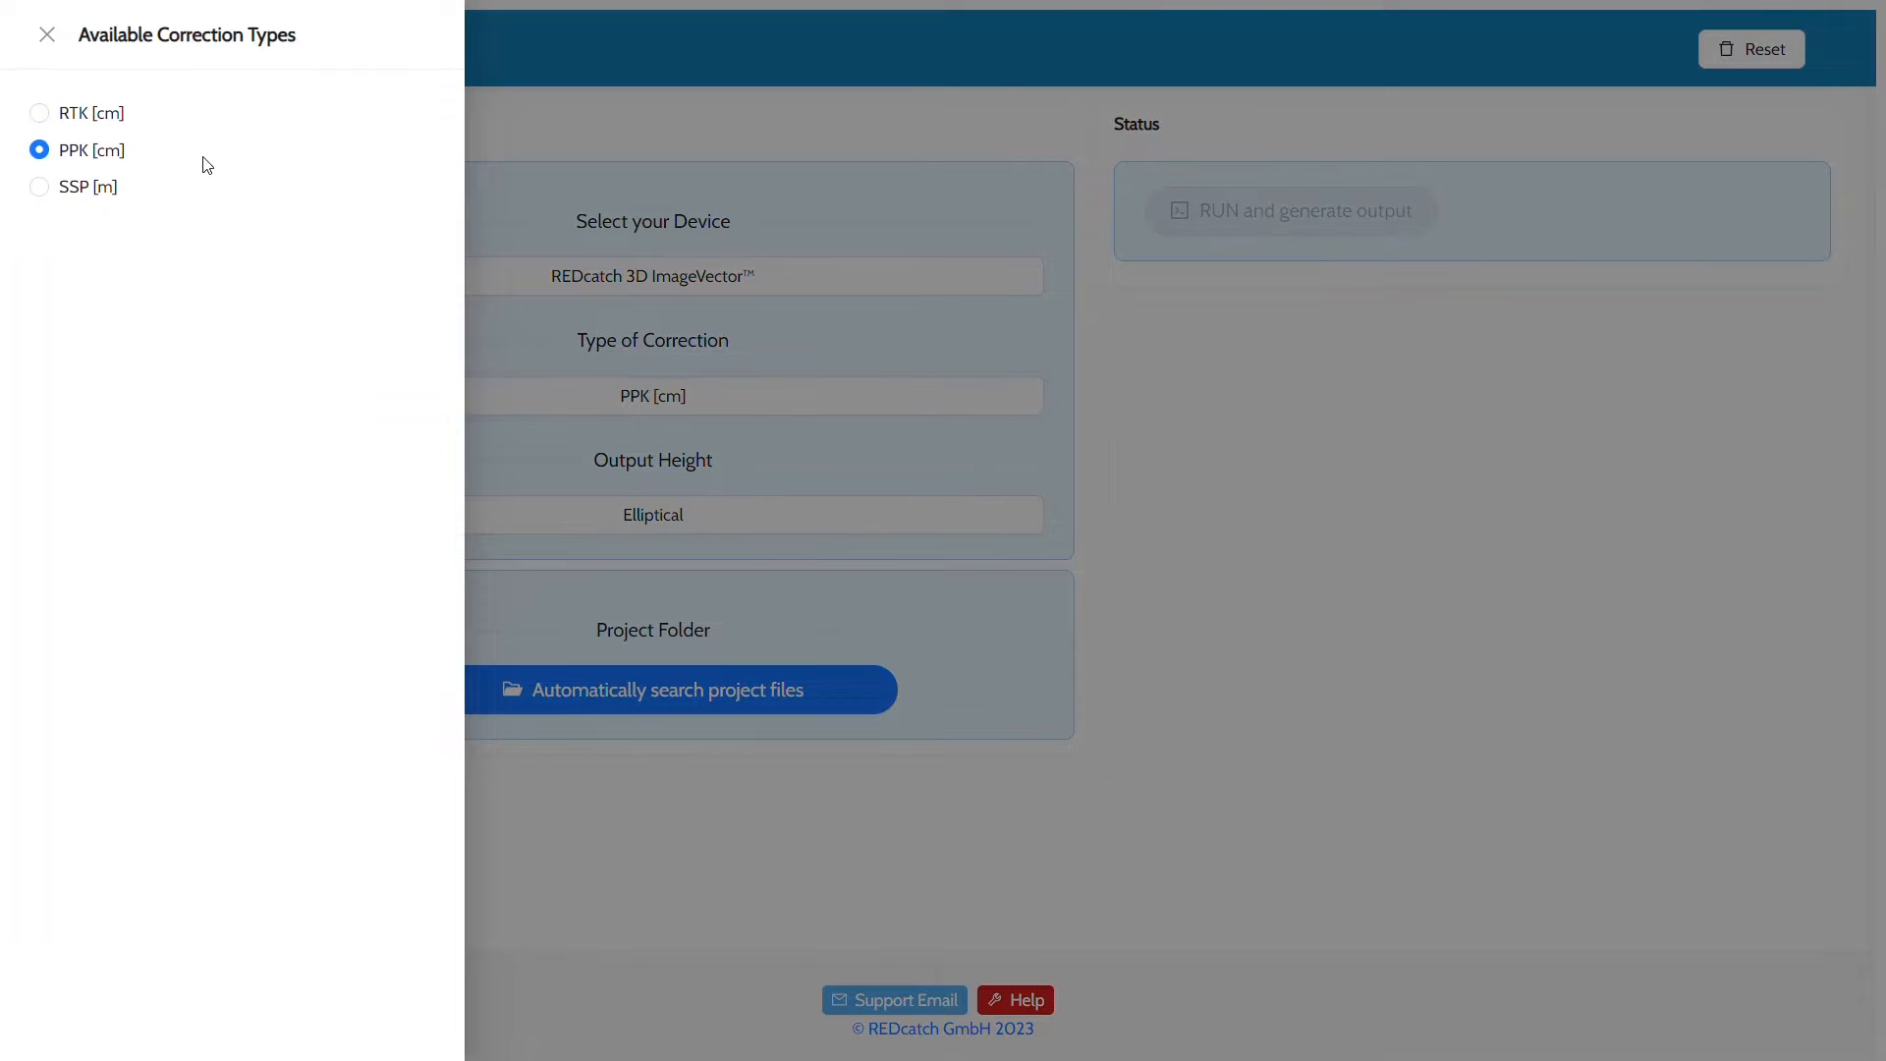
{"action": "left_click", "coordinate": [39, 112]}
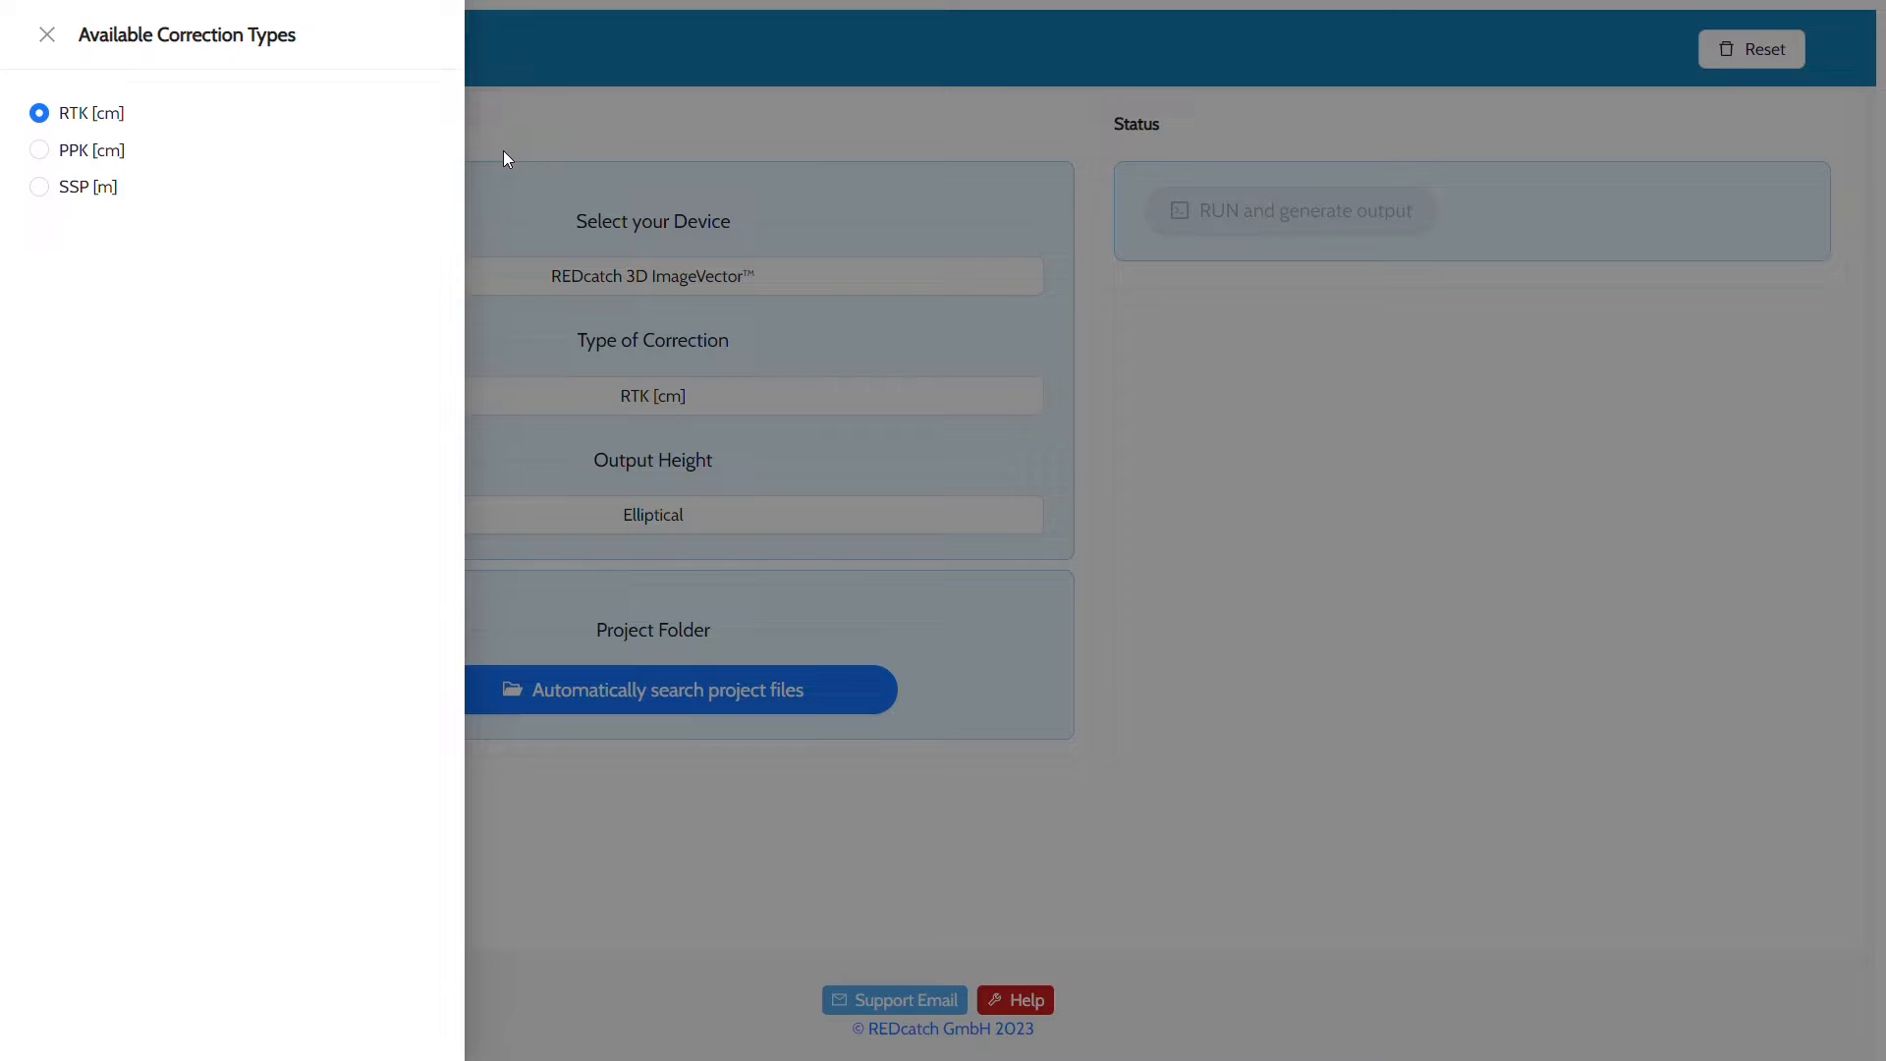
{"action": "left_click", "coordinate": [47, 33]}
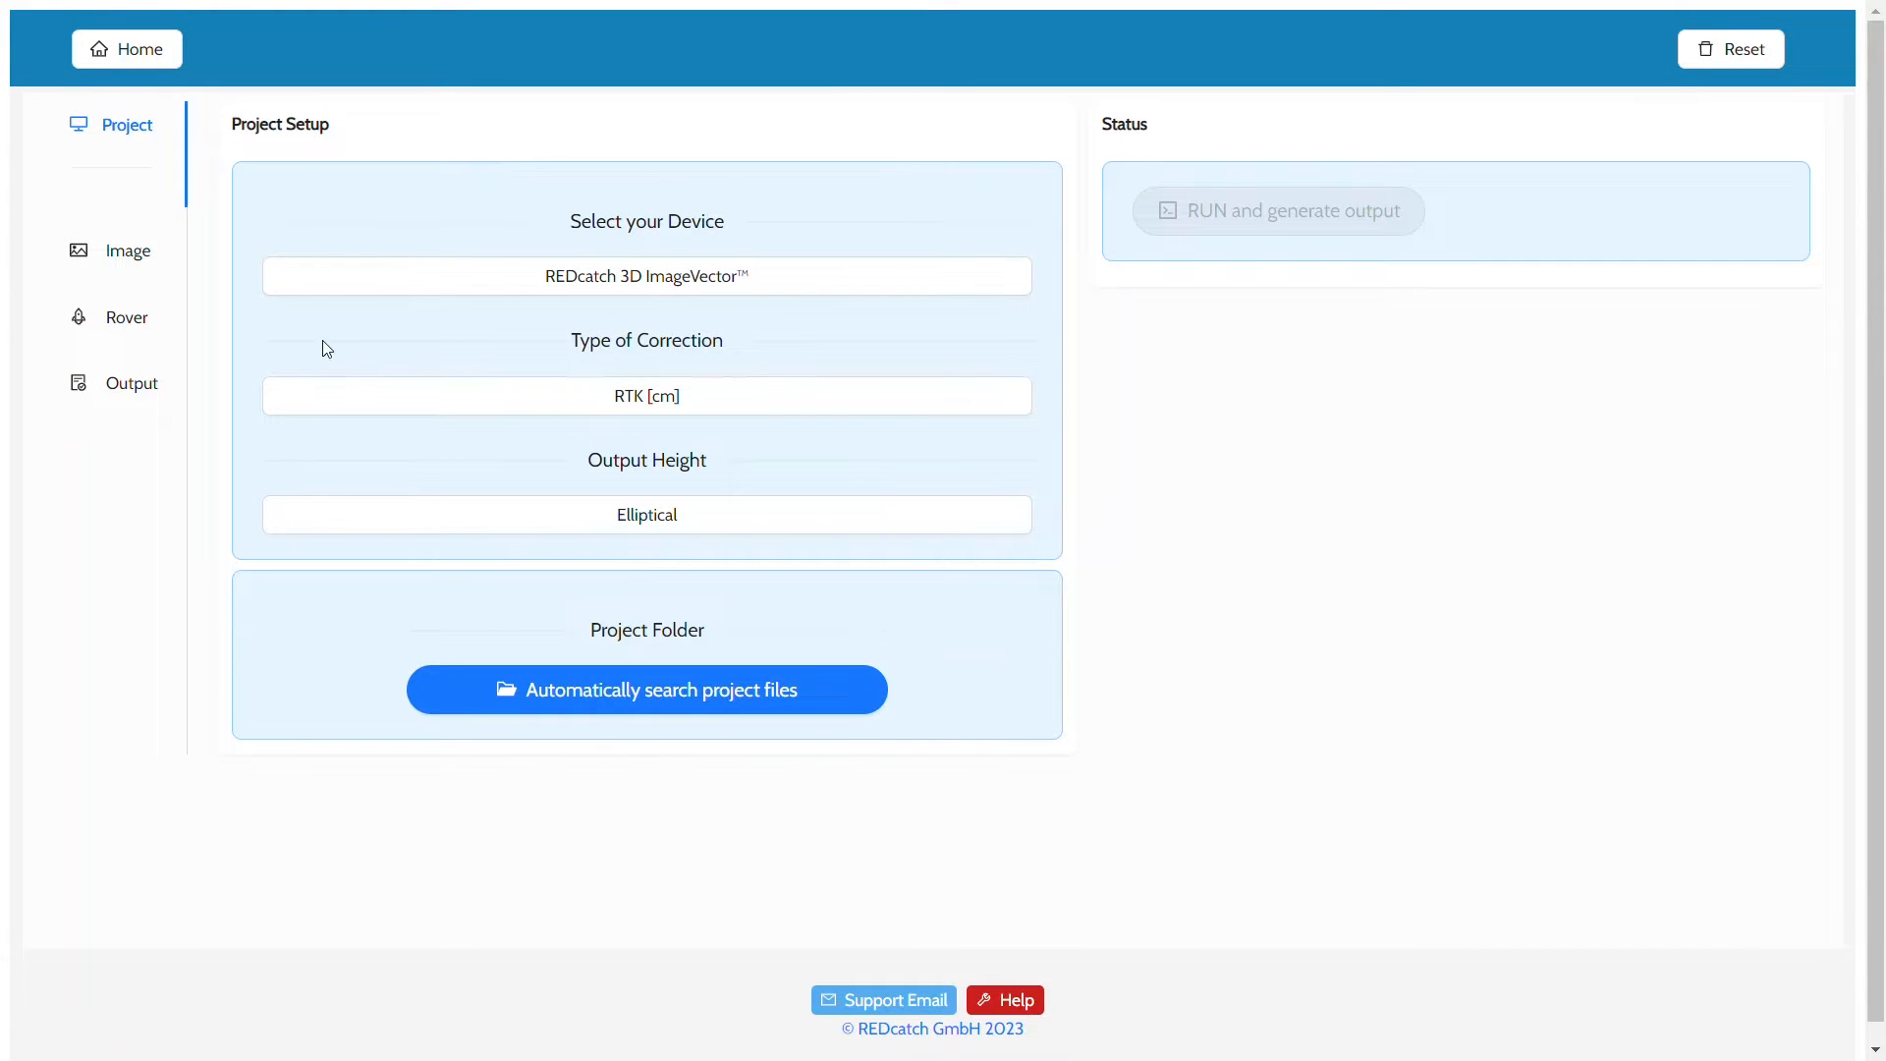
{"action": "left_click", "coordinate": [647, 514]}
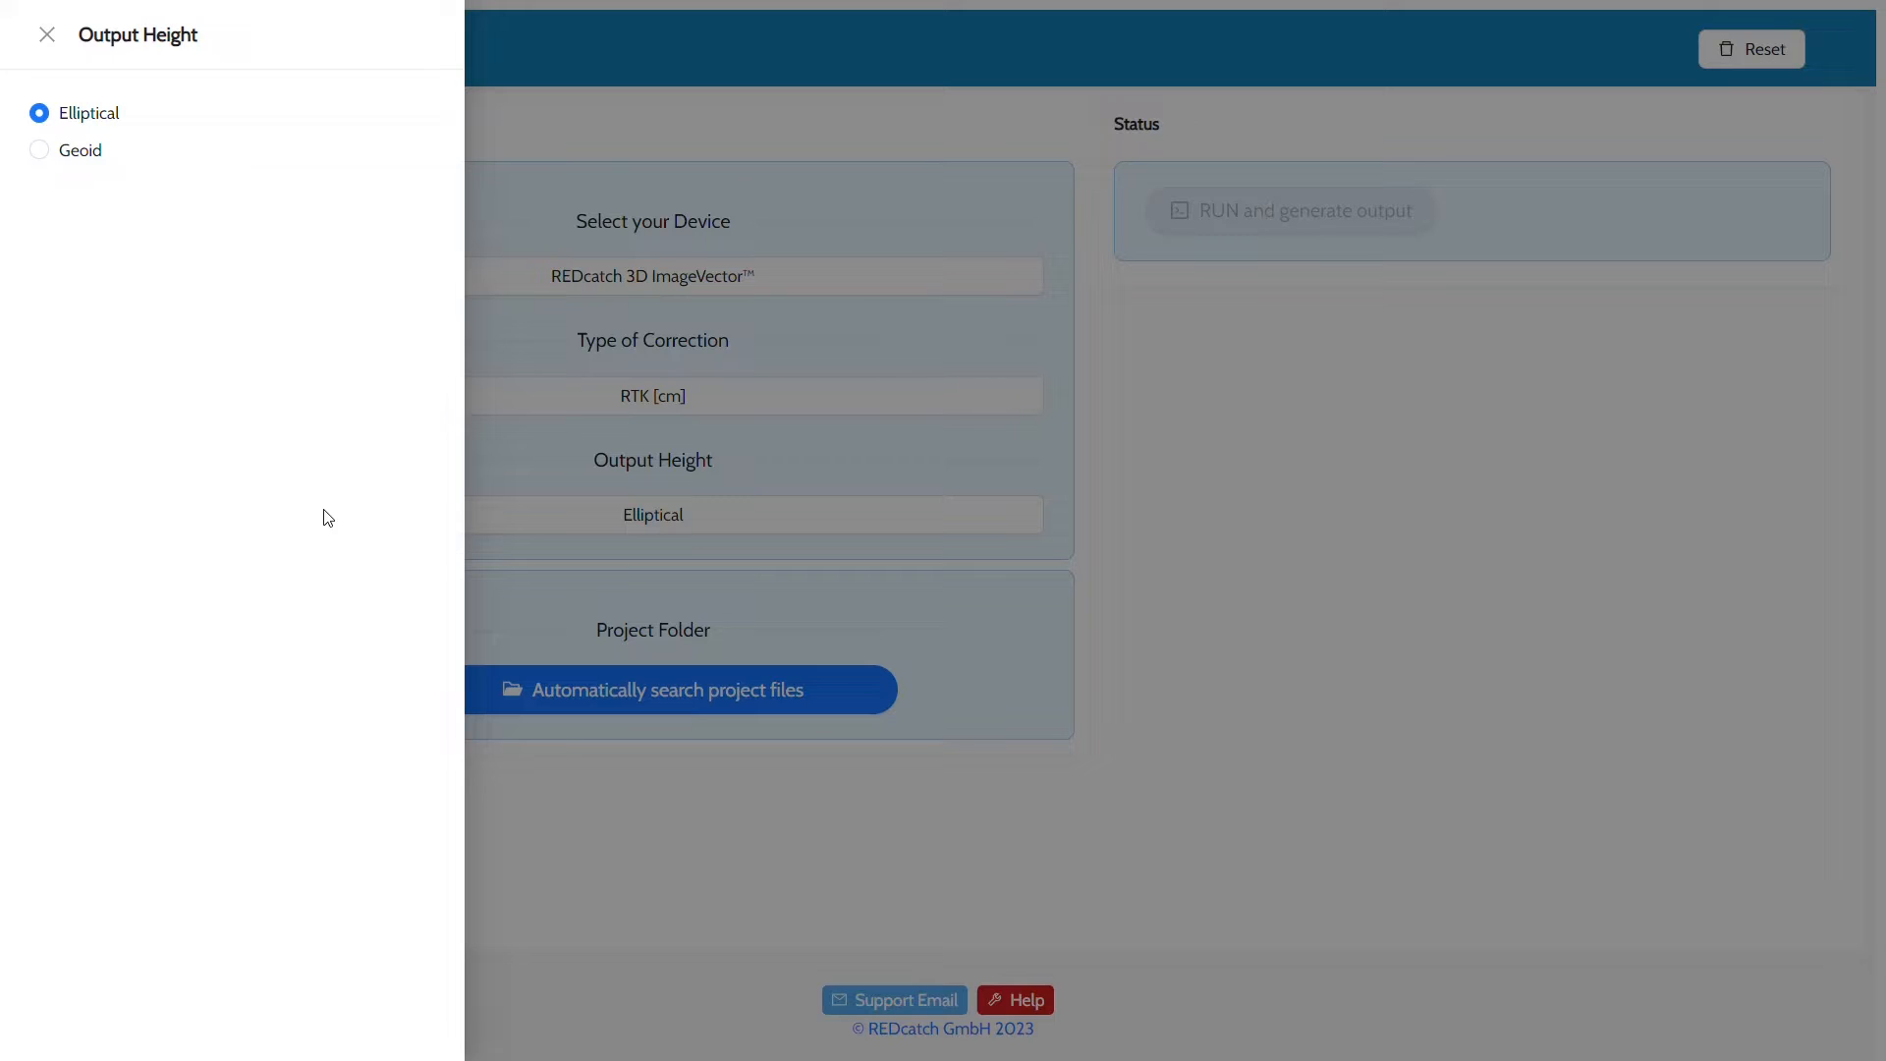
- Switch output height to Geoid with the EGM96 15' model, then open Manage Geoid files
{"action": "left_click", "coordinate": [39, 149]}
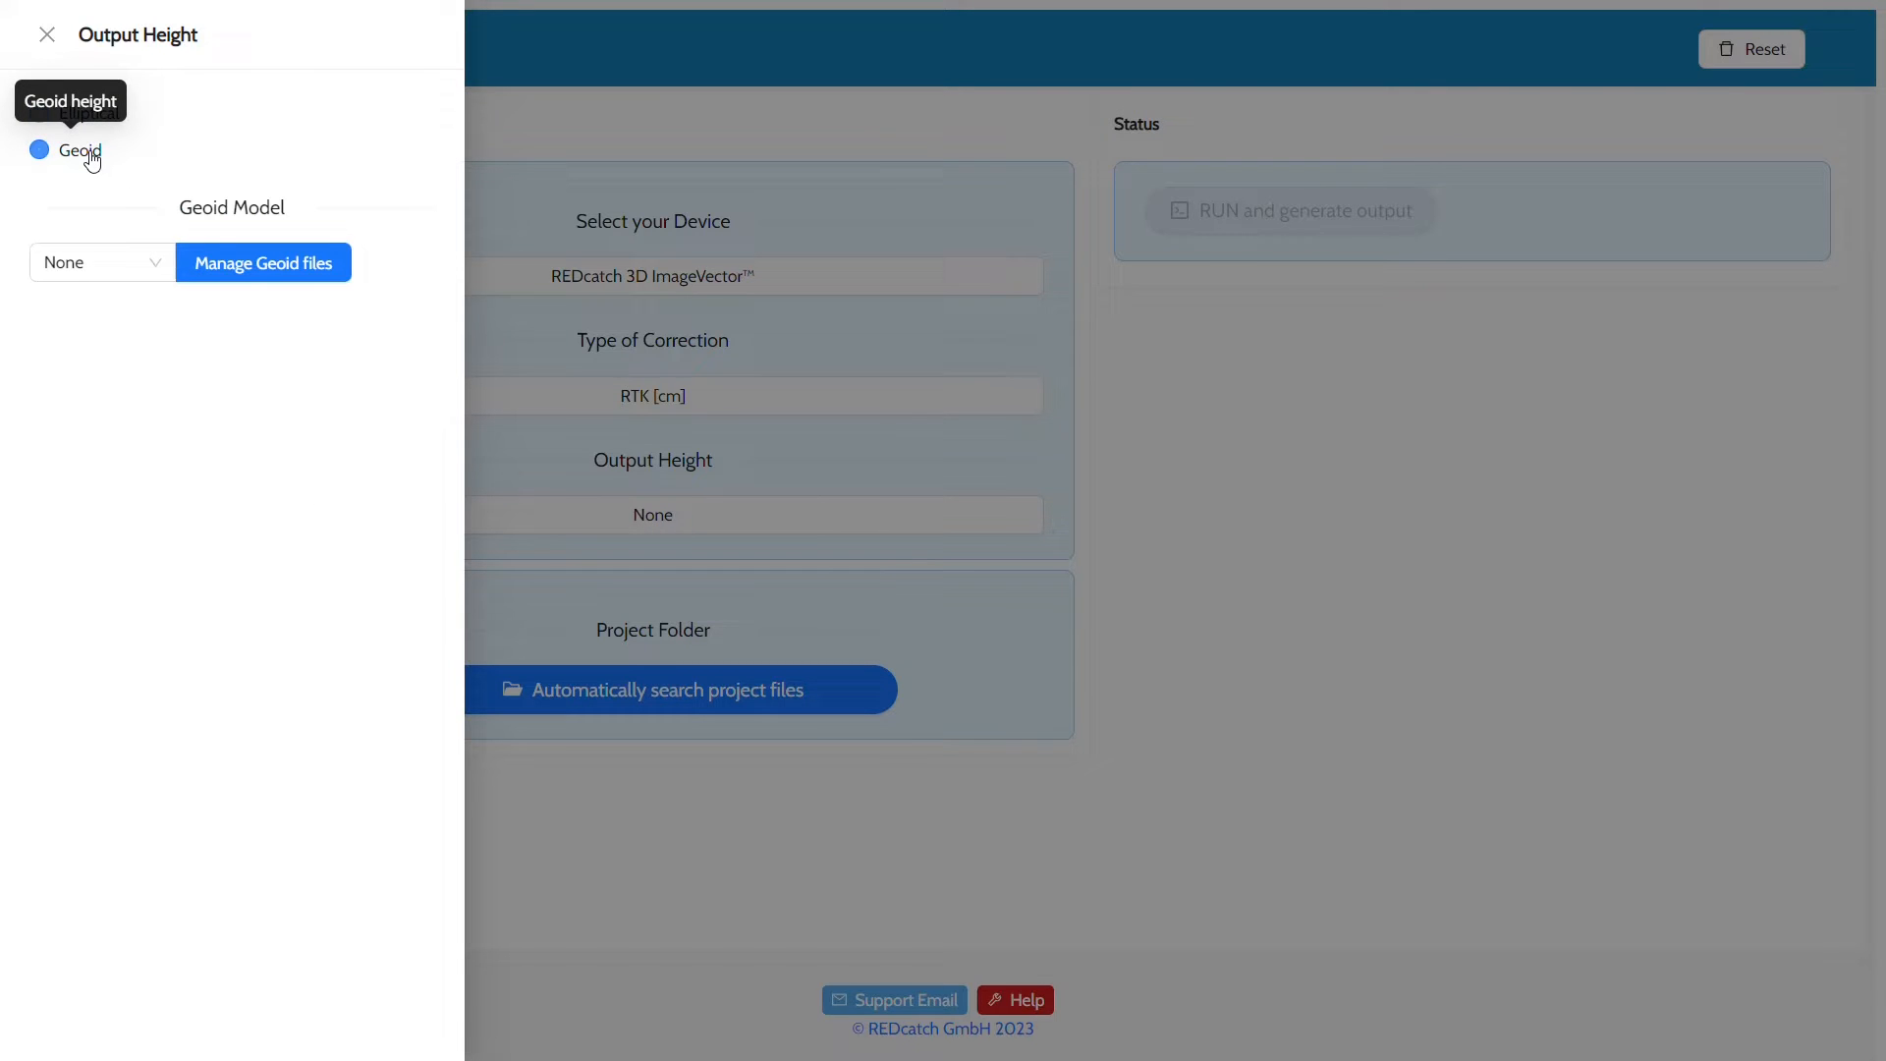
{"action": "left_click", "coordinate": [39, 149]}
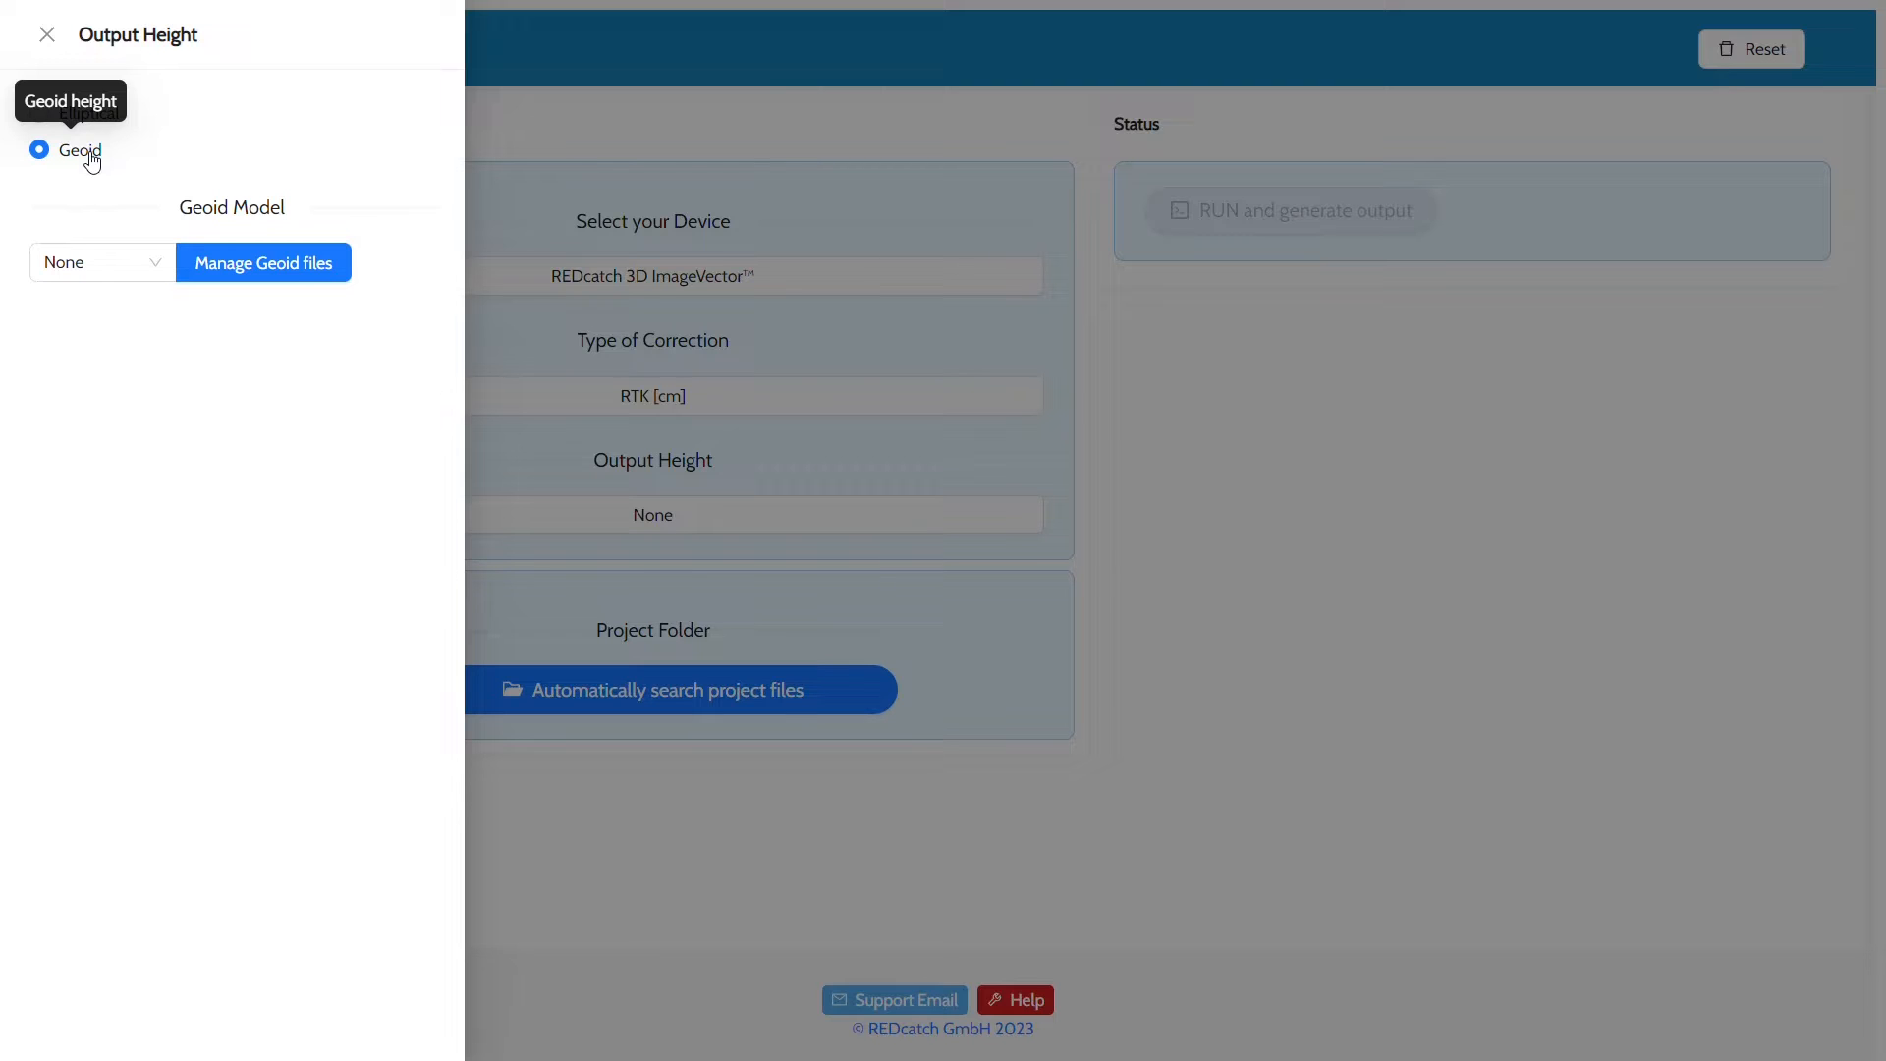
{"action": "left_click", "coordinate": [101, 262]}
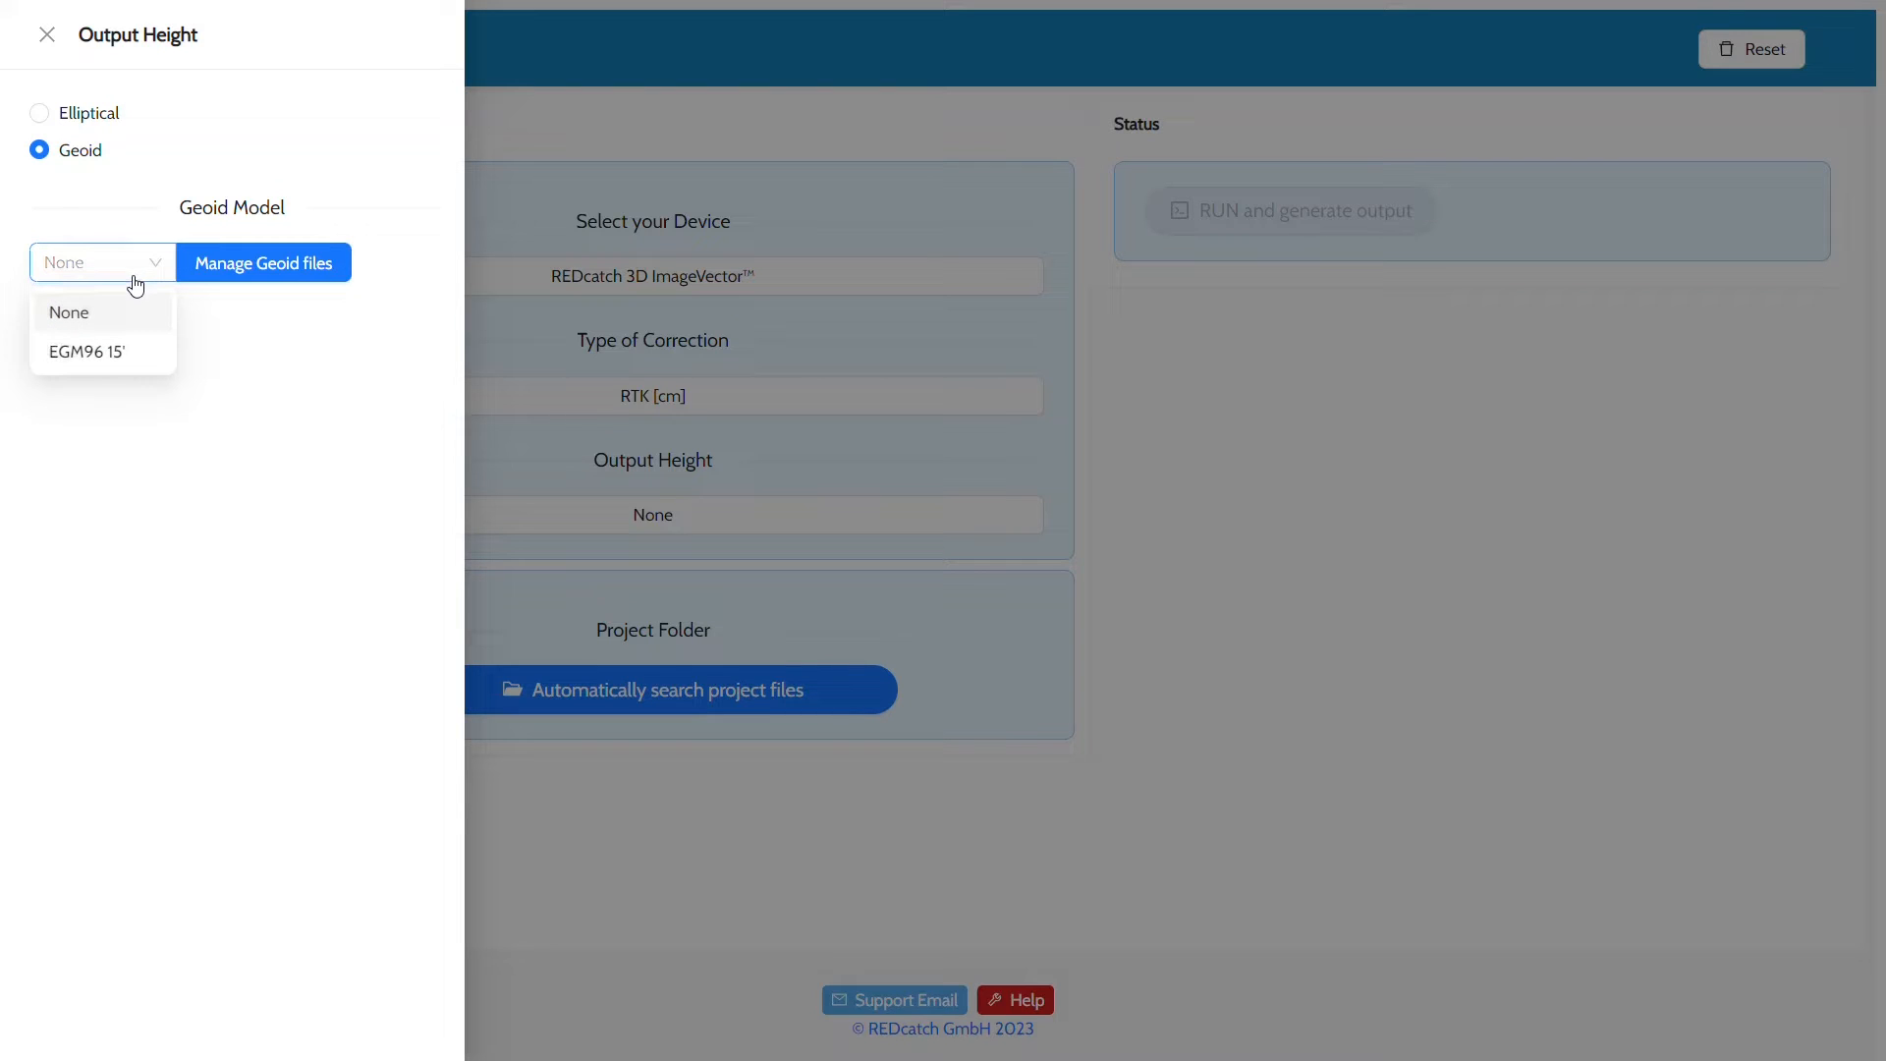
{"action": "left_click", "coordinate": [85, 351]}
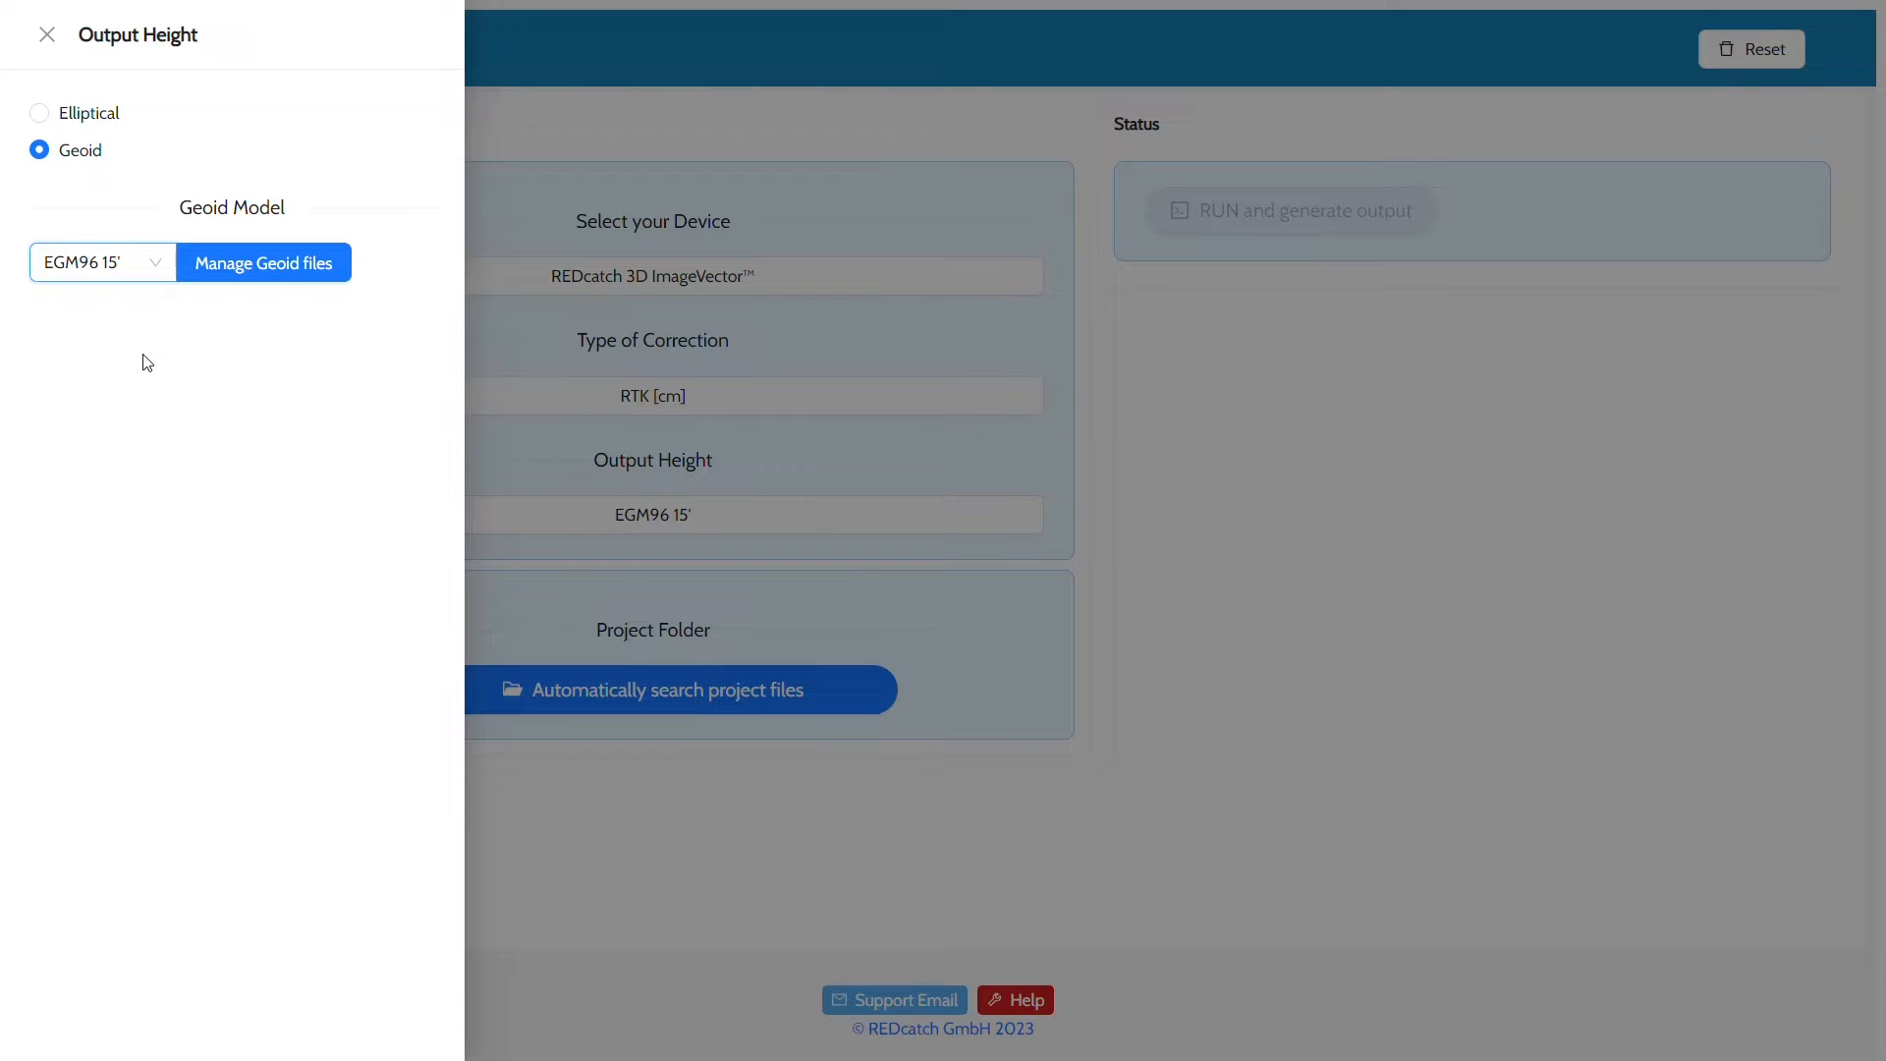
{"action": "left_click", "coordinate": [262, 263]}
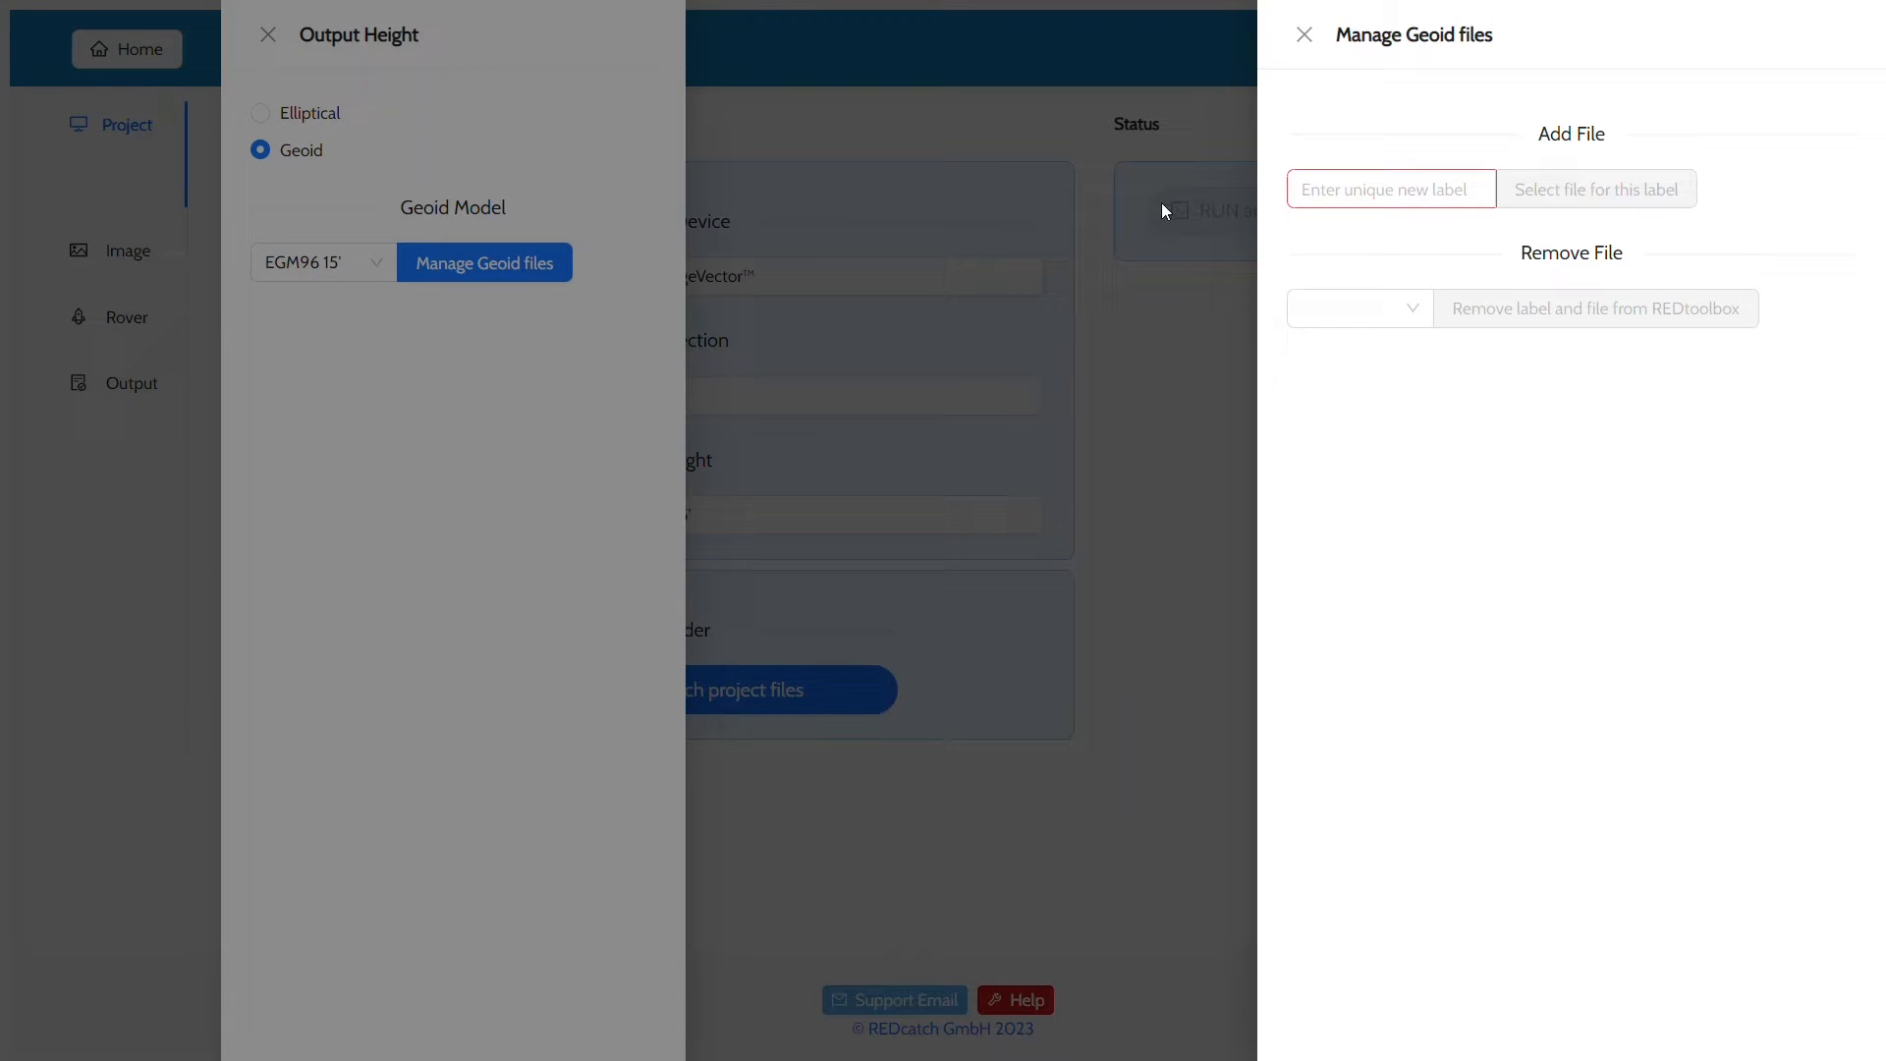
- Add us_nga_egm2008_25 from the geotiff folder under label egm_2008 and close the manager
{"action": "left_click", "coordinate": [1391, 189]}
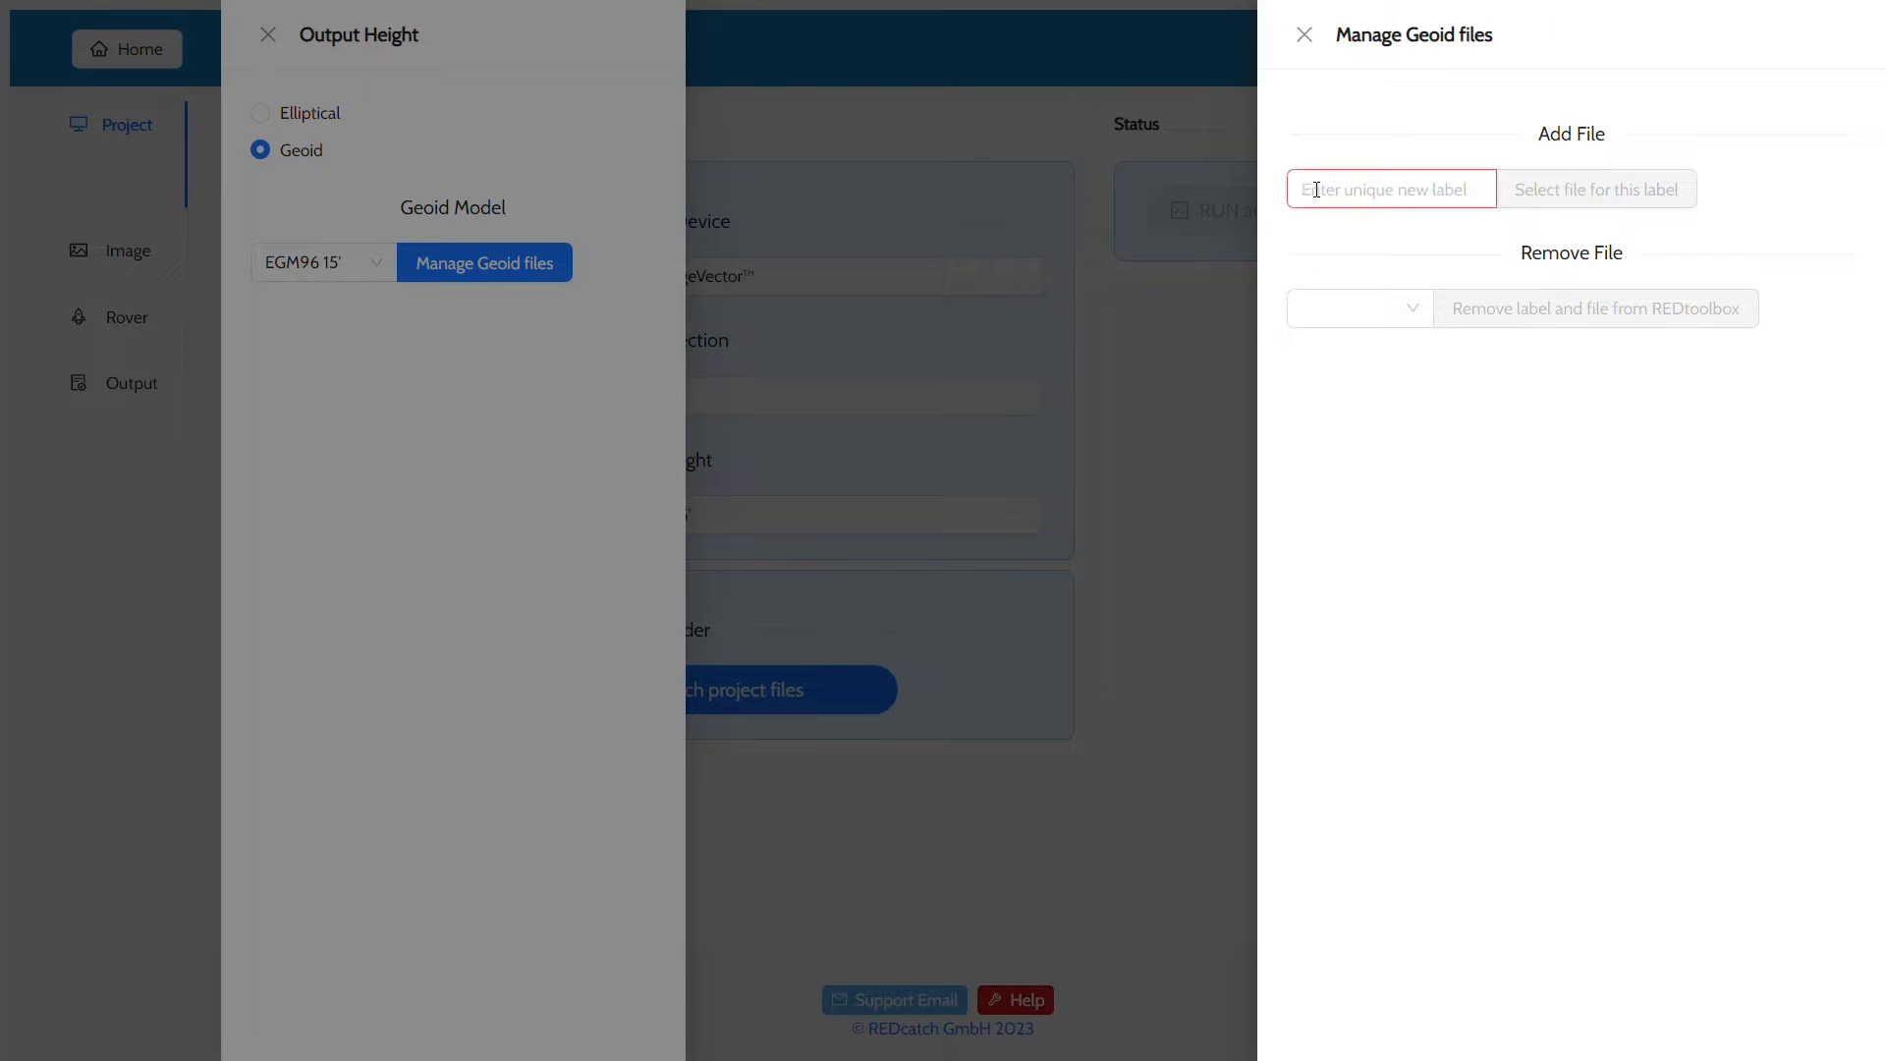
{"action": "type", "text": "egm_2008"}
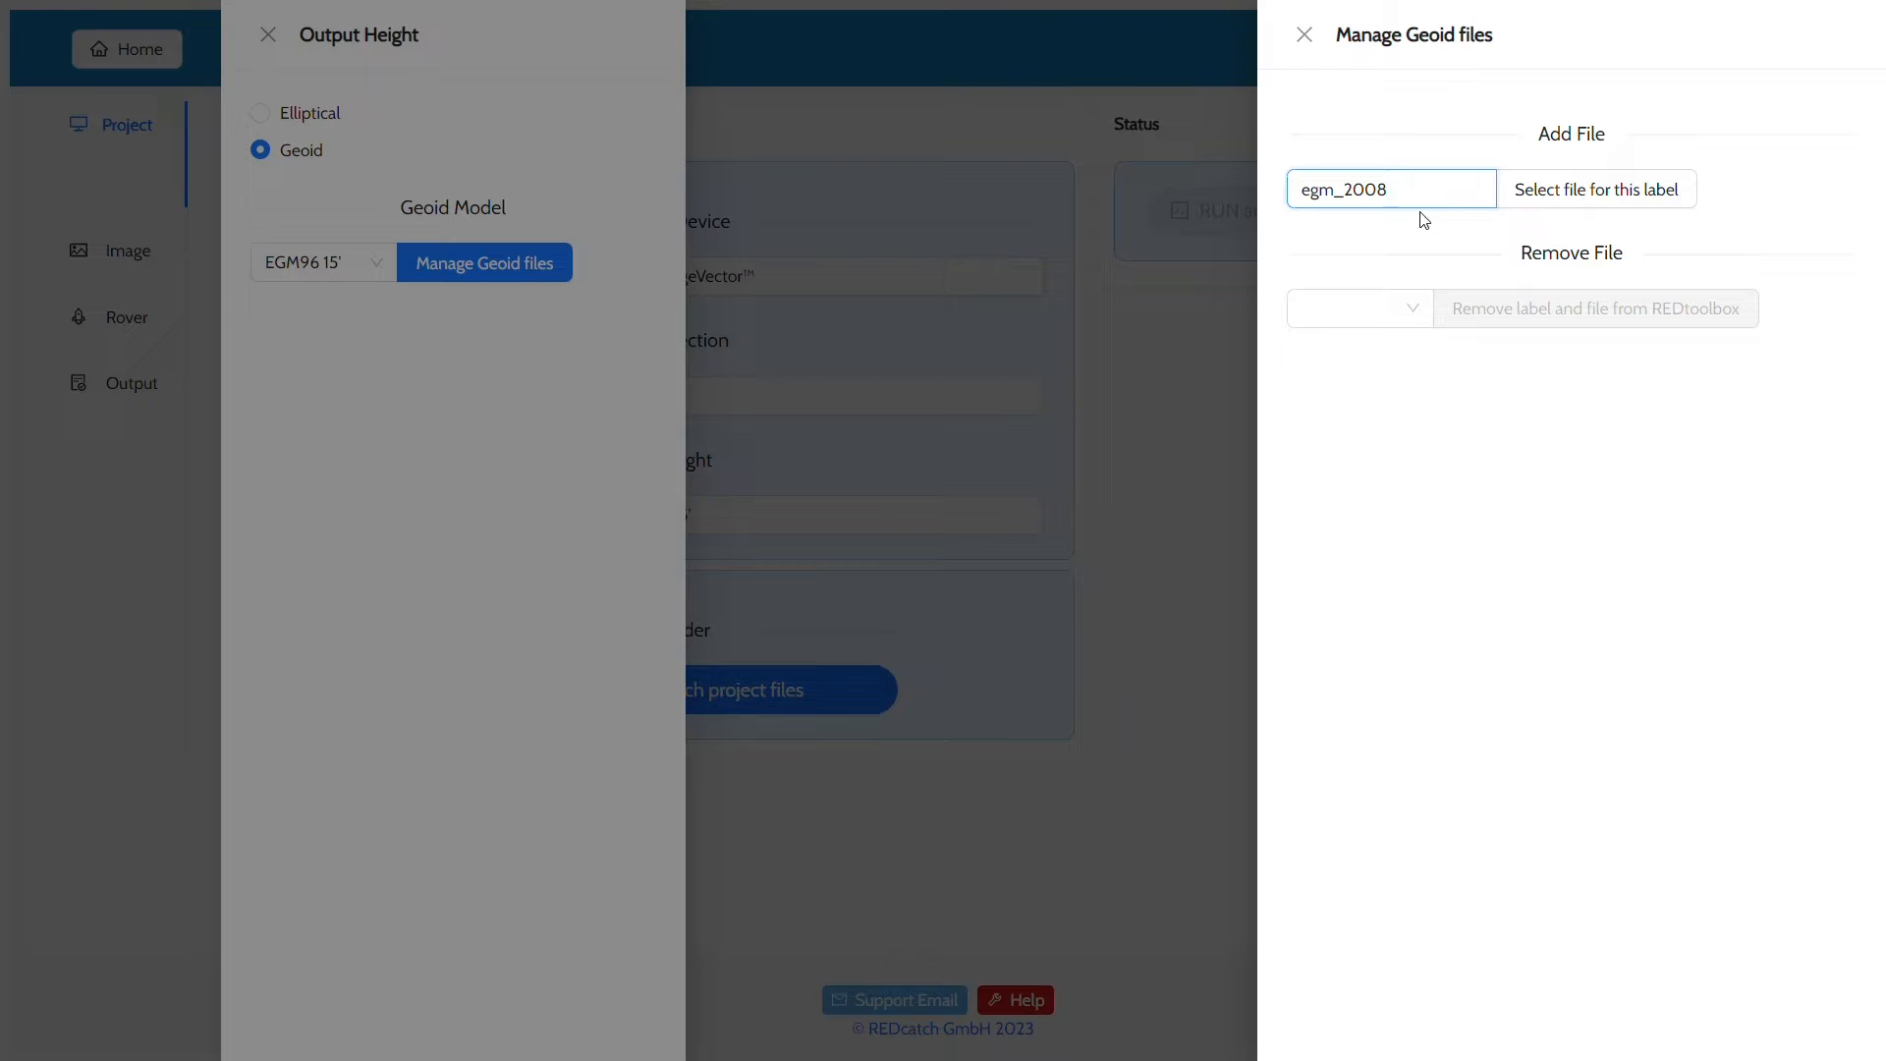
{"action": "left_click", "coordinate": [1596, 189]}
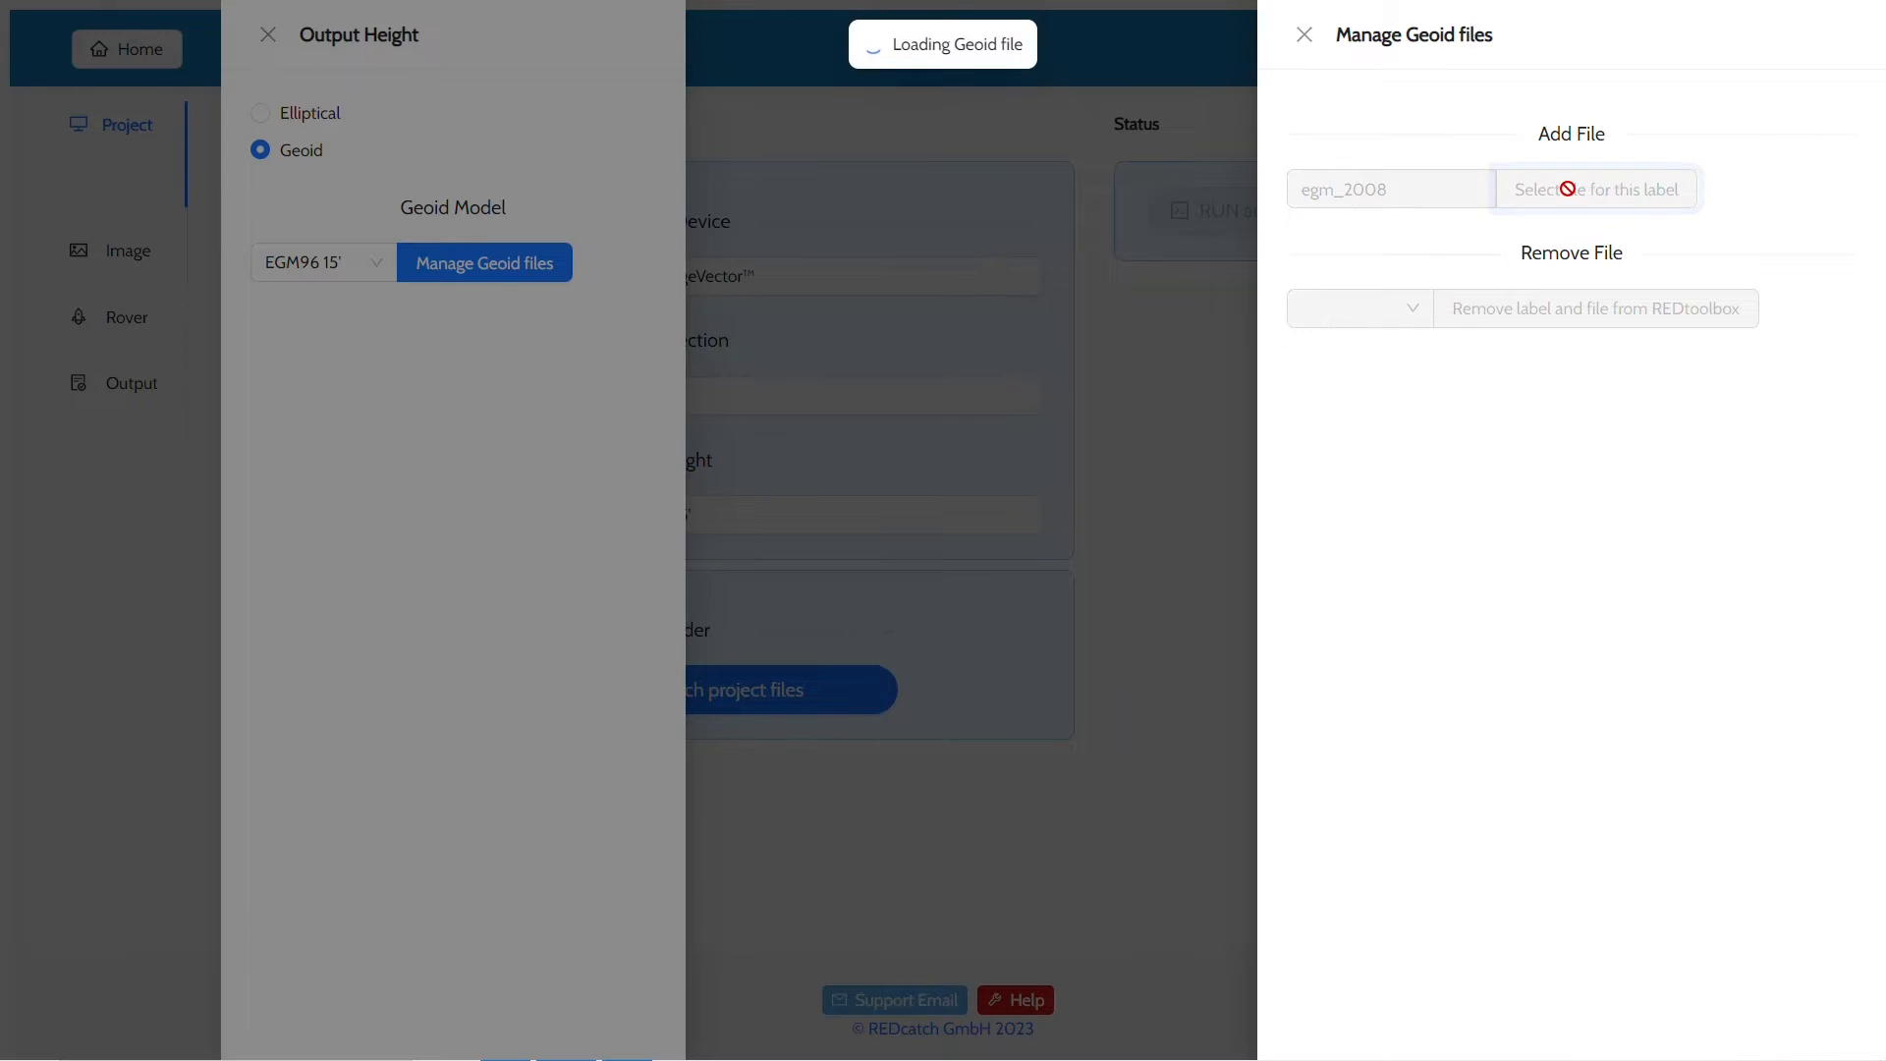
{"action": "left_click", "coordinate": [1593, 188]}
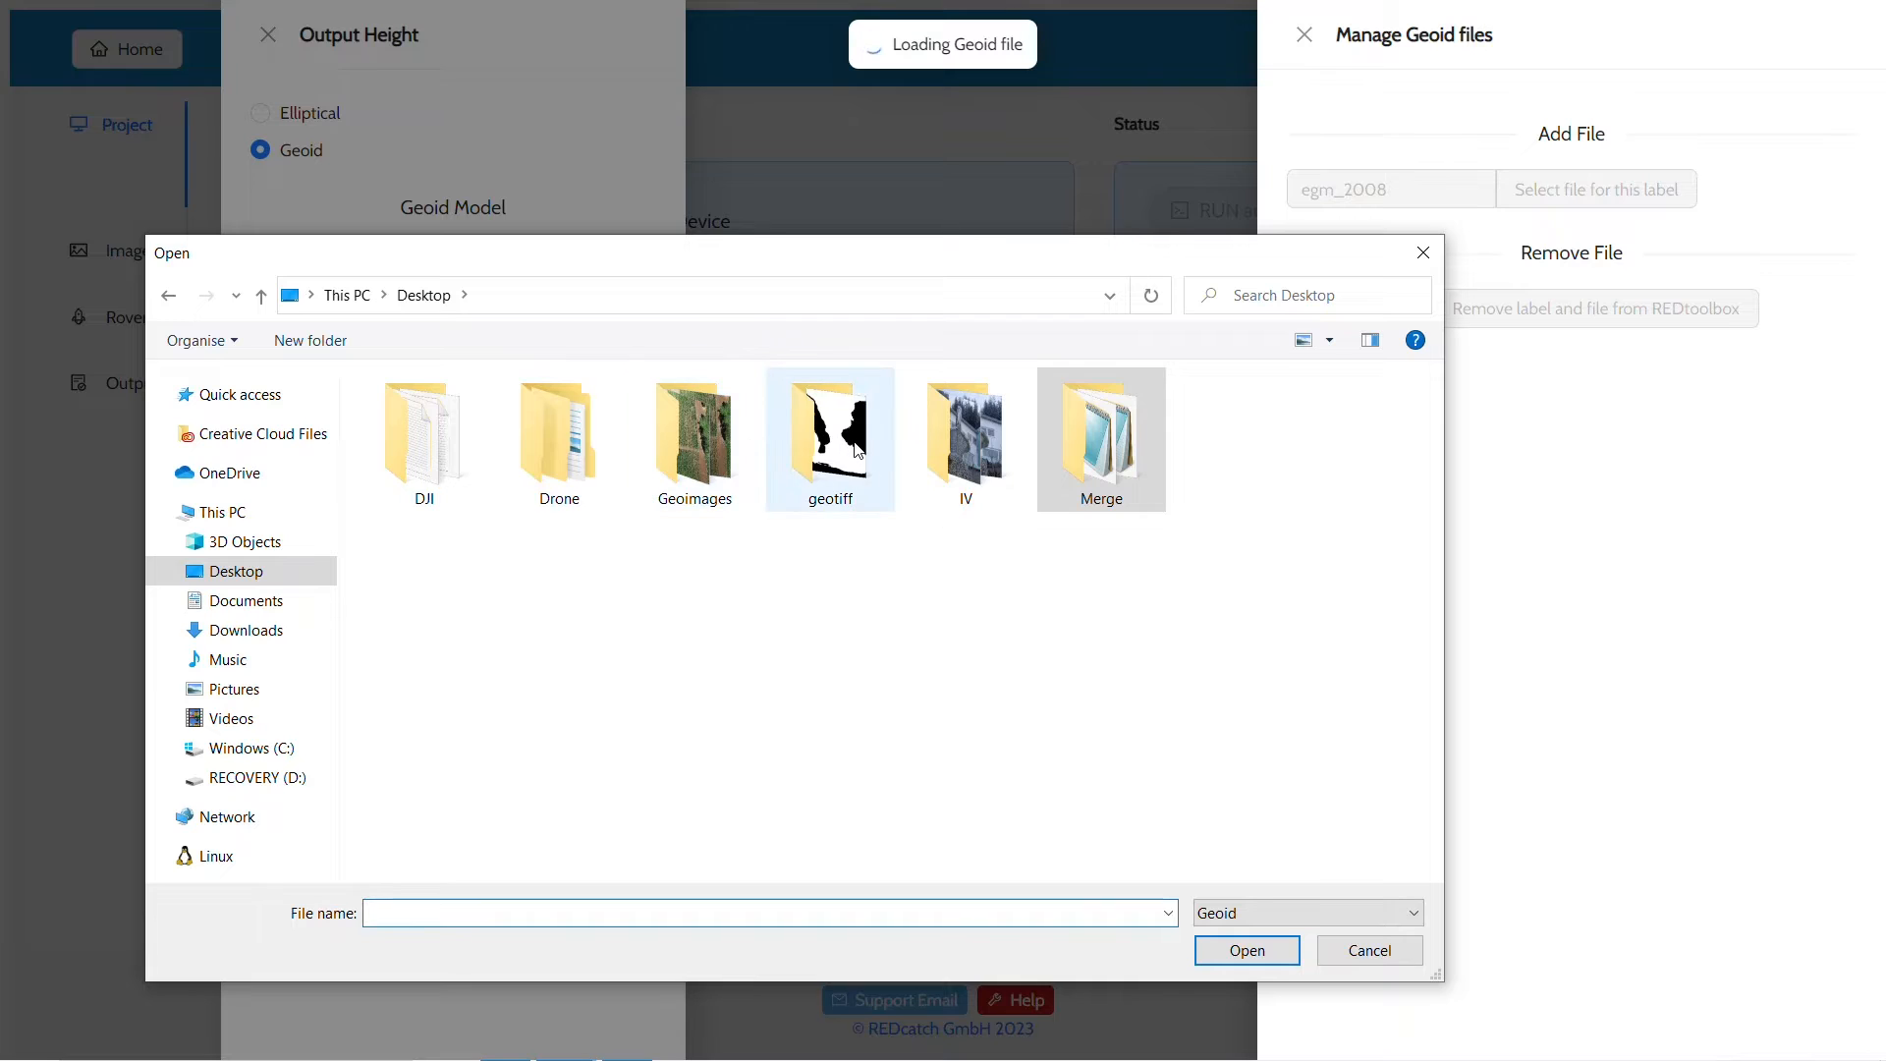
{"action": "double_click", "coordinate": [829, 427]}
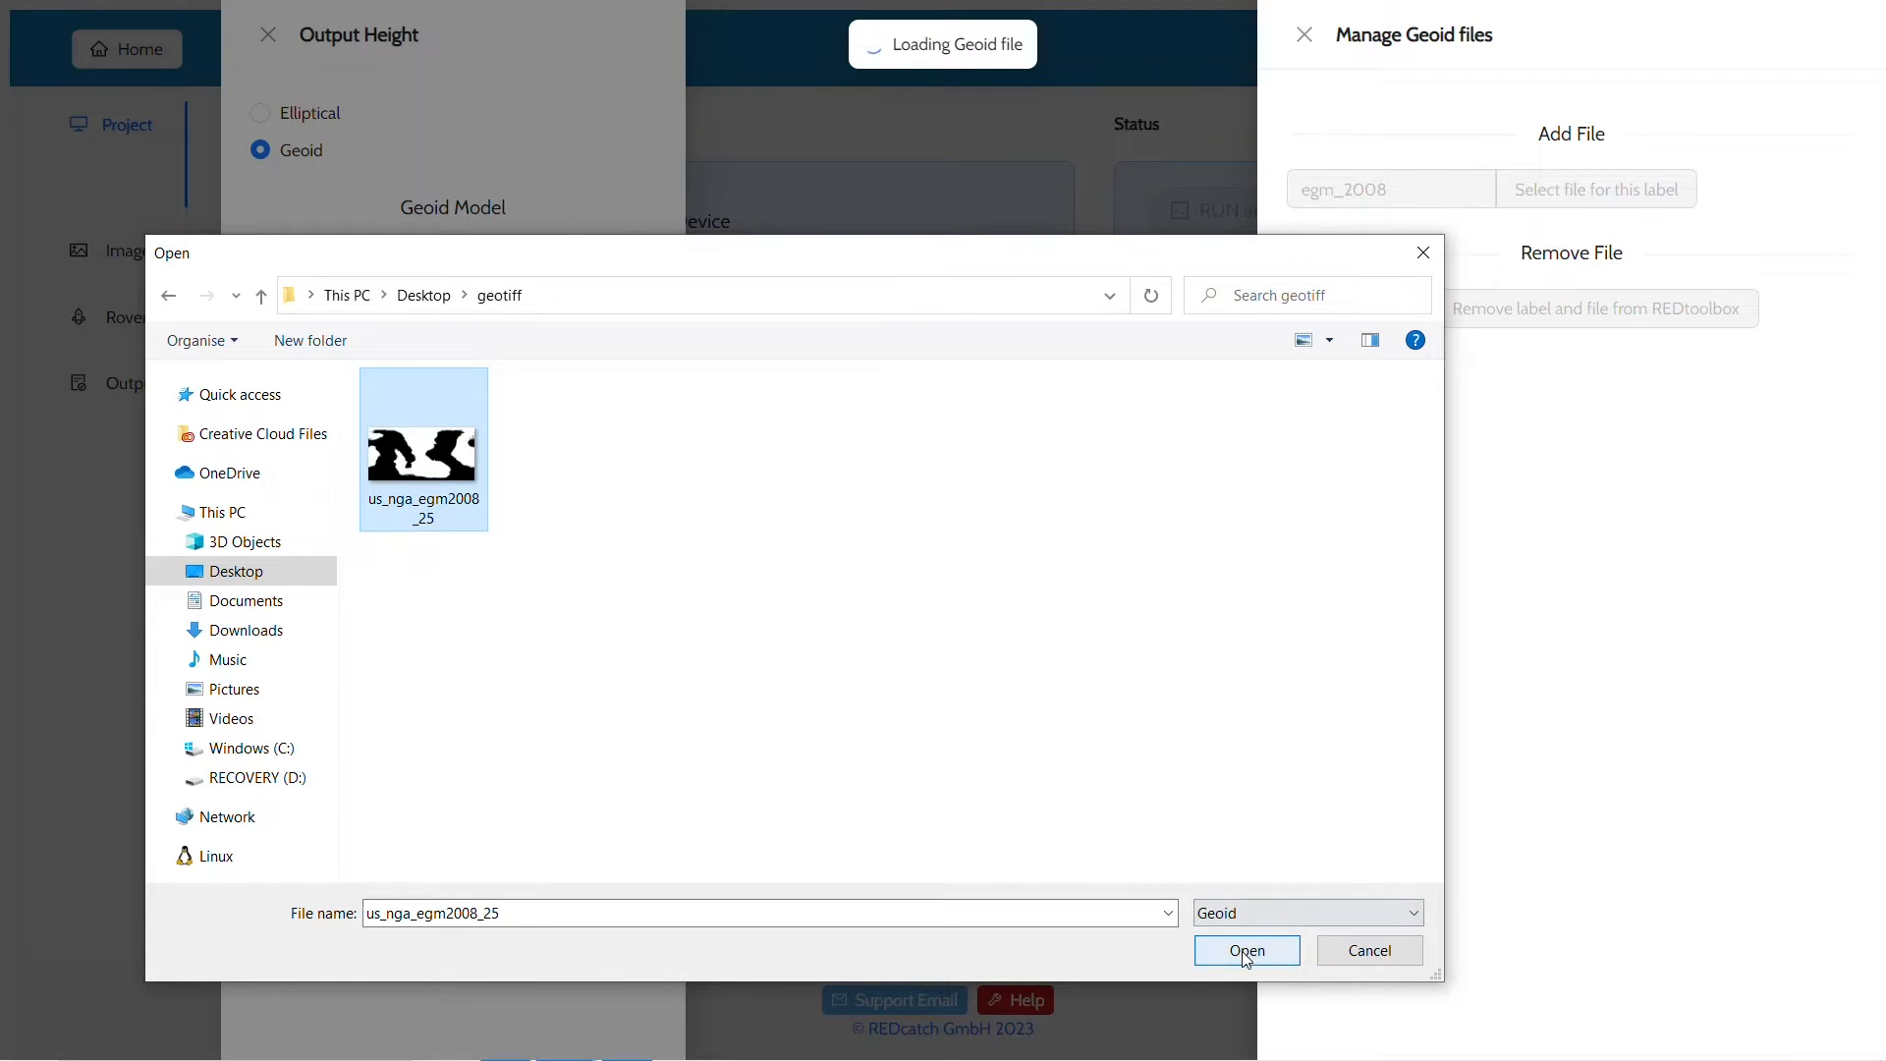
{"action": "left_click", "coordinate": [1247, 950]}
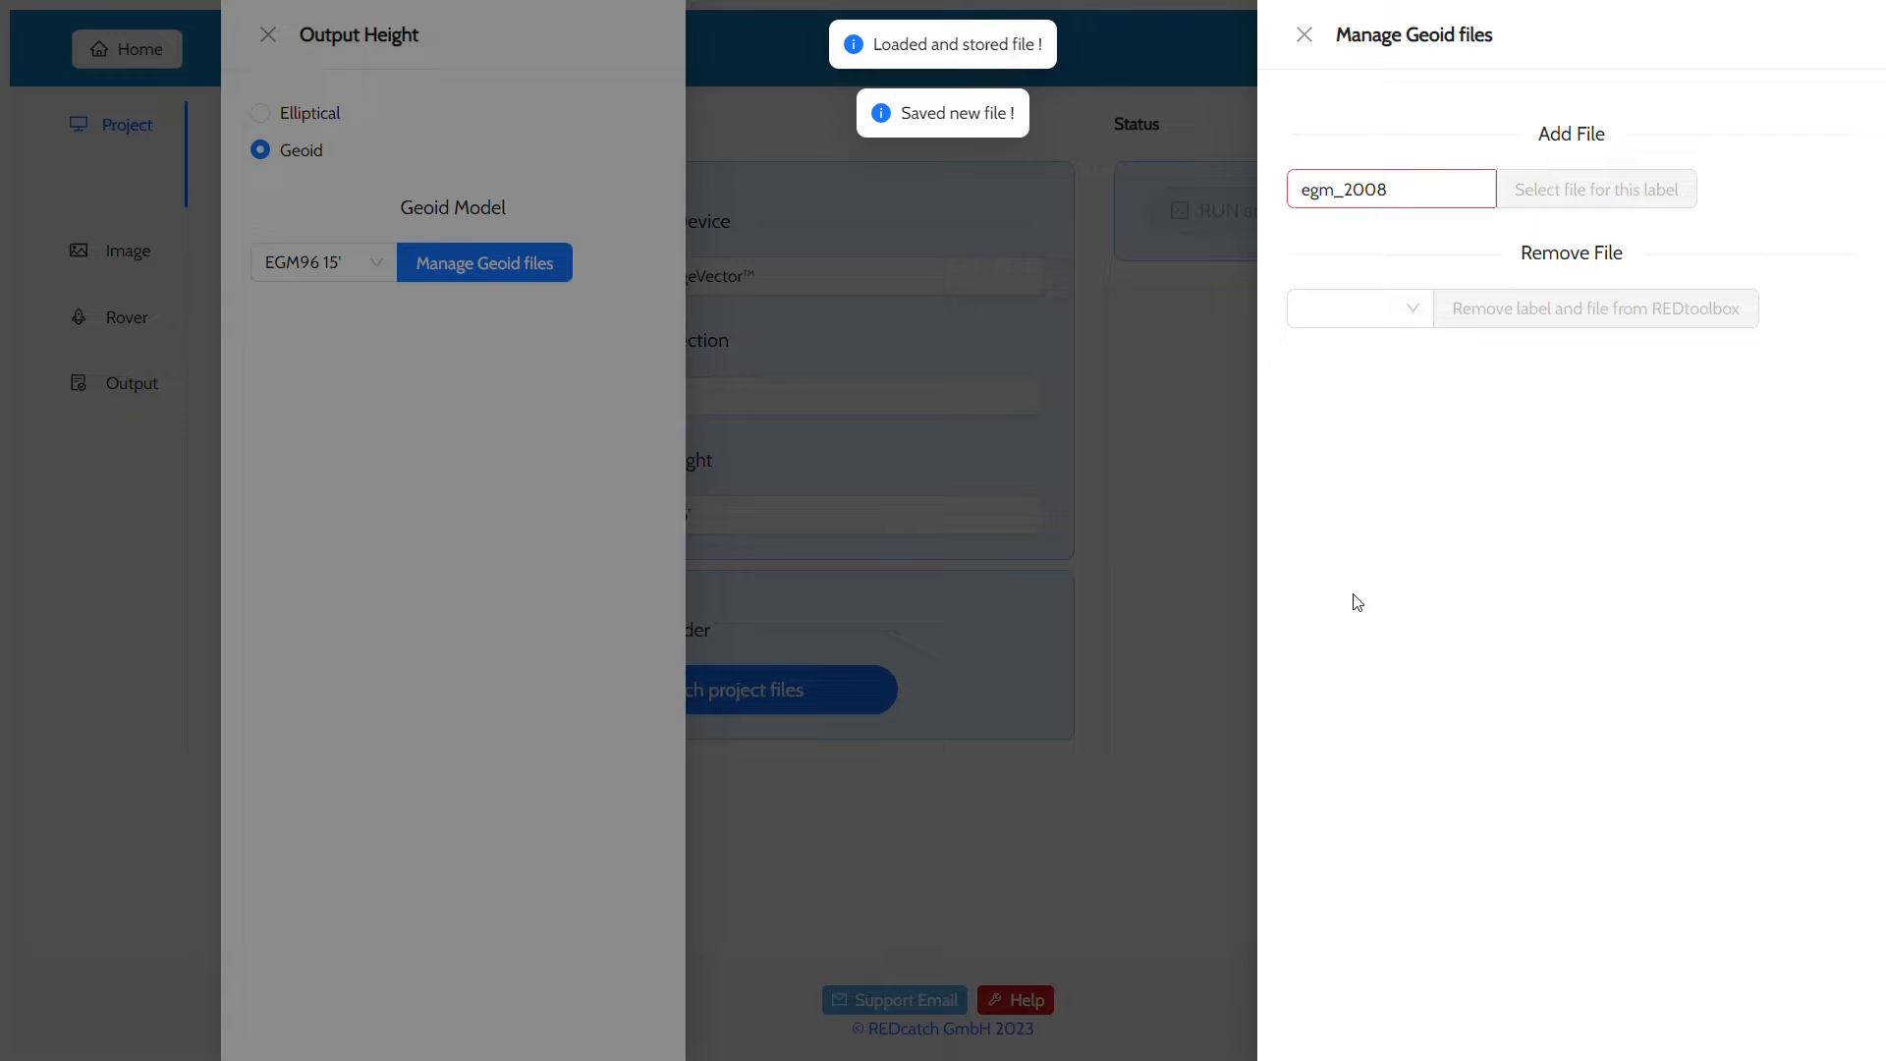
{"action": "left_click", "coordinate": [1302, 34]}
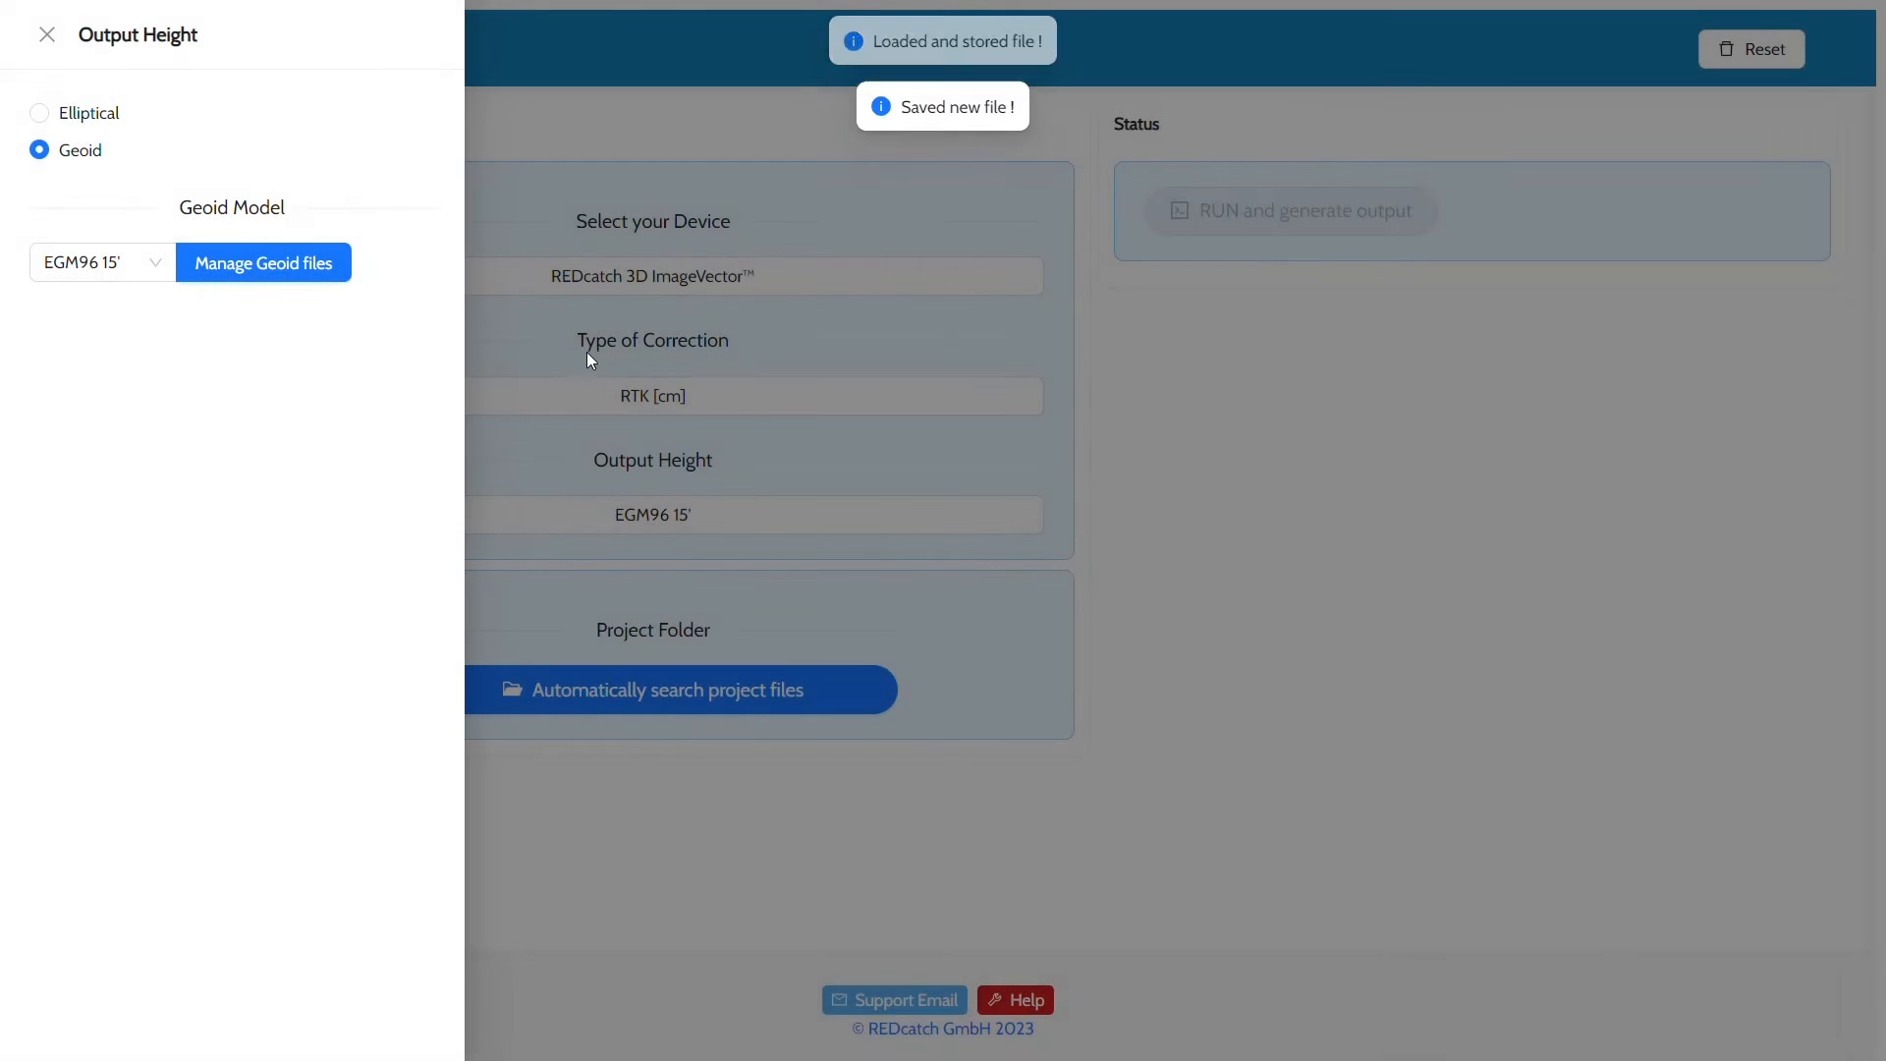
- Choose egm_2008 as the output height geoid model and close the height settings
{"action": "left_click", "coordinate": [102, 262]}
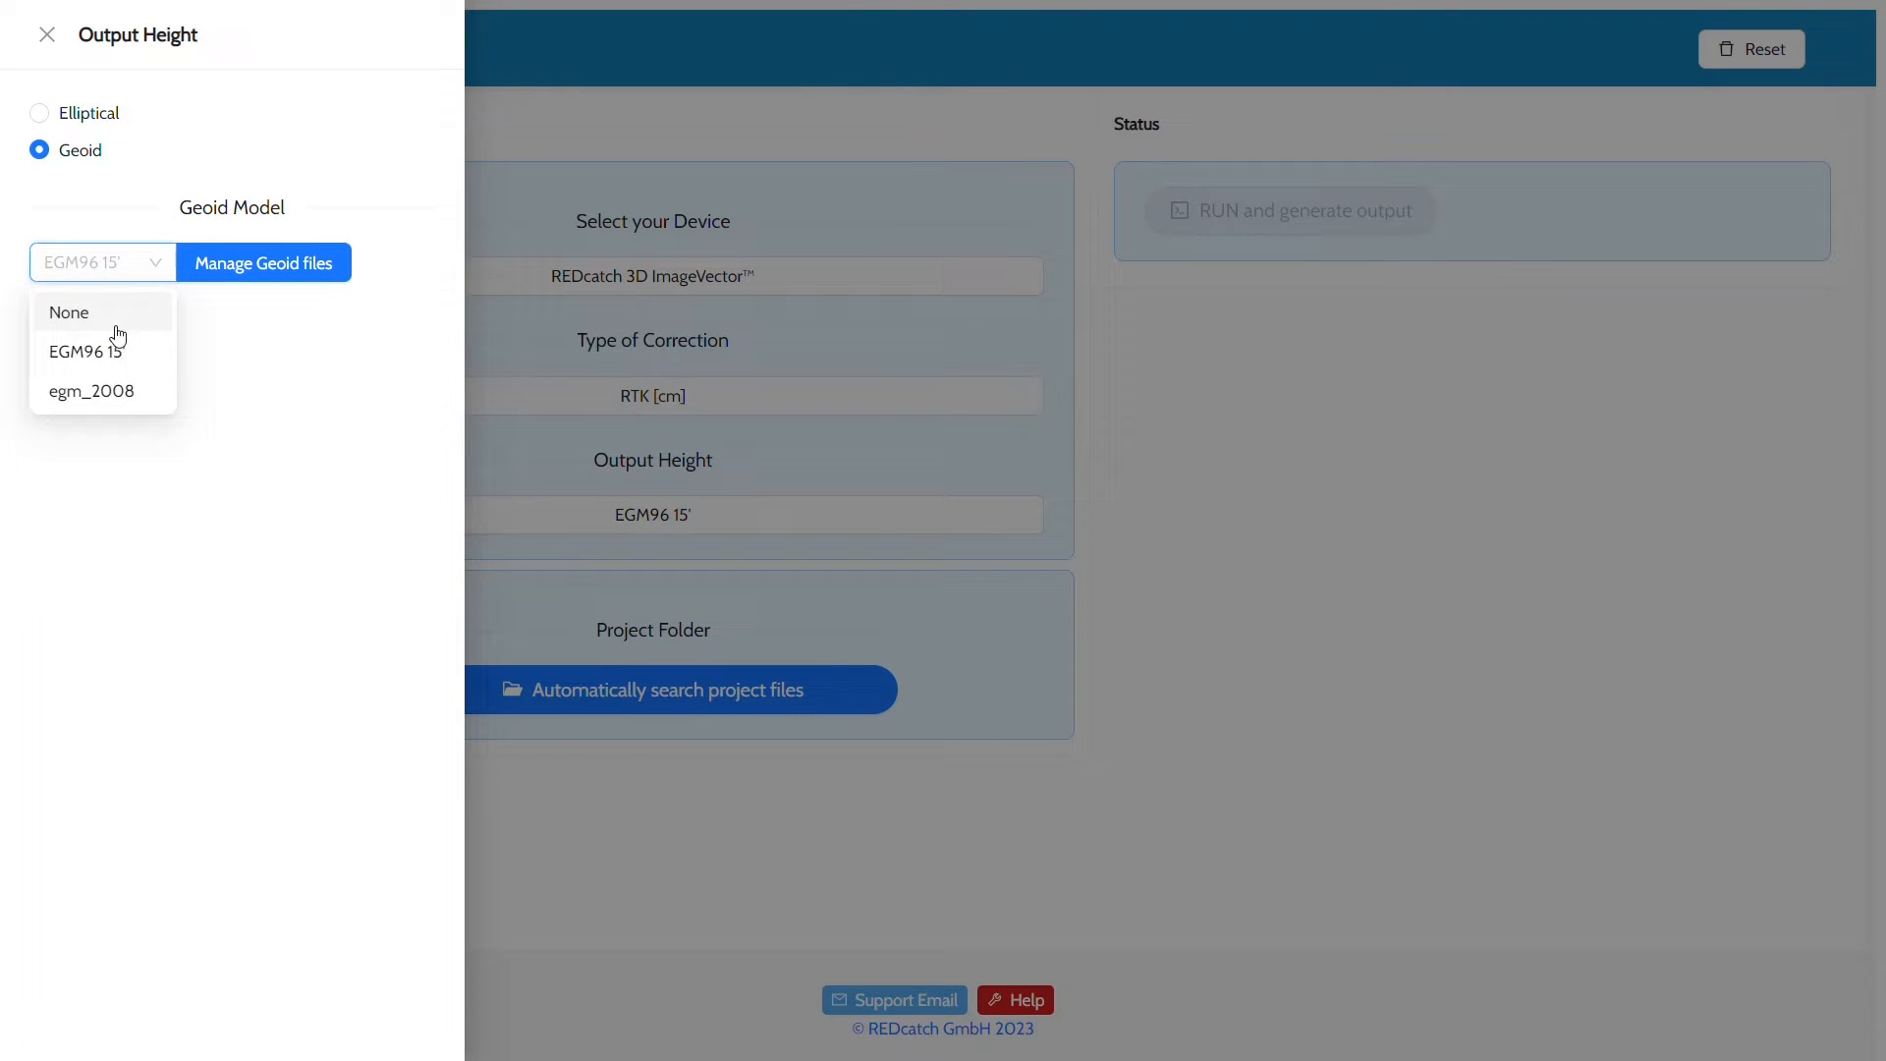
{"action": "left_click", "coordinate": [92, 389]}
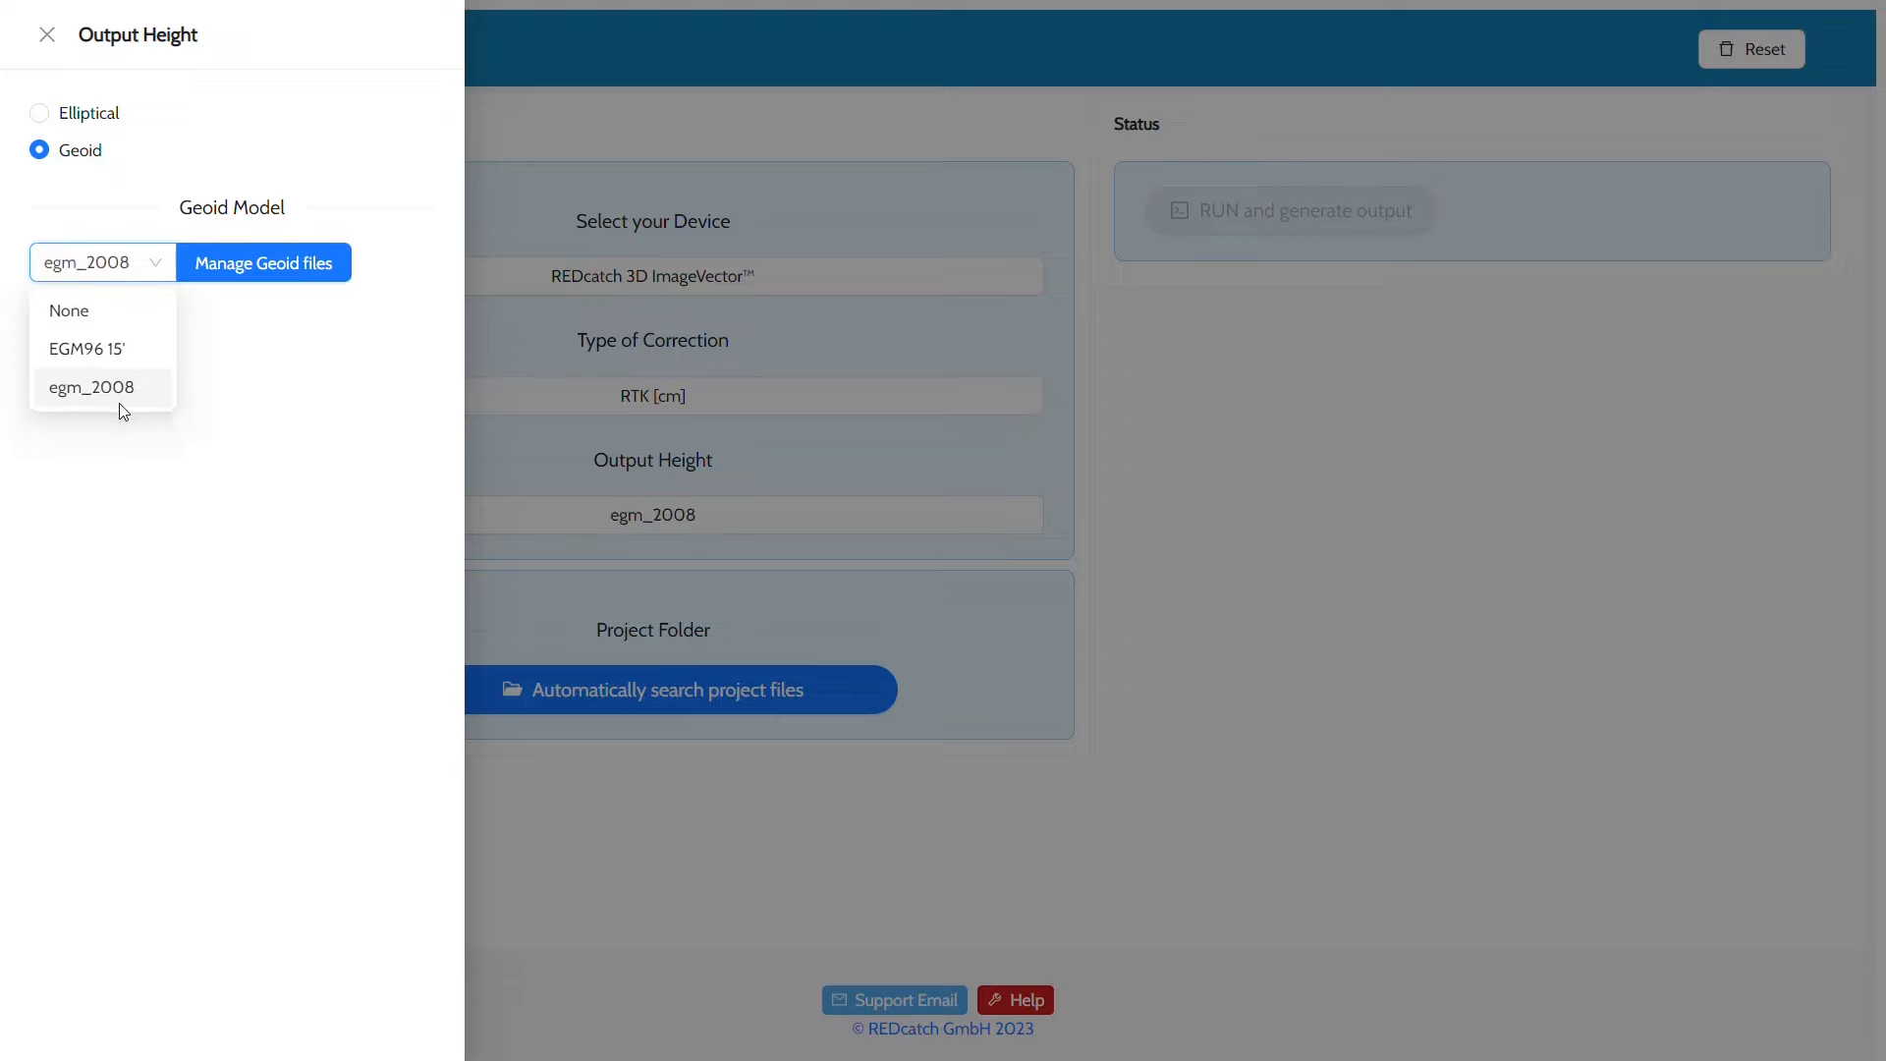
{"action": "left_click", "coordinate": [94, 387]}
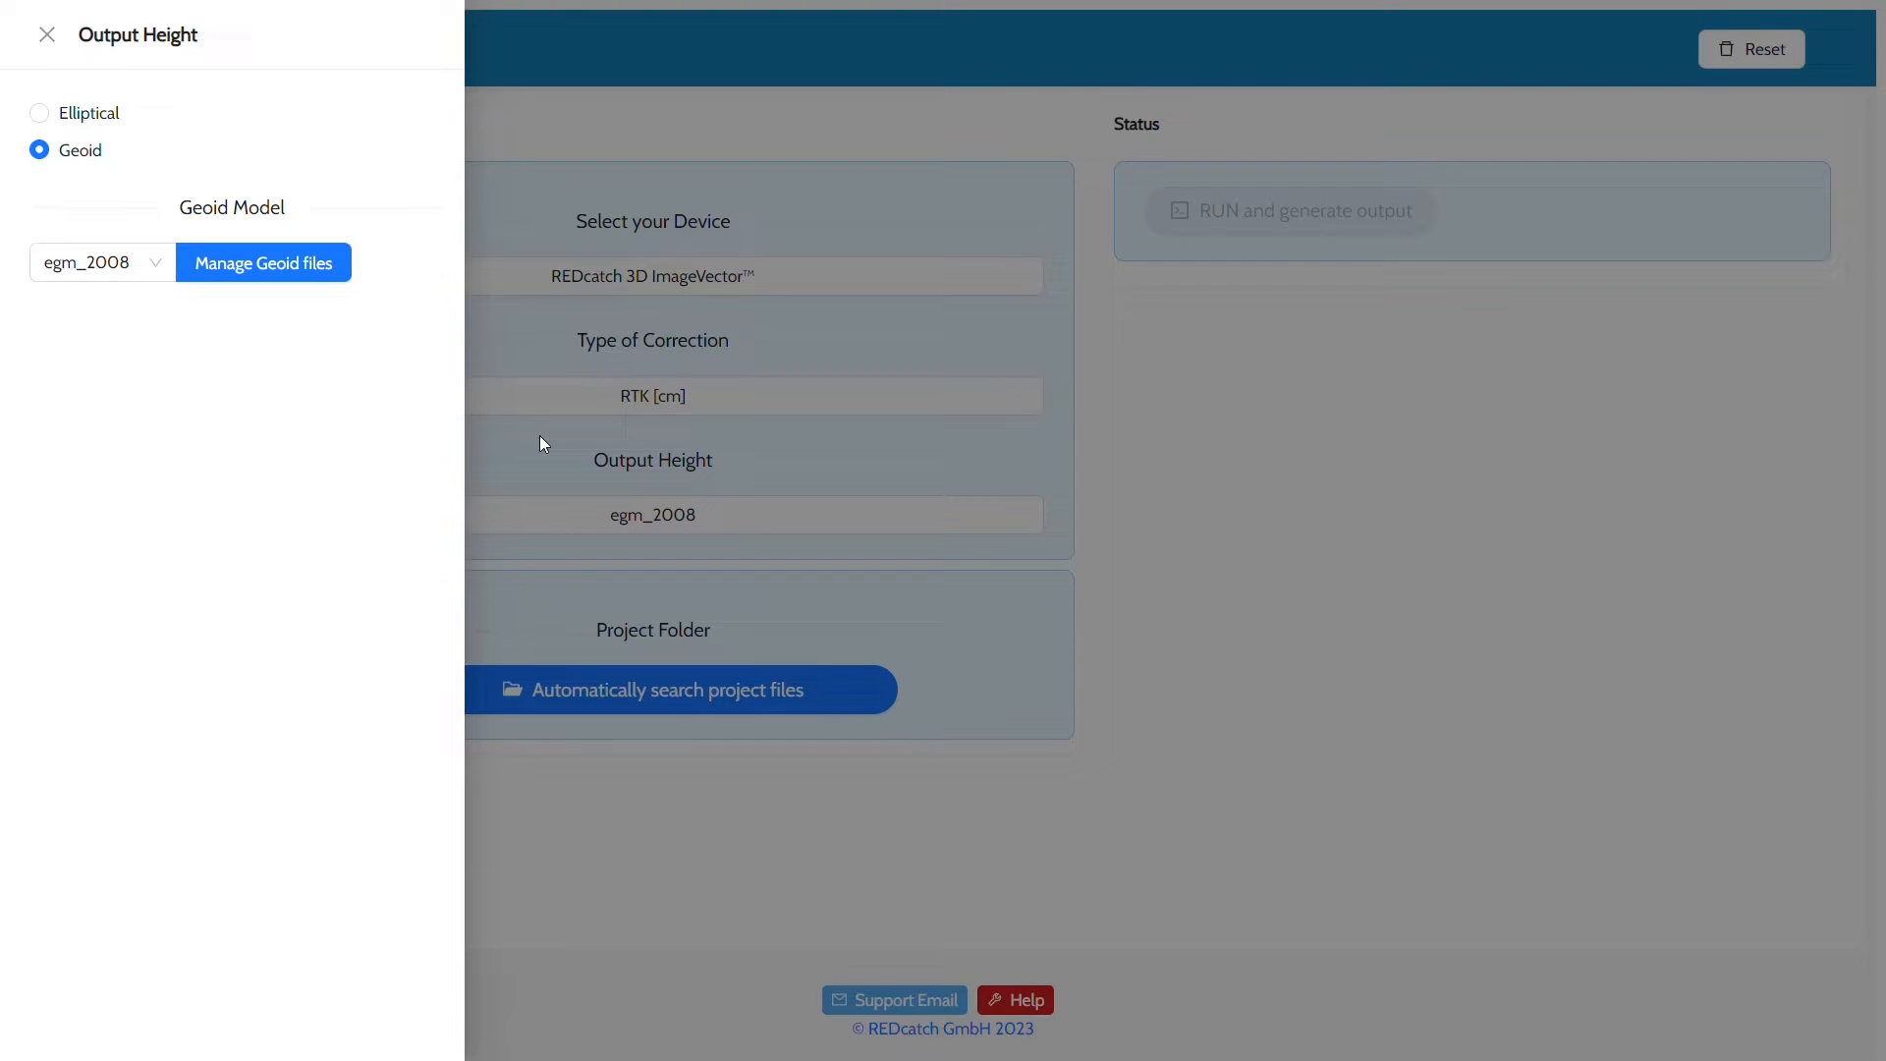
{"action": "left_click", "coordinate": [47, 33]}
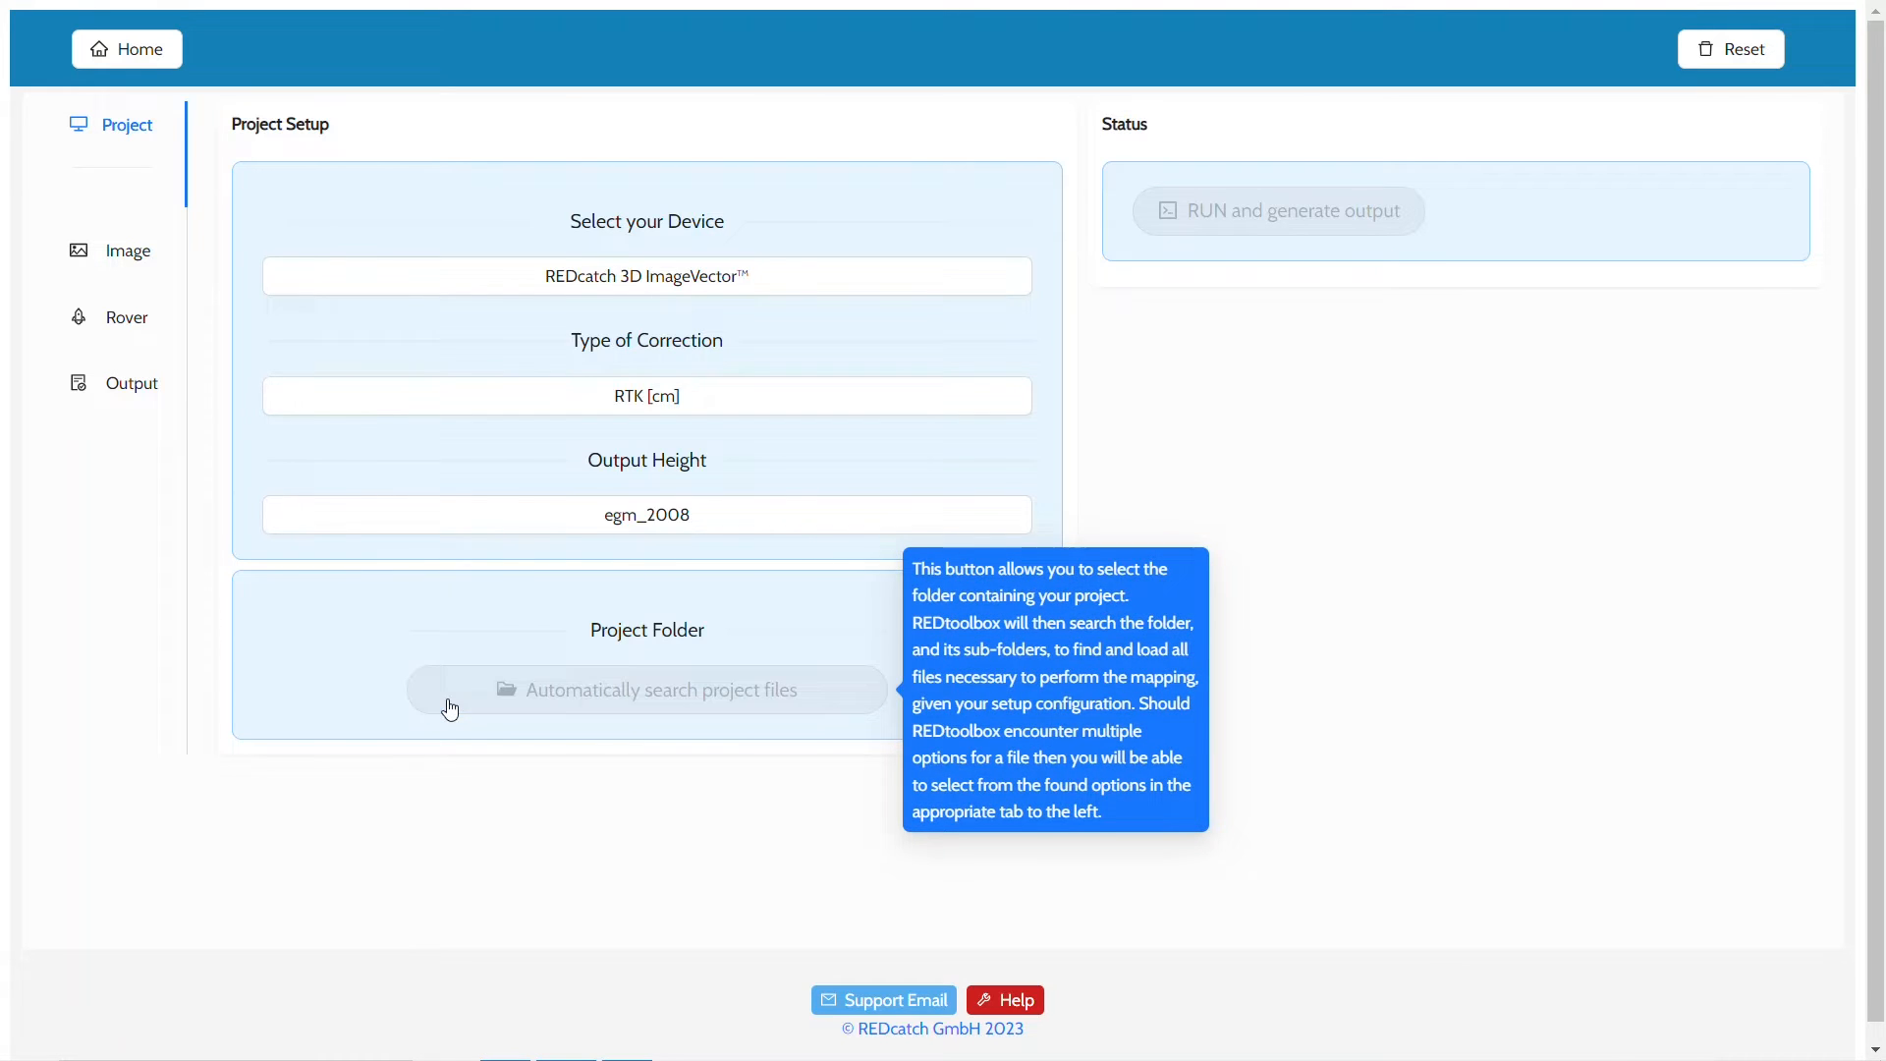
- Load the Desktop IV folder, generate output for all 174 items, and open the output directory
{"action": "left_click", "coordinate": [647, 690]}
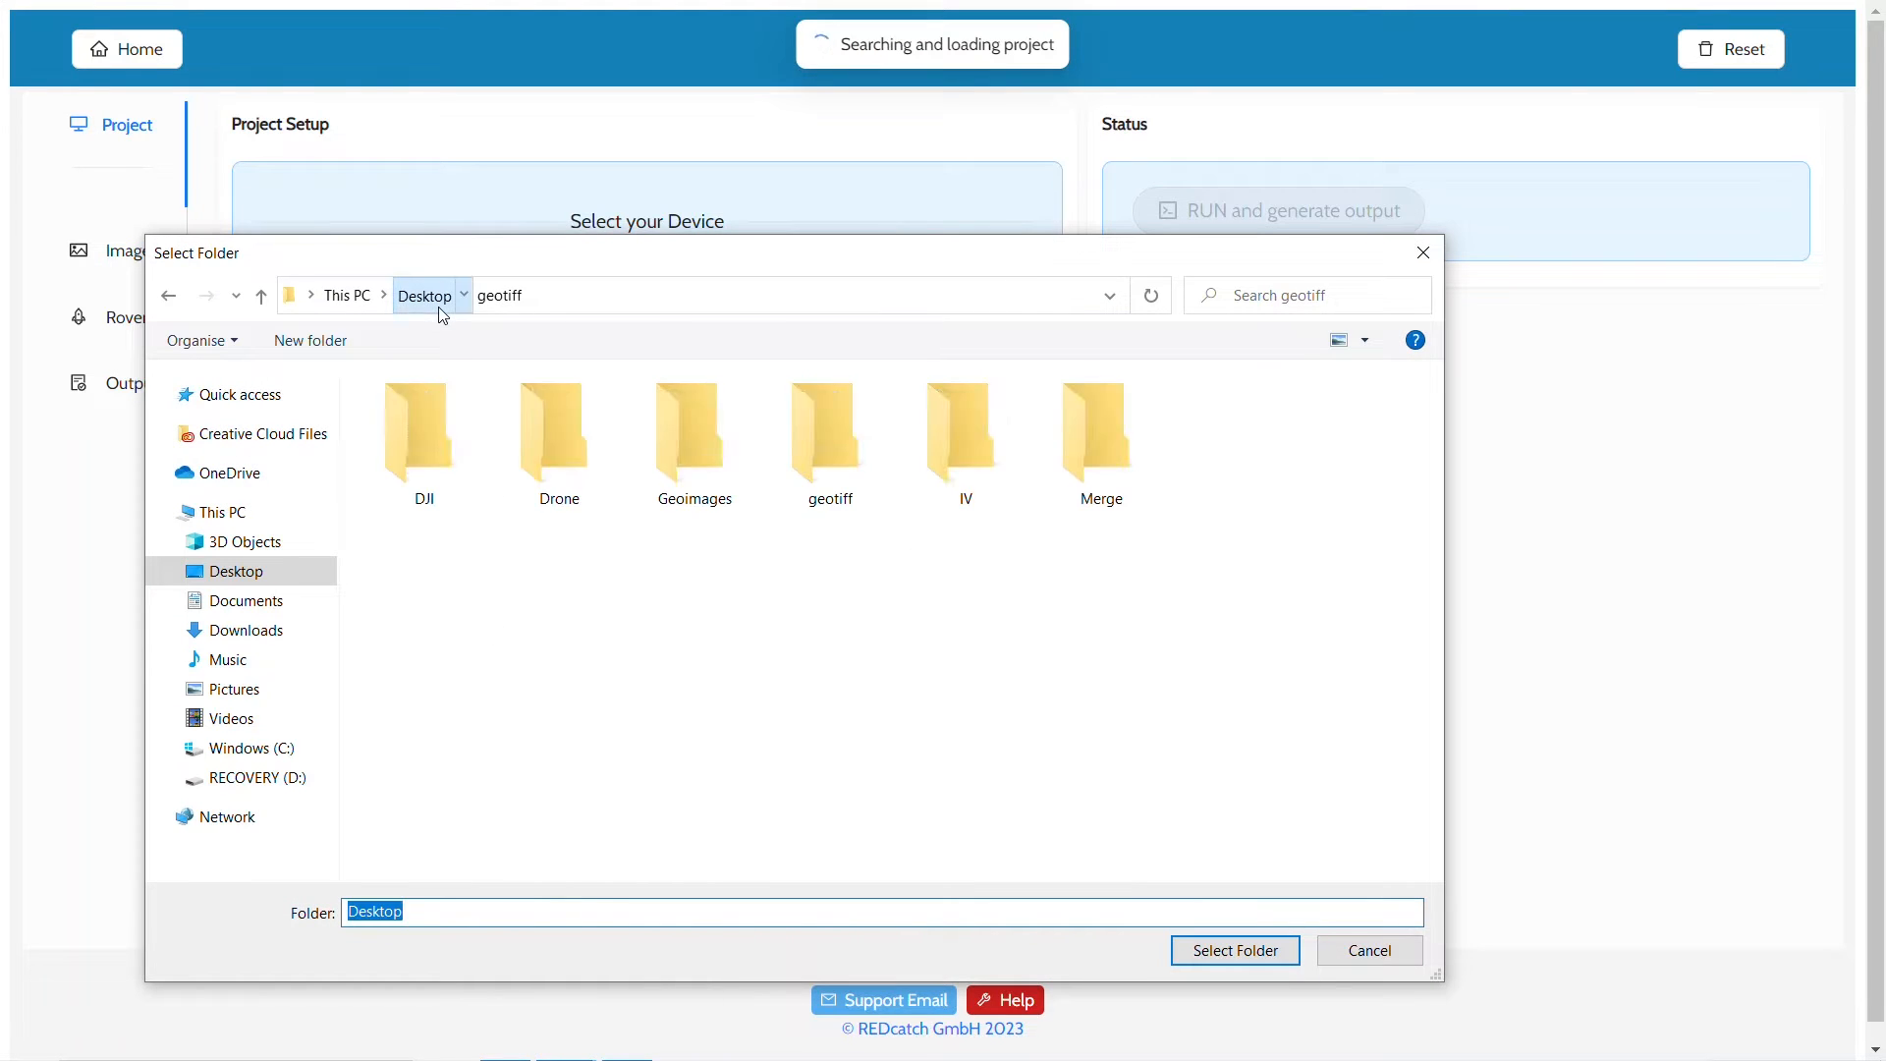
{"action": "left_click", "coordinate": [964, 433]}
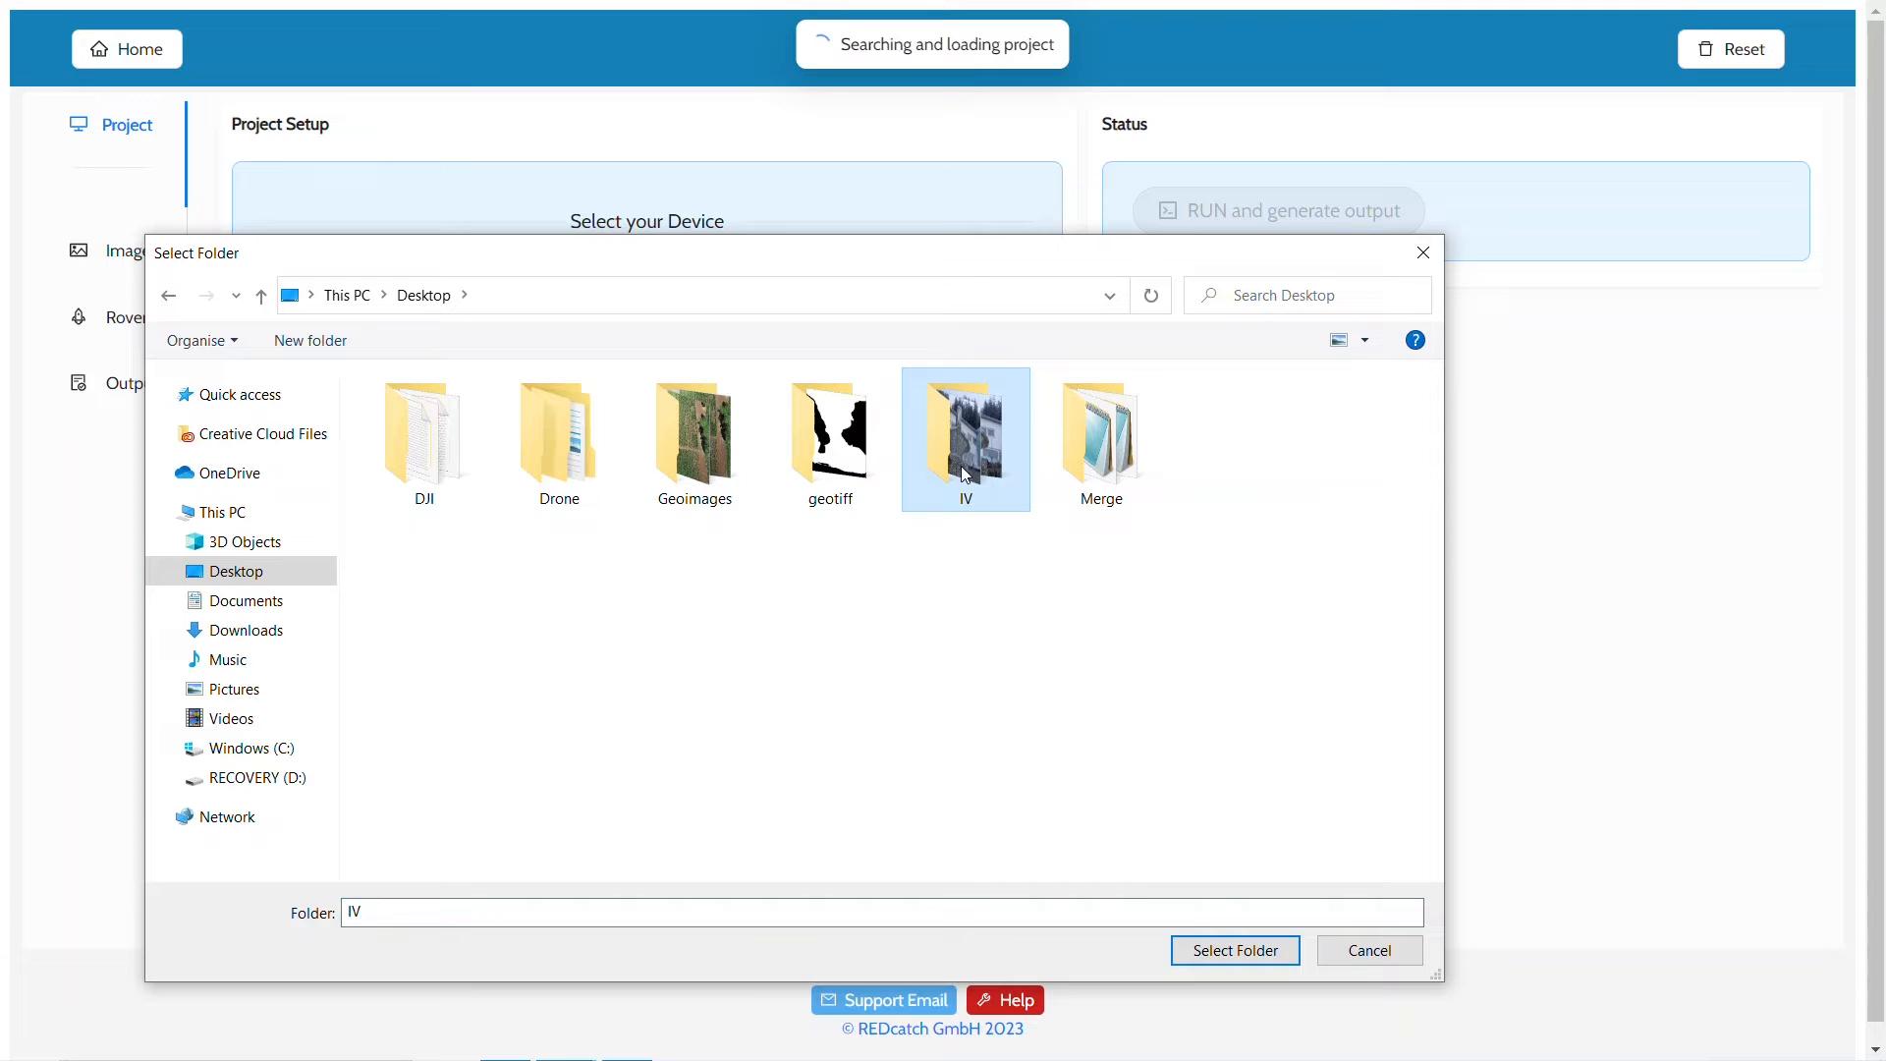
{"action": "left_click", "coordinate": [1233, 950]}
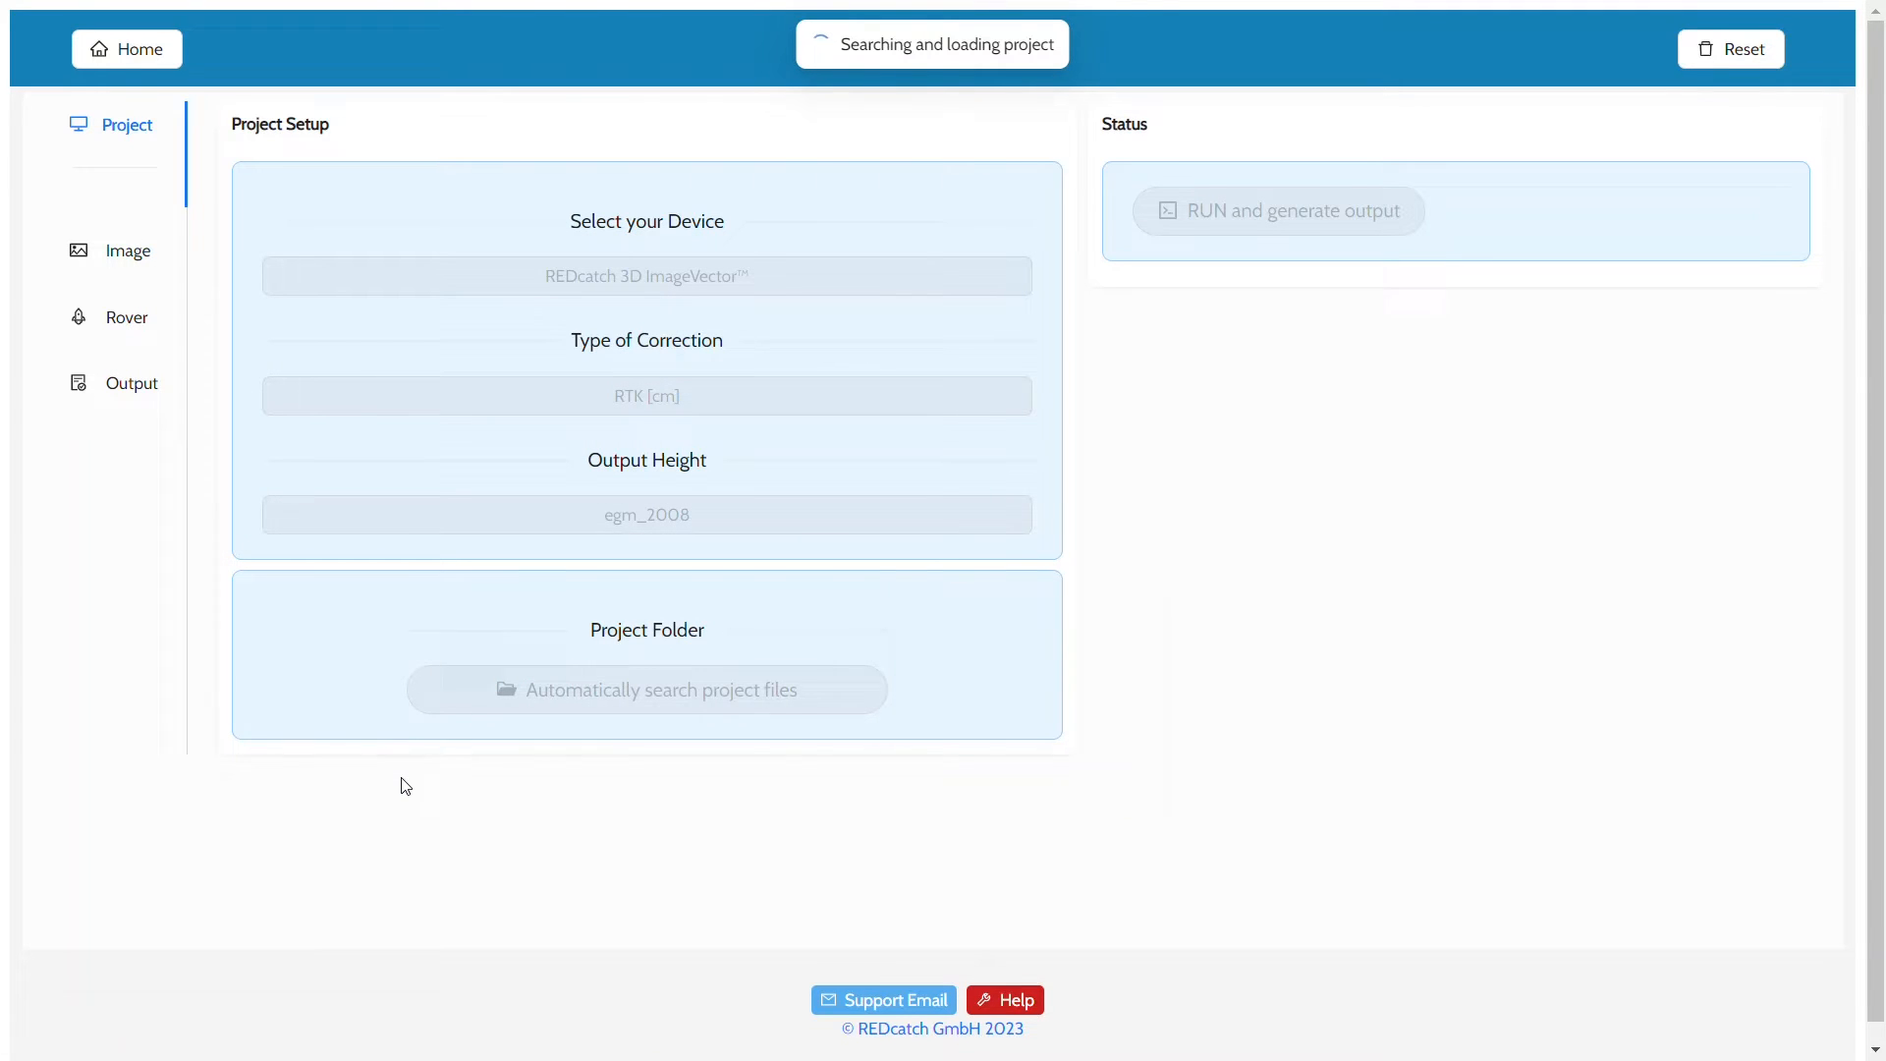
{"action": "left_click", "coordinate": [131, 382]}
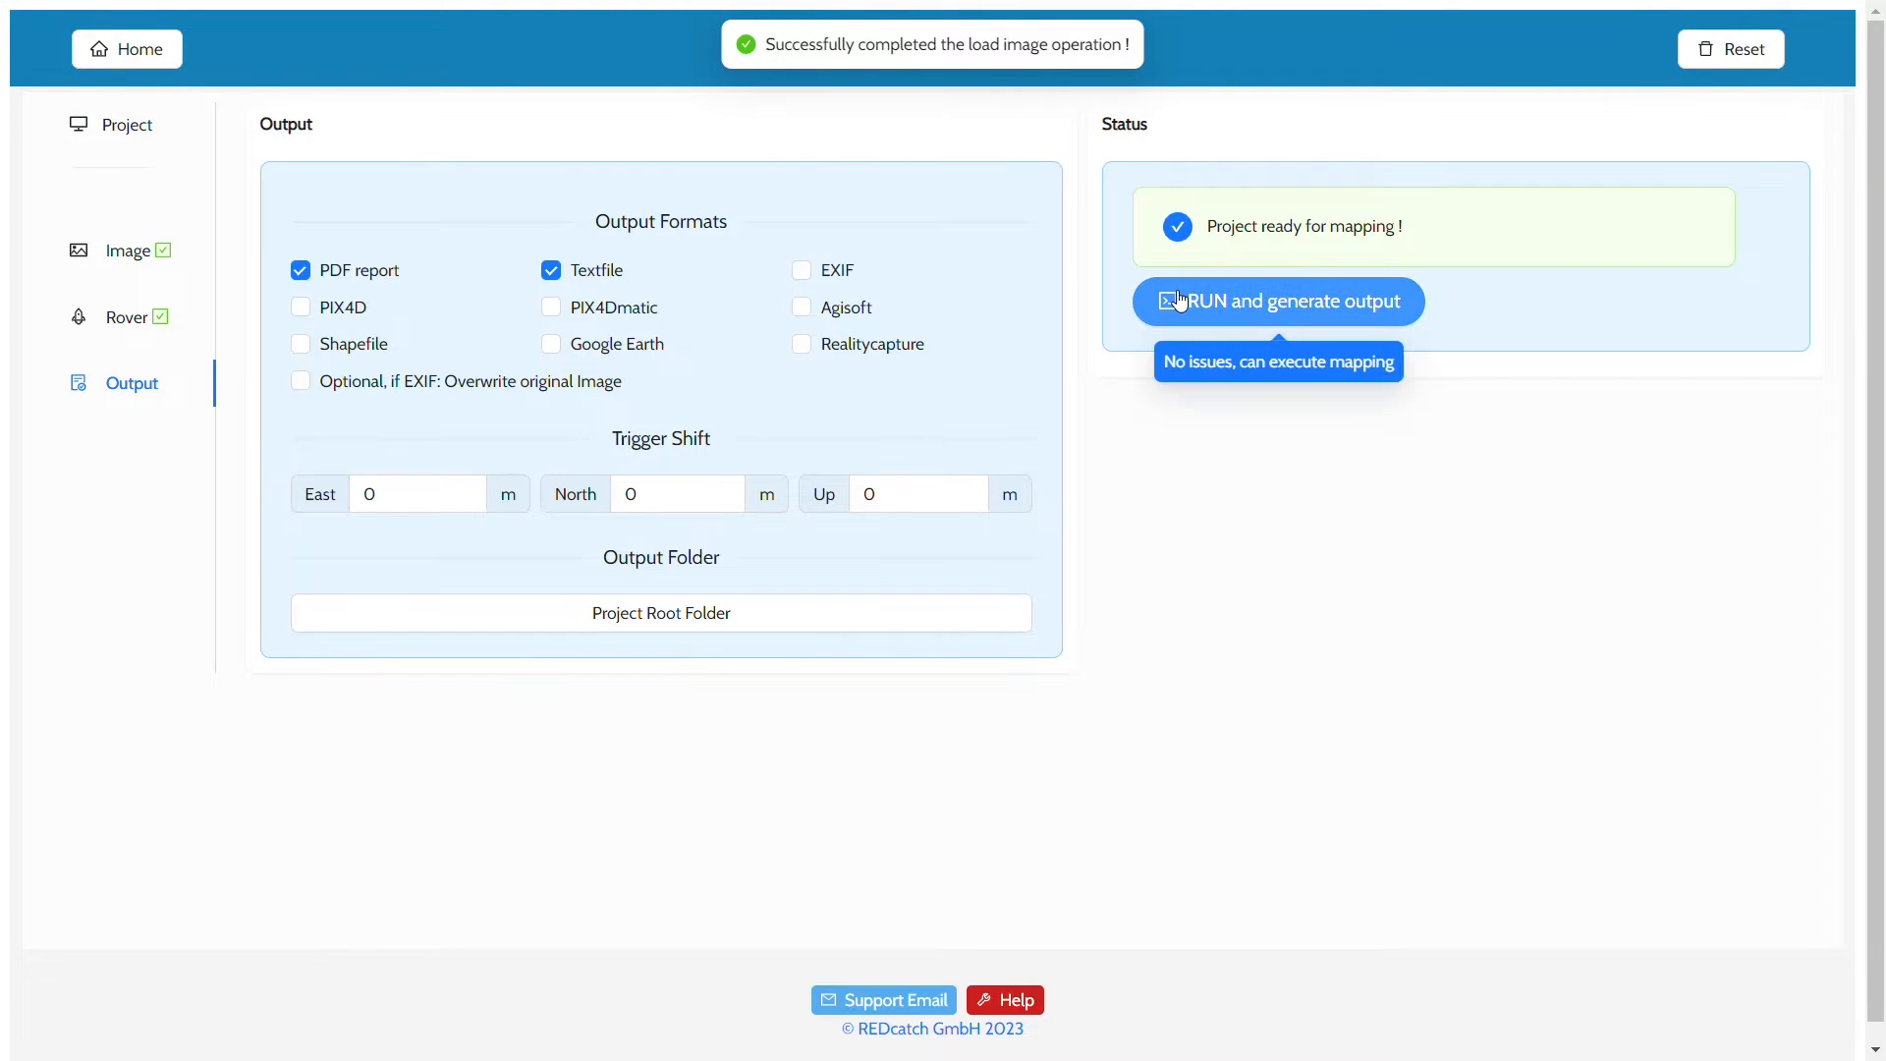
{"action": "left_click", "coordinate": [1277, 301]}
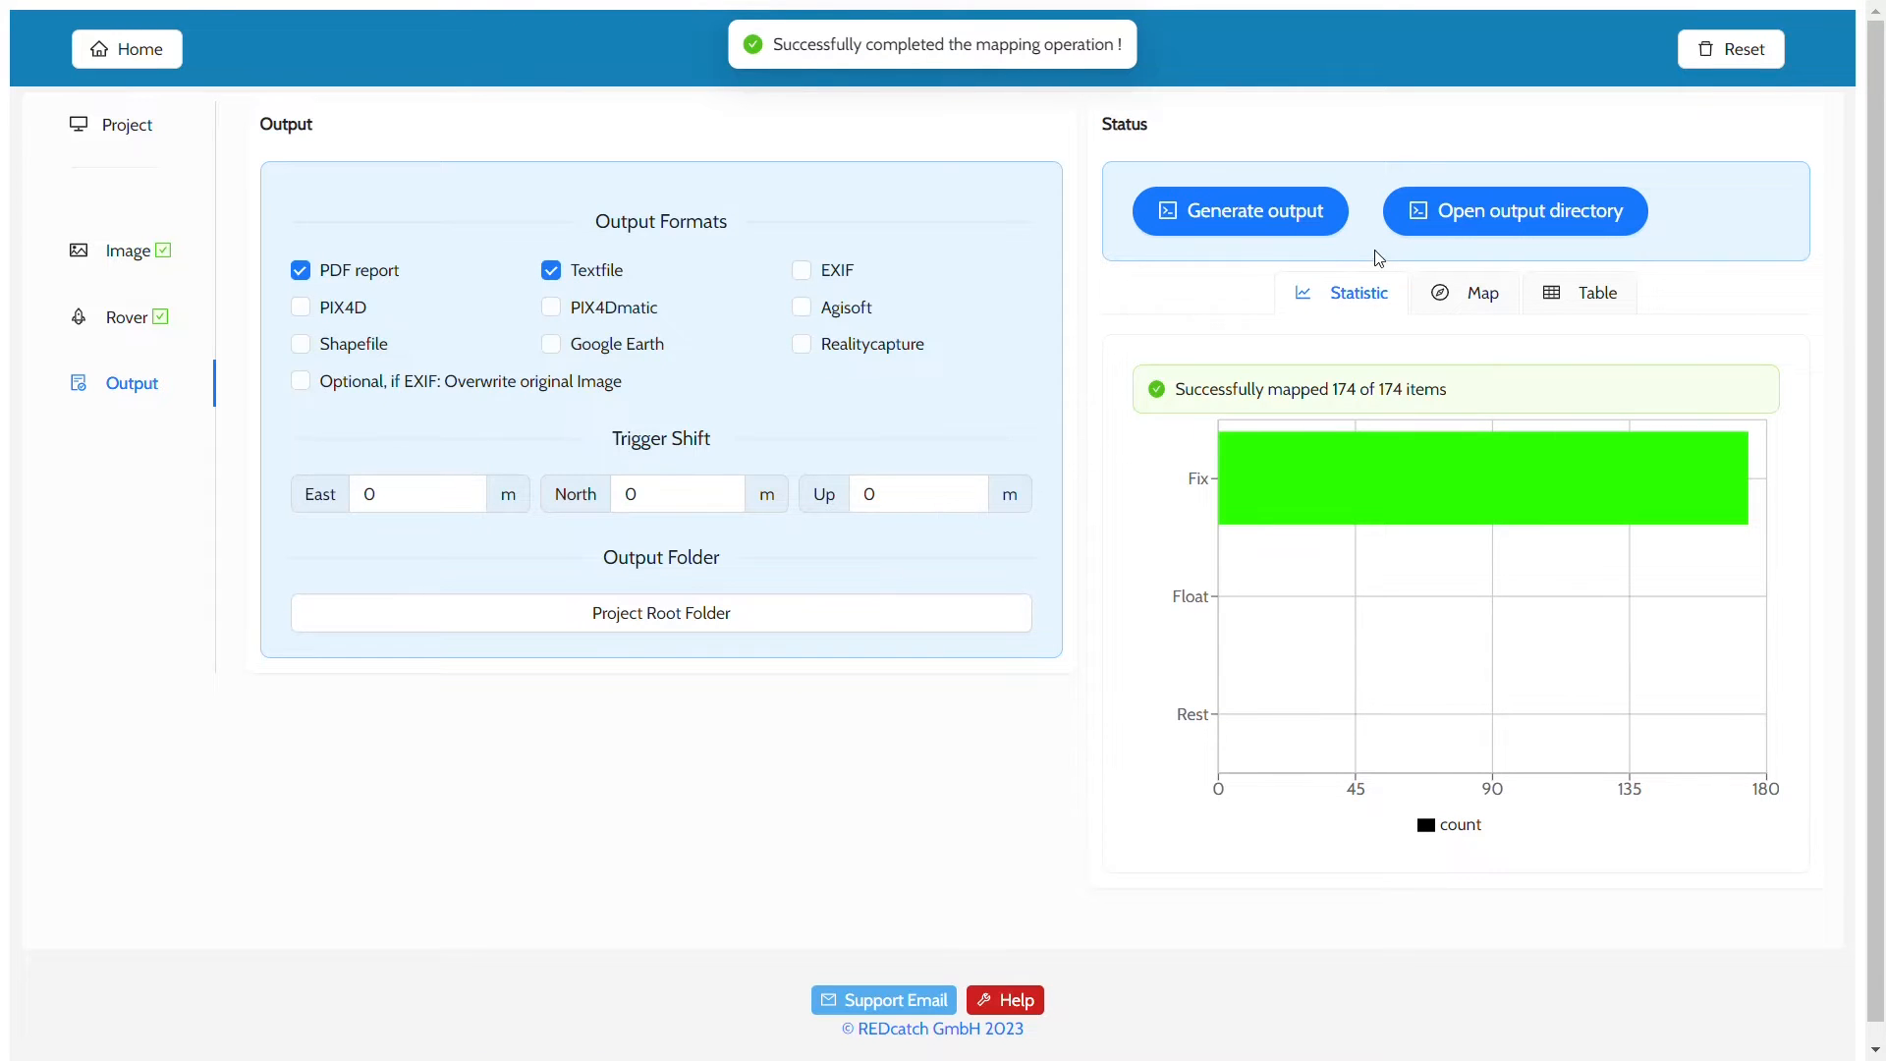
{"action": "left_click", "coordinate": [1513, 210]}
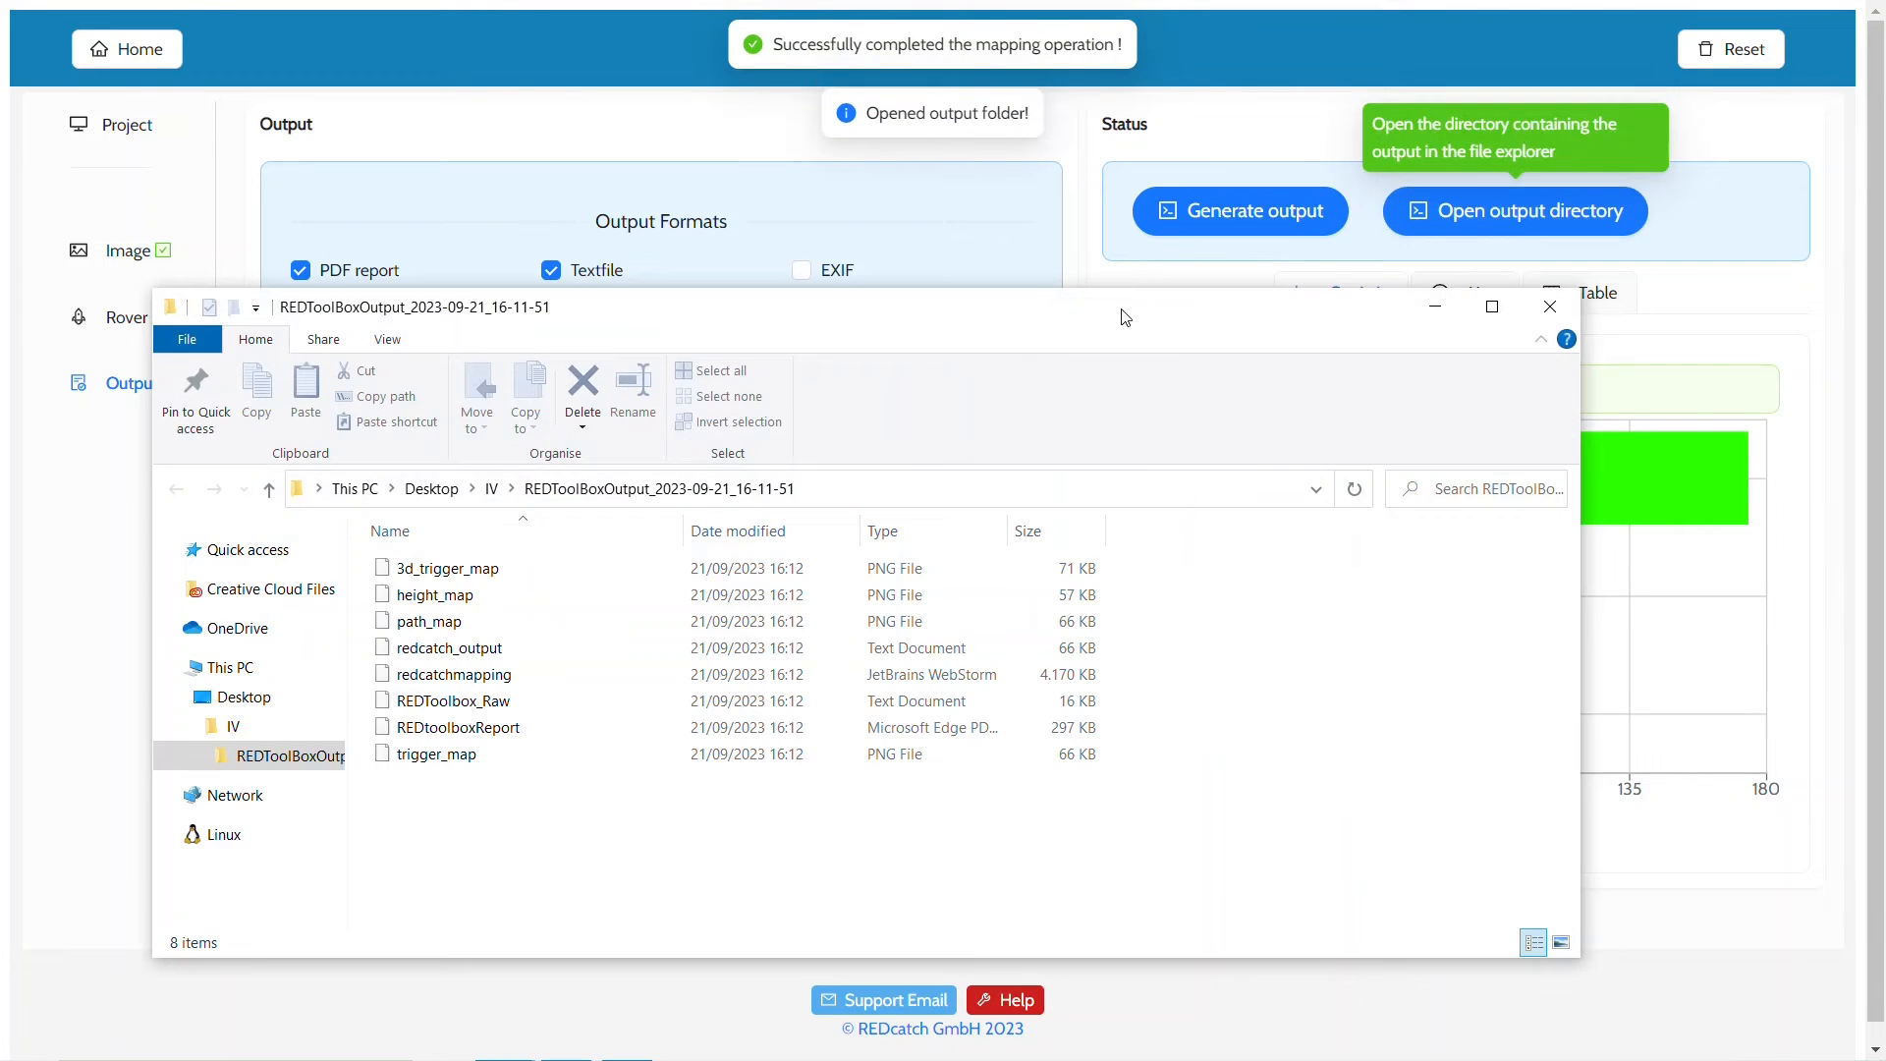
- Open redcatch_output.txt from the output folder in Notepad
{"action": "left_click", "coordinate": [454, 673]}
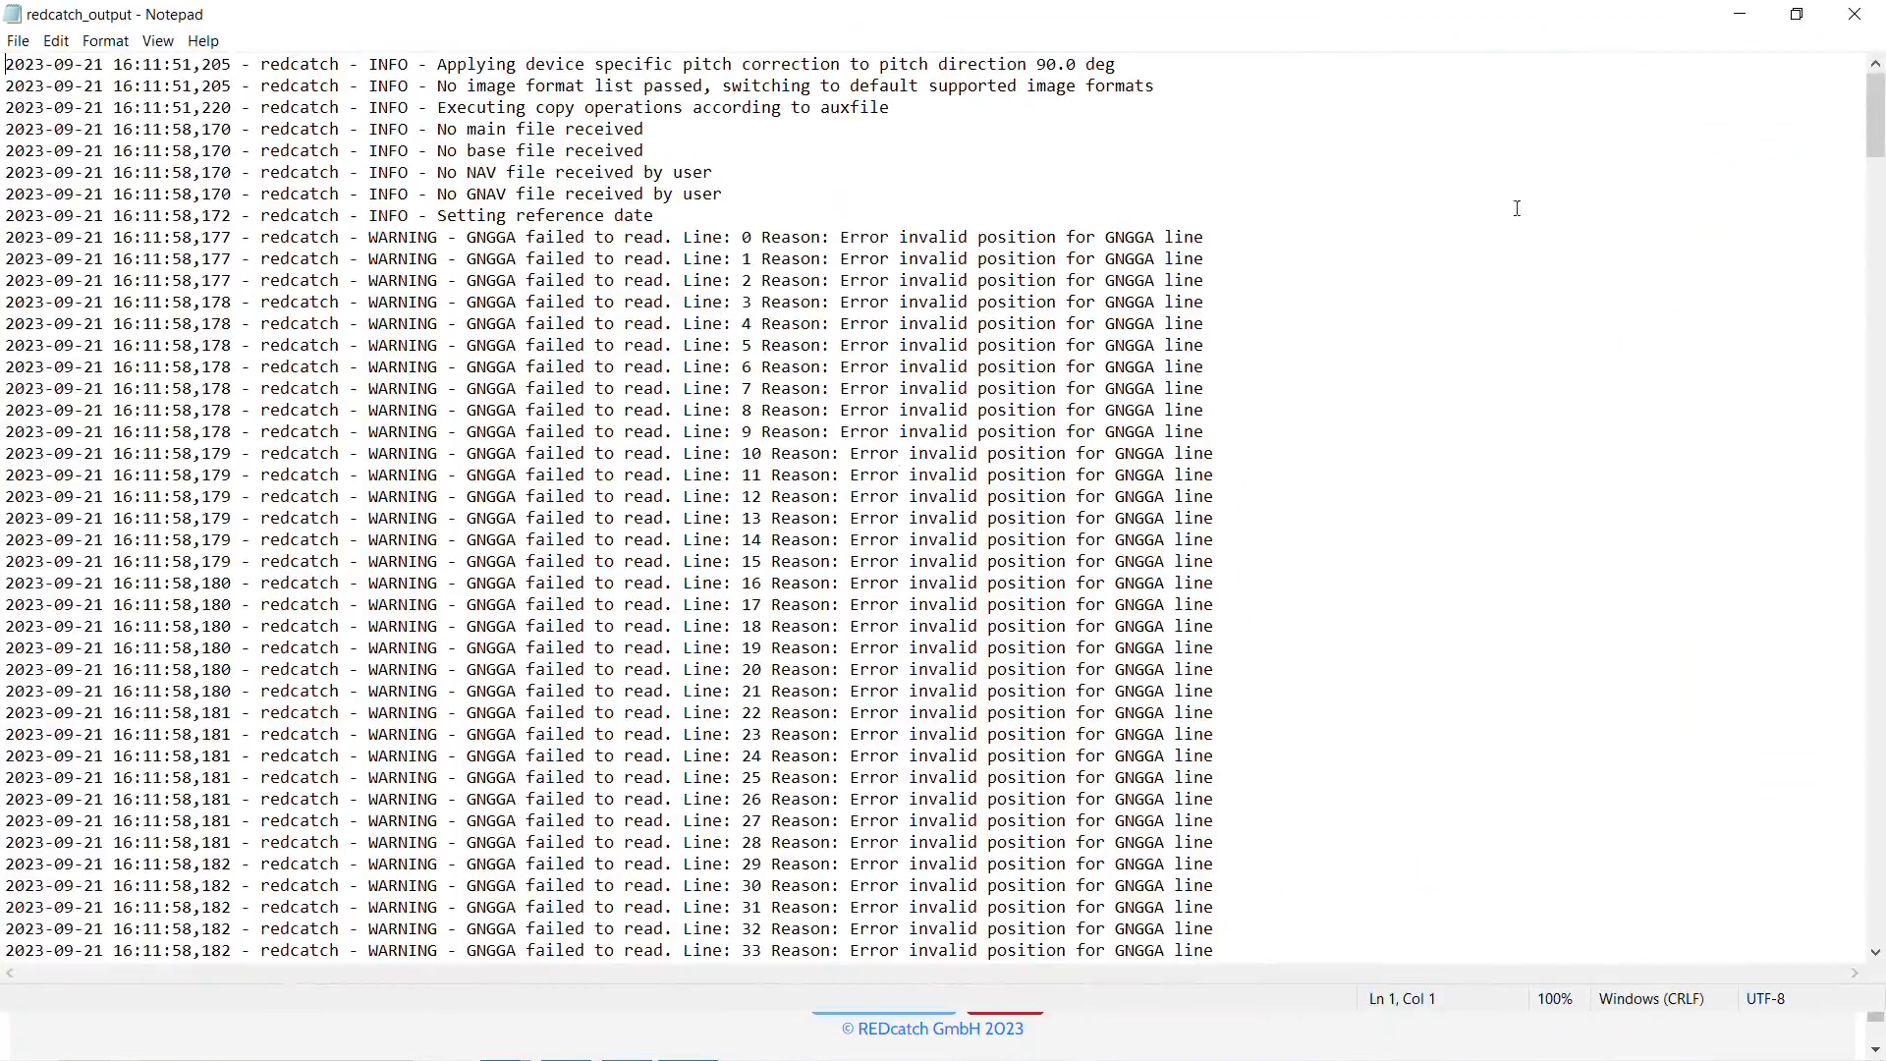
- Review the us_nga_egm2008_25 geoid height log entries, then open the REDtoolboxReport PDF
{"action": "scroll", "scroll_direction": "down", "scroll_amount": 3}
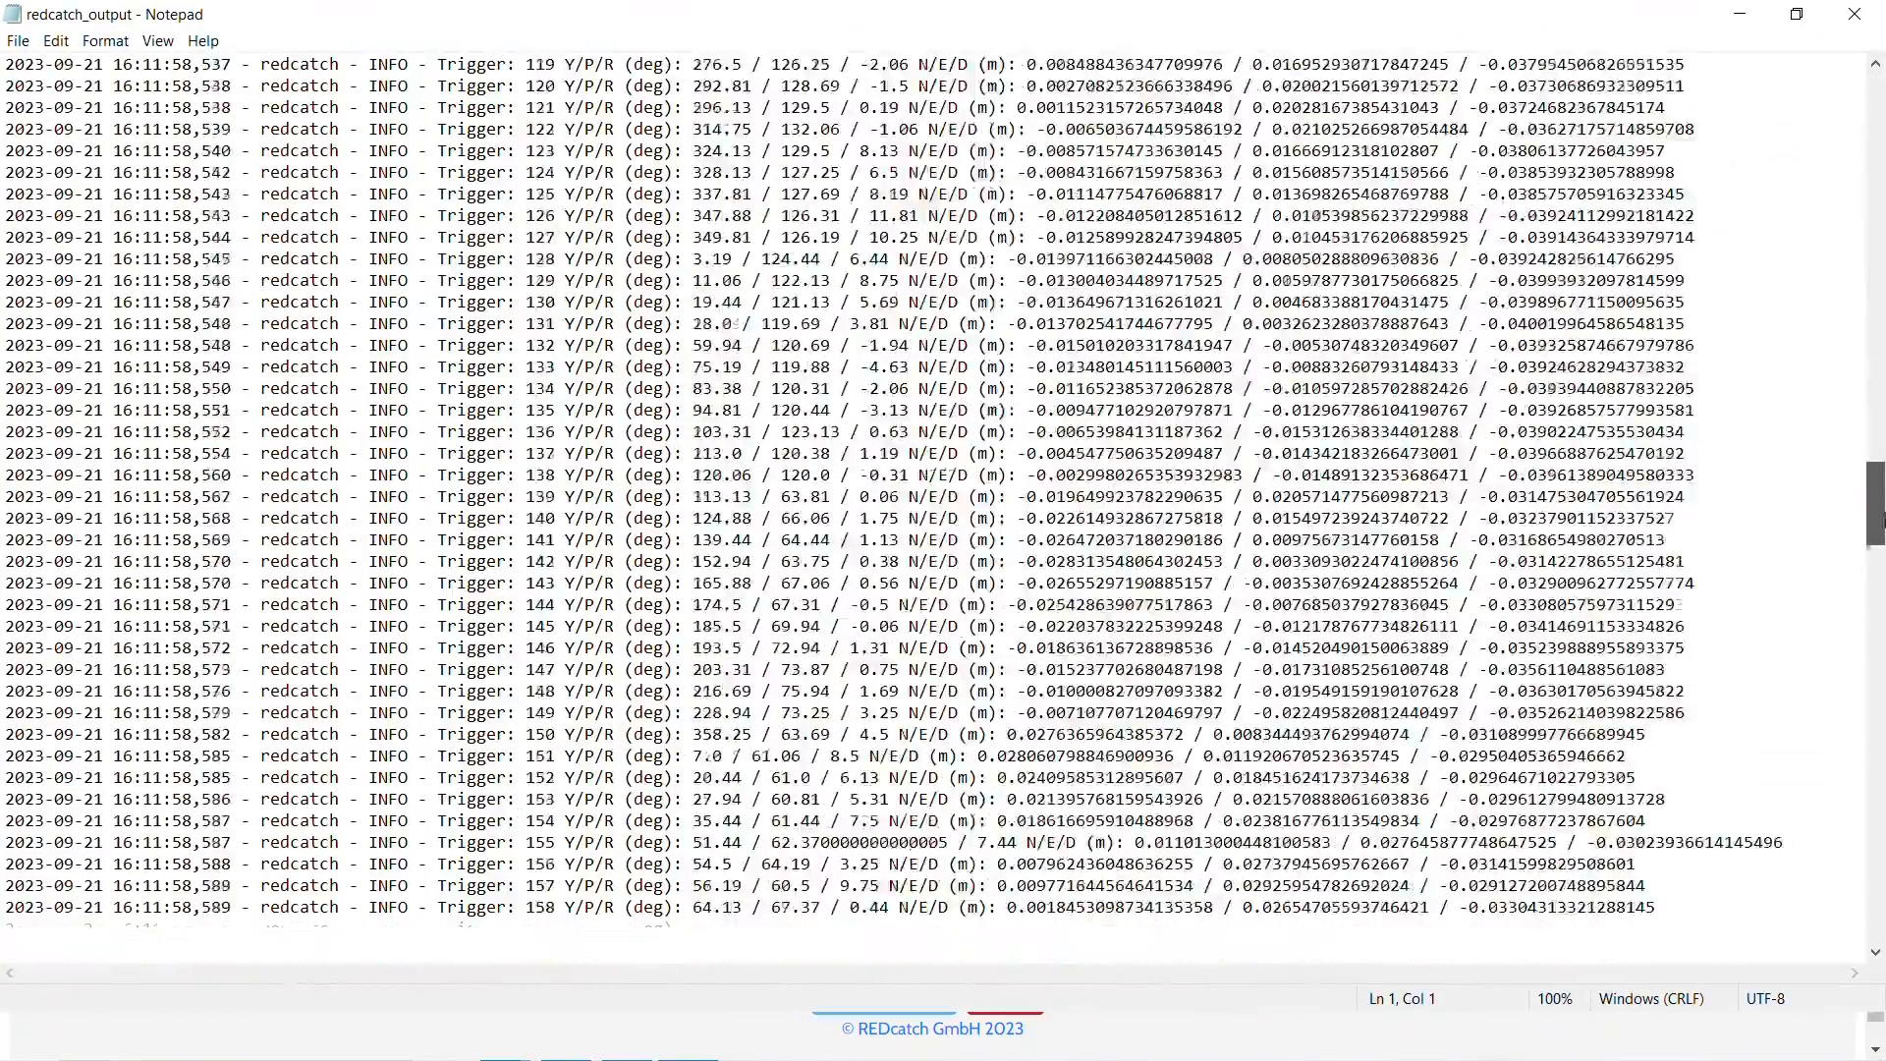
{"action": "scroll", "scroll_direction": "down", "scroll_amount": 3}
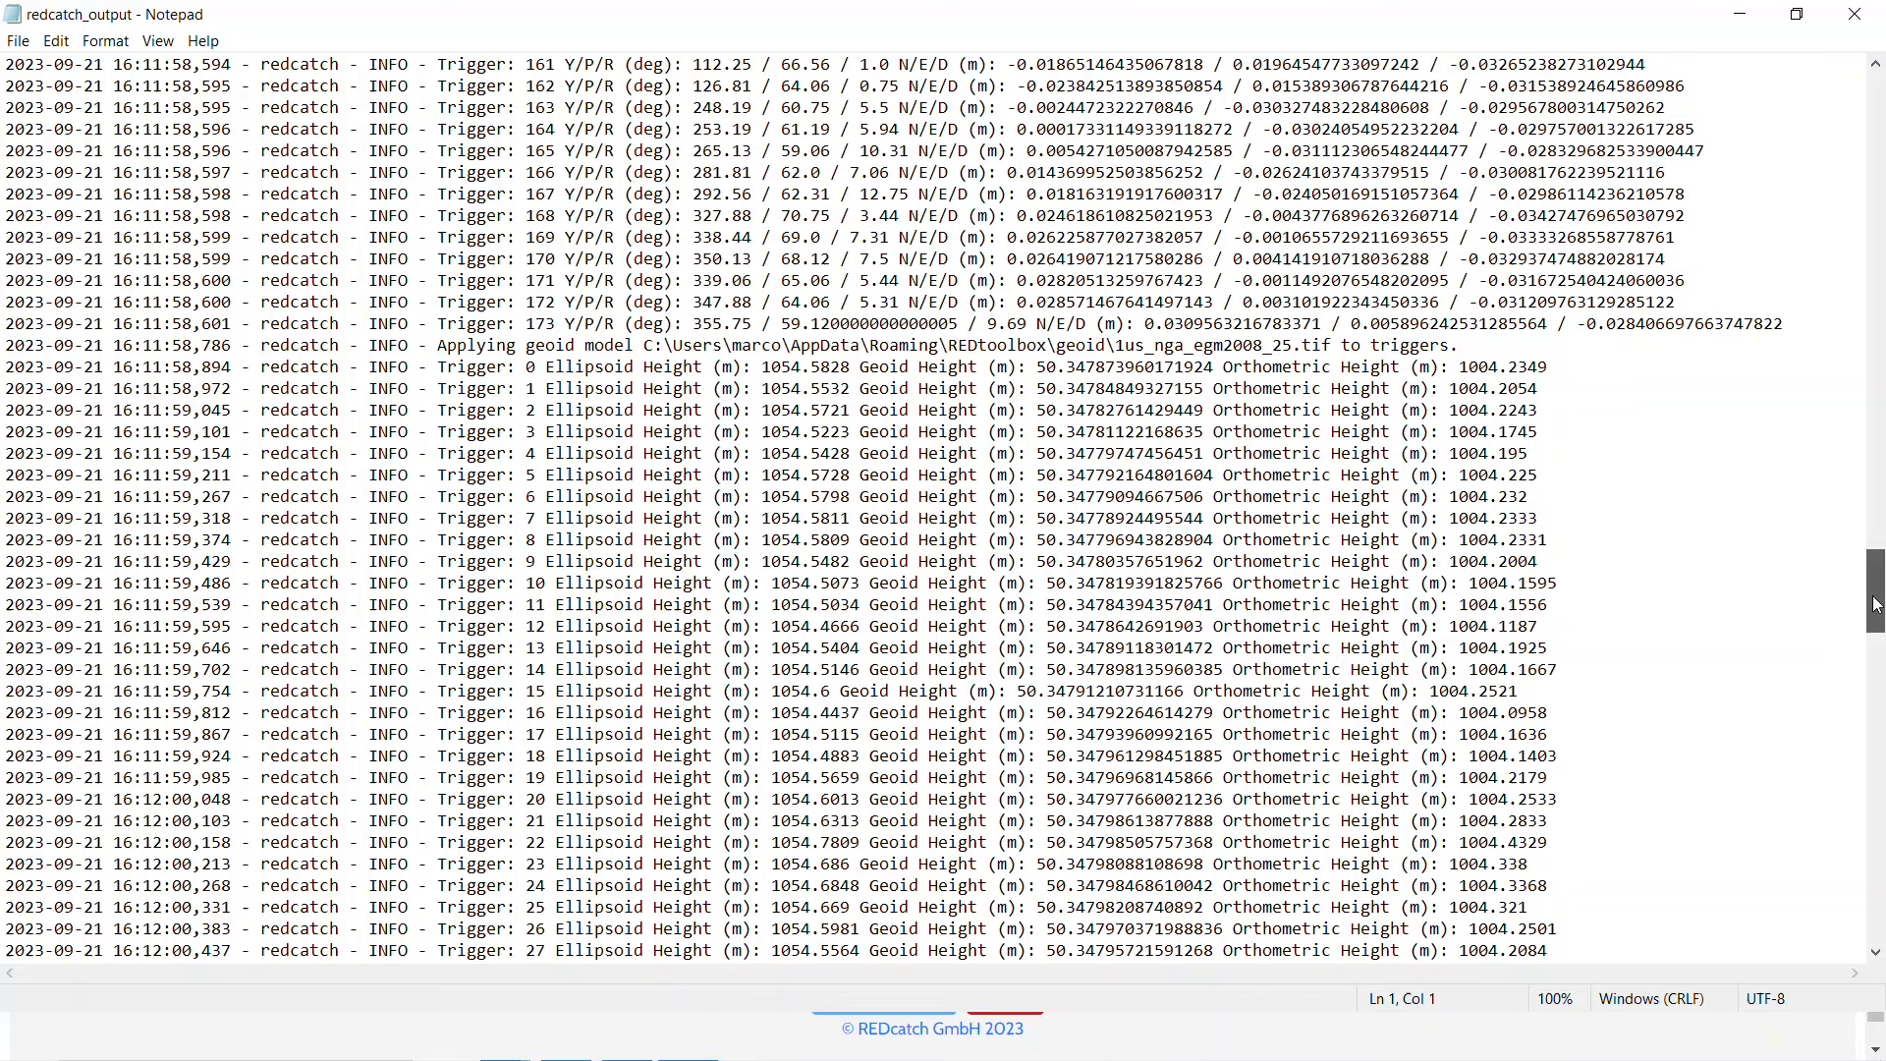
{"action": "left_click_drag", "start_coordinate": [369, 366], "coordinate": [1553, 366]}
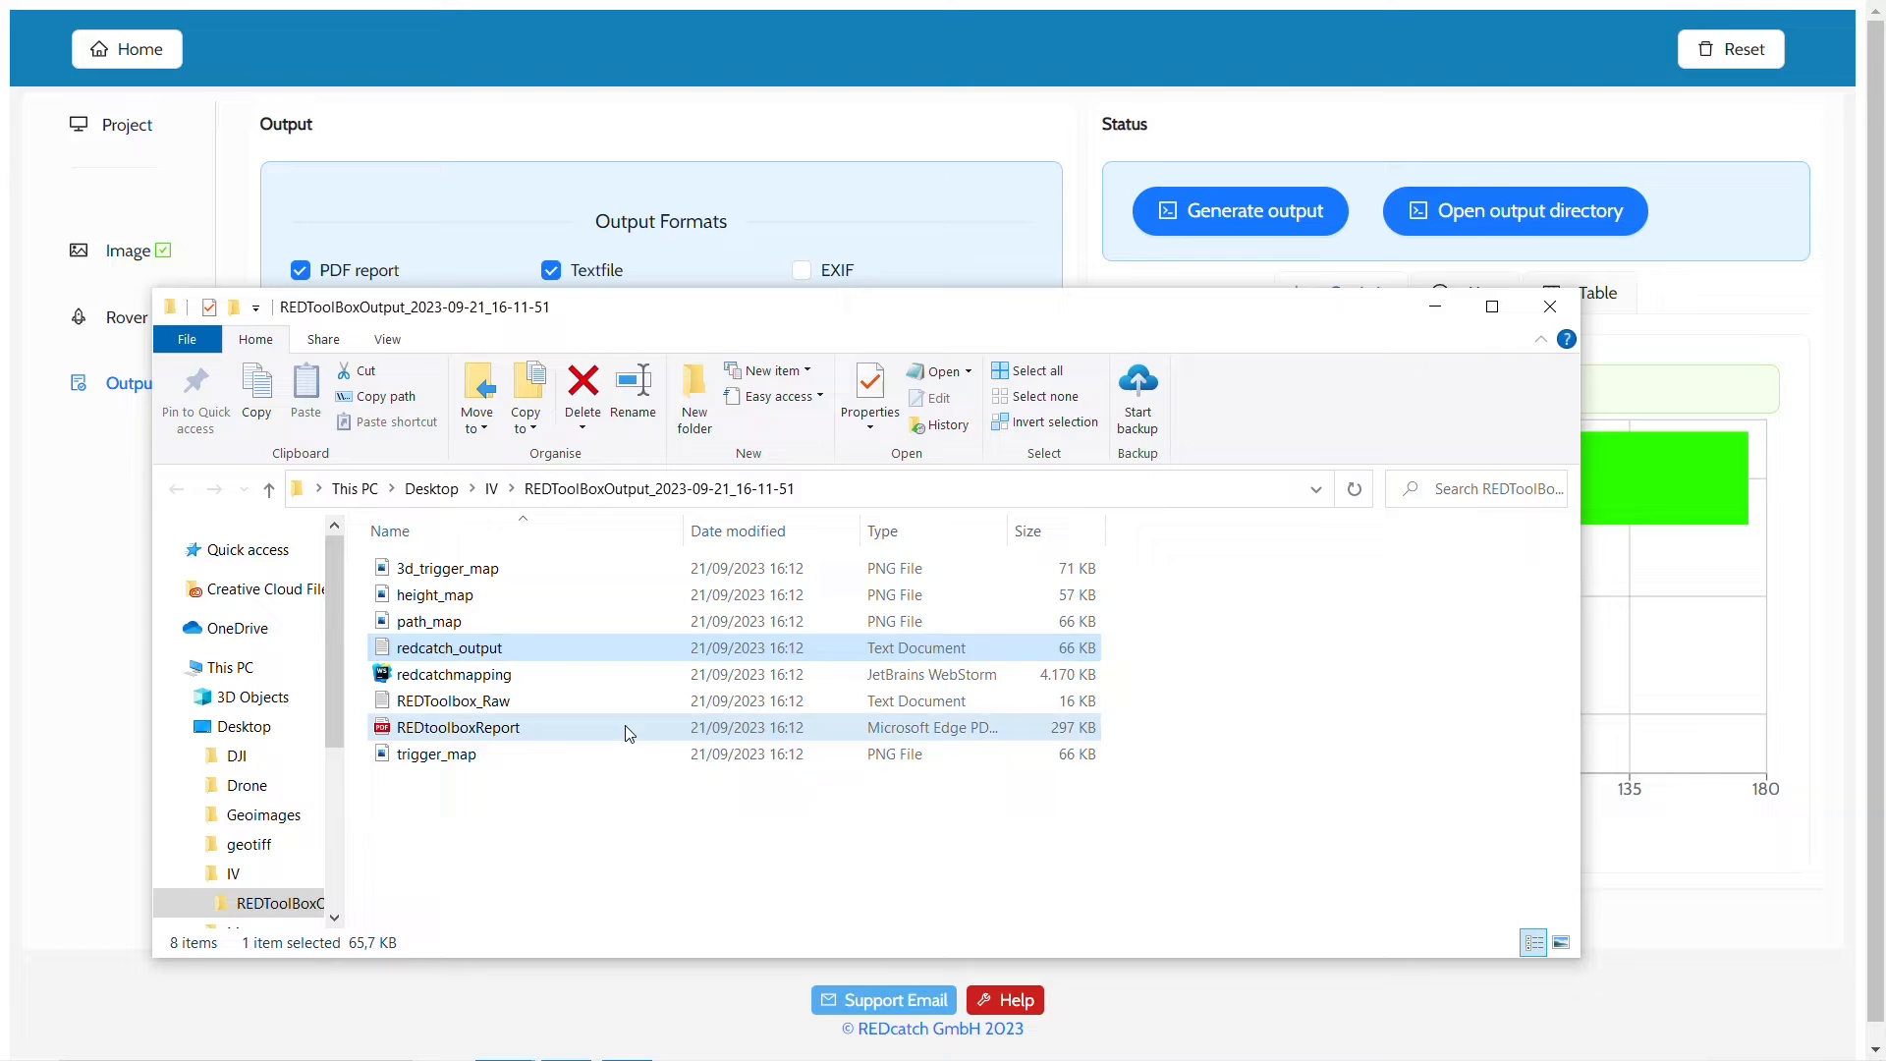
{"action": "double_click", "coordinate": [457, 727]}
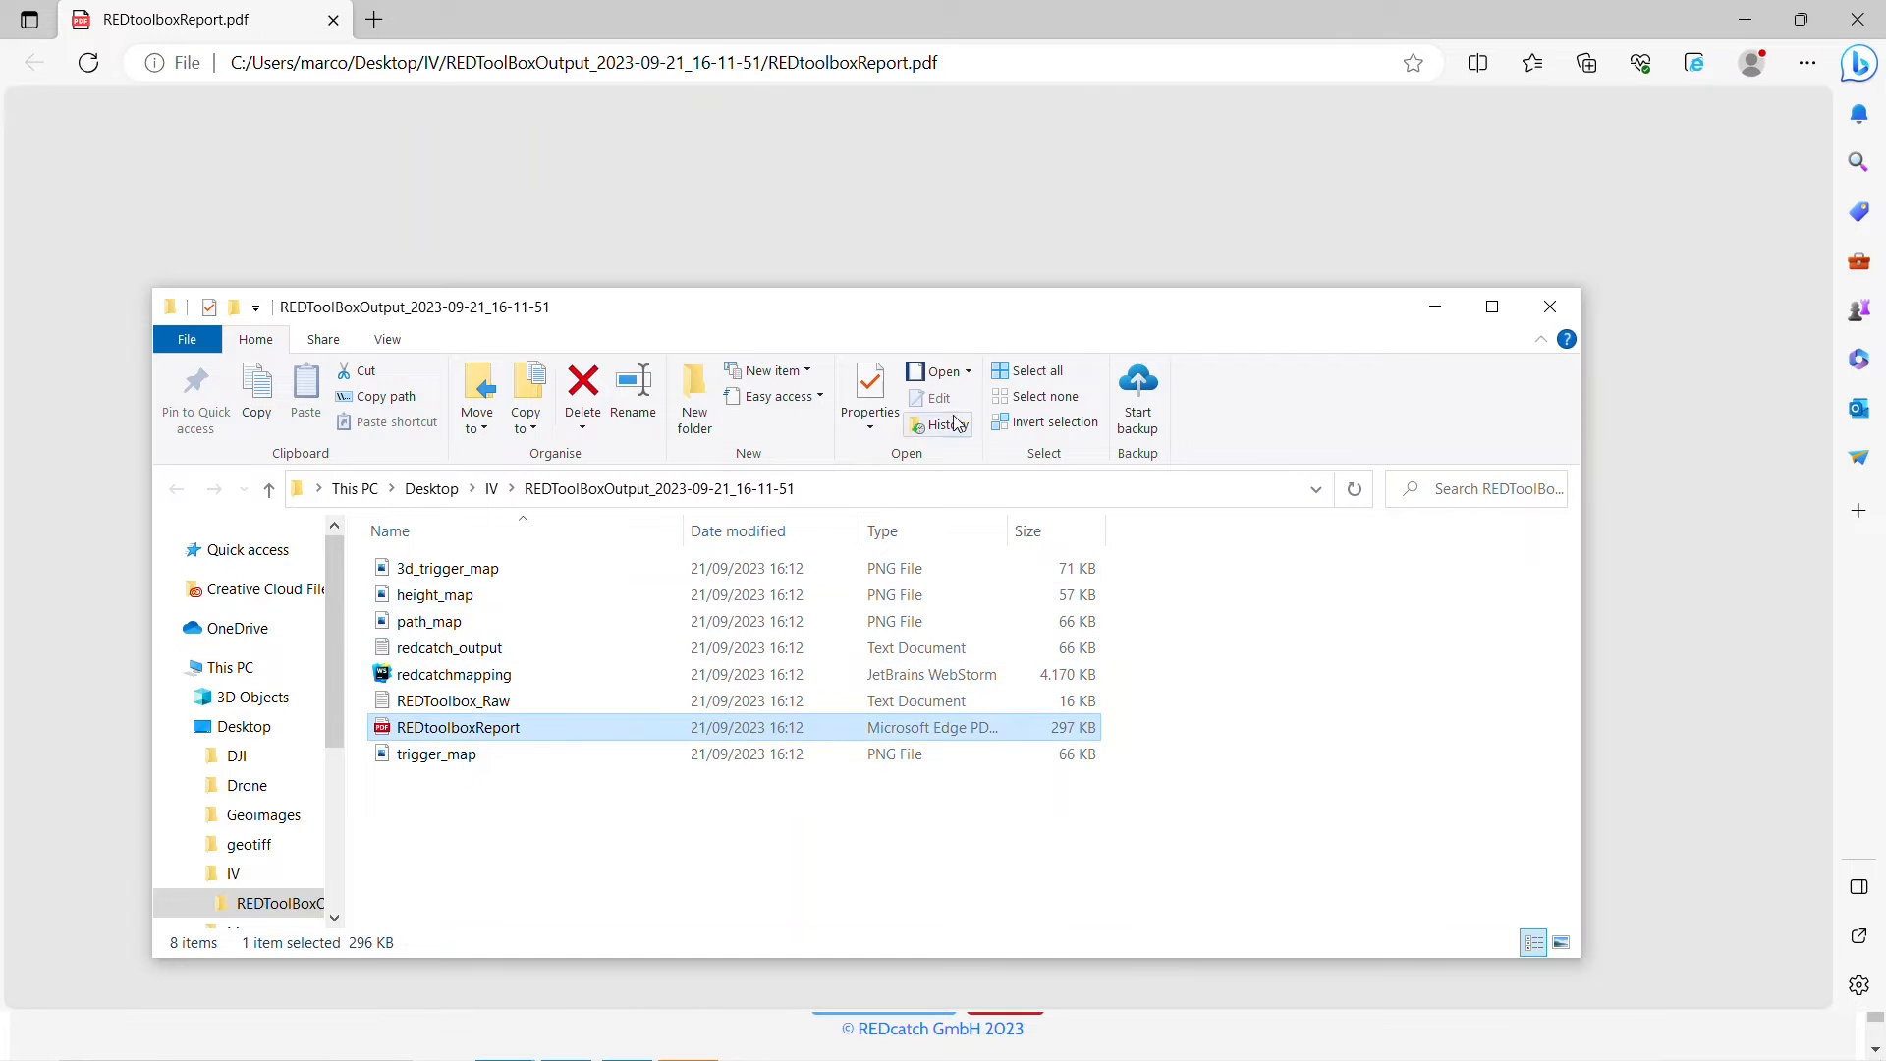
- Scroll REDtoolboxReport.pdf to the Setup page listing the us_nga_egm2008_25 geoid file
{"action": "double_click", "coordinate": [457, 727]}
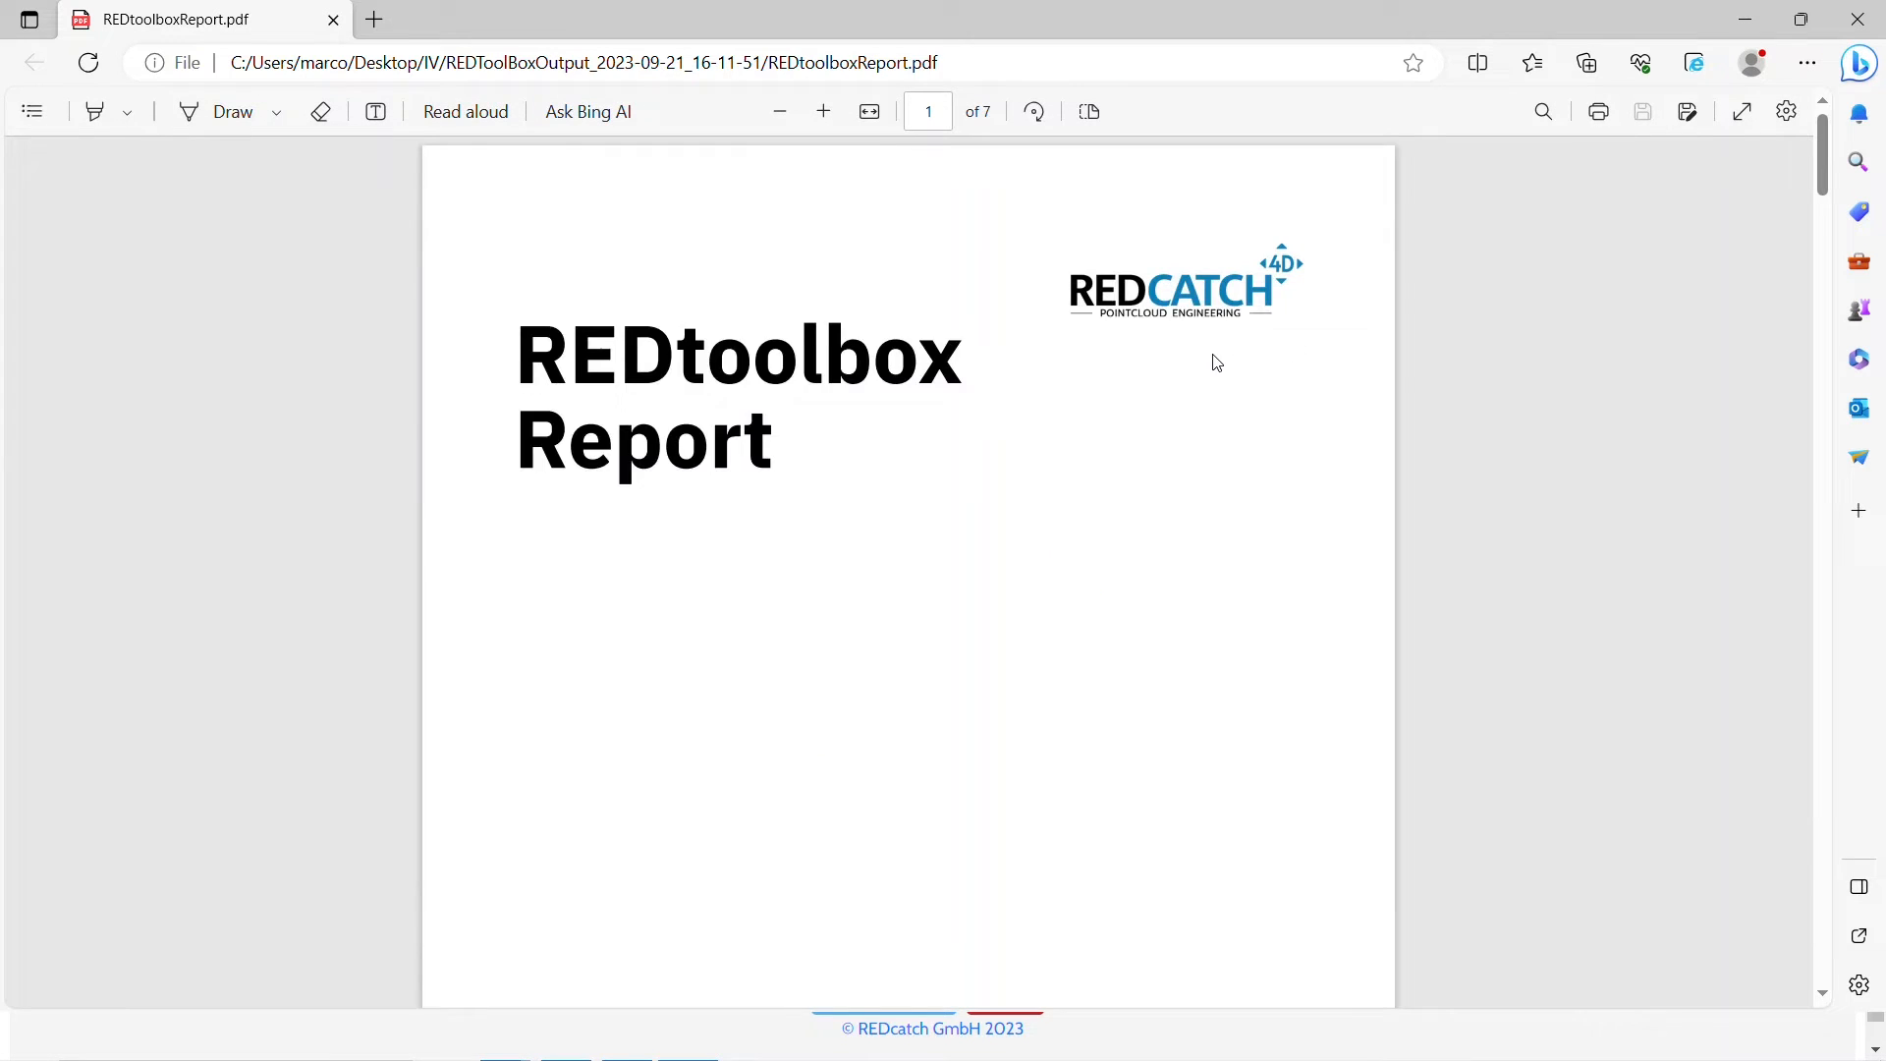
{"action": "scroll", "scroll_direction": "down", "scroll_amount": 3}
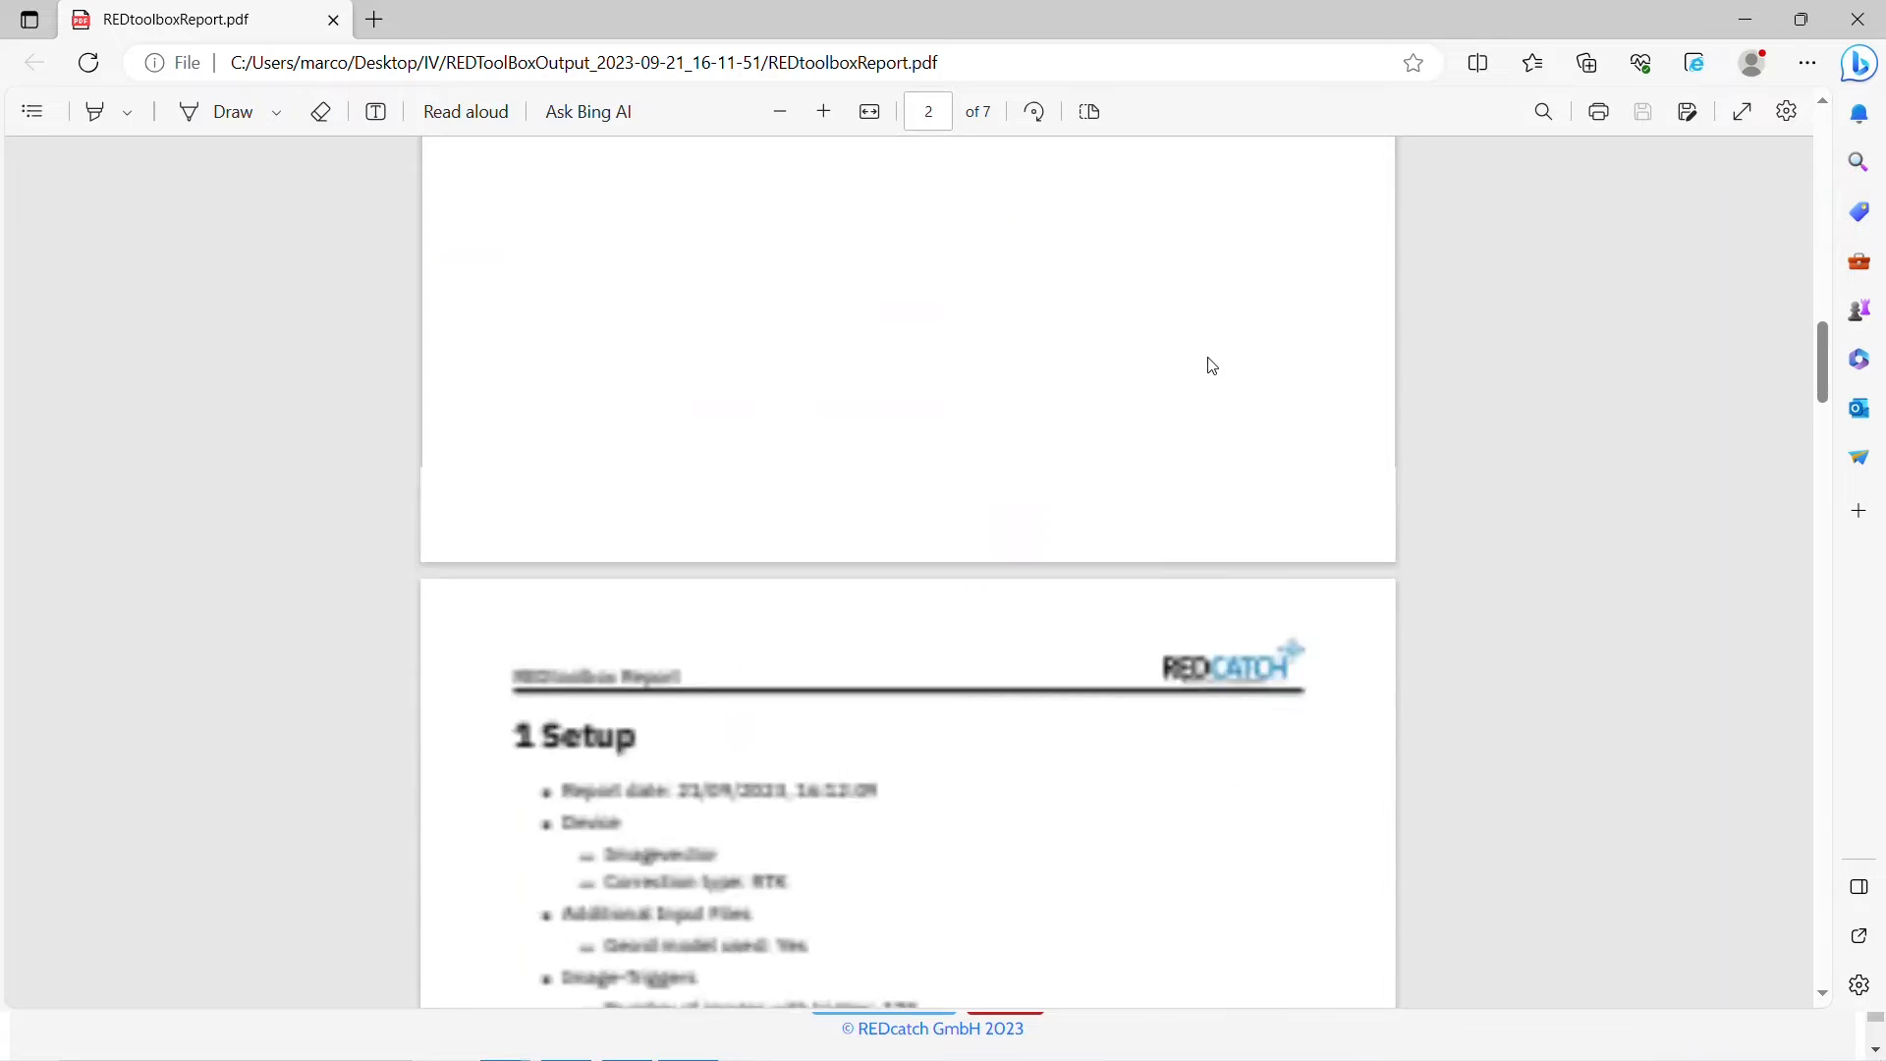
{"action": "scroll", "scroll_direction": "down", "scroll_amount": 3}
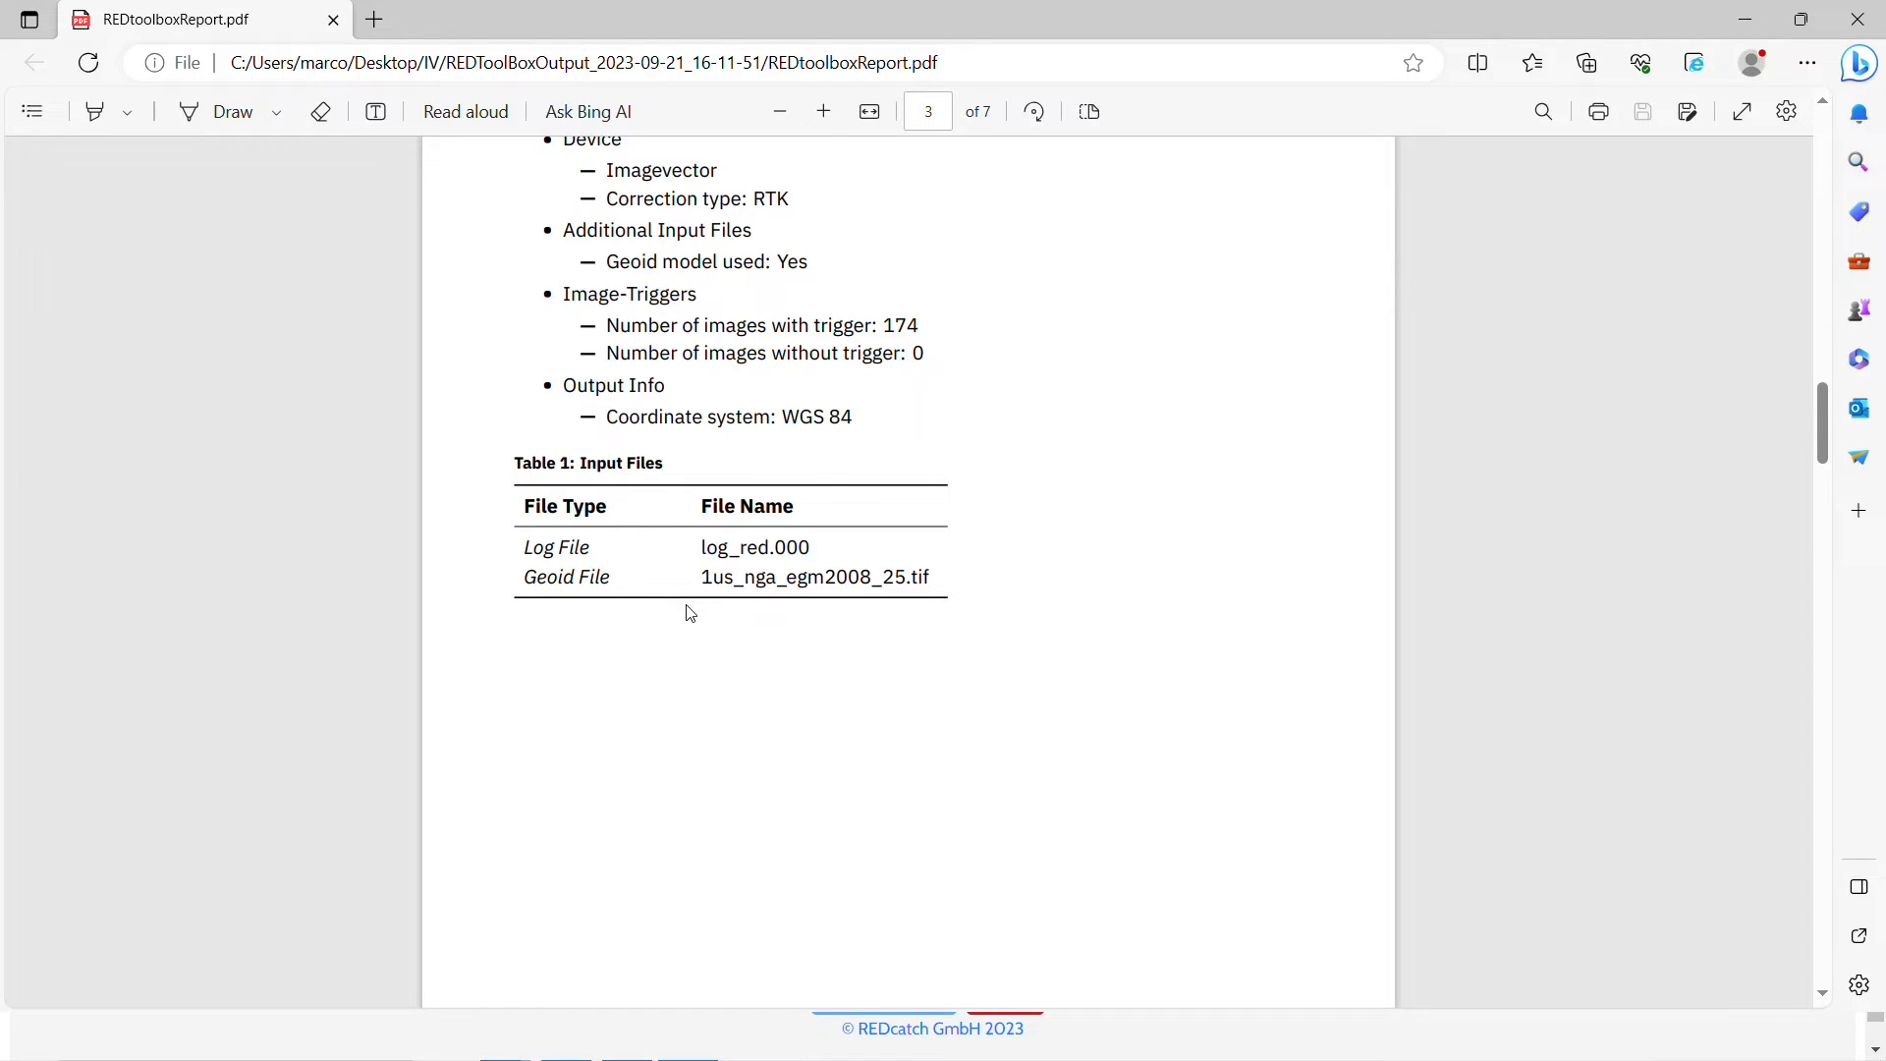
{"action": "mouse_move", "coordinate": [1716, 9]}
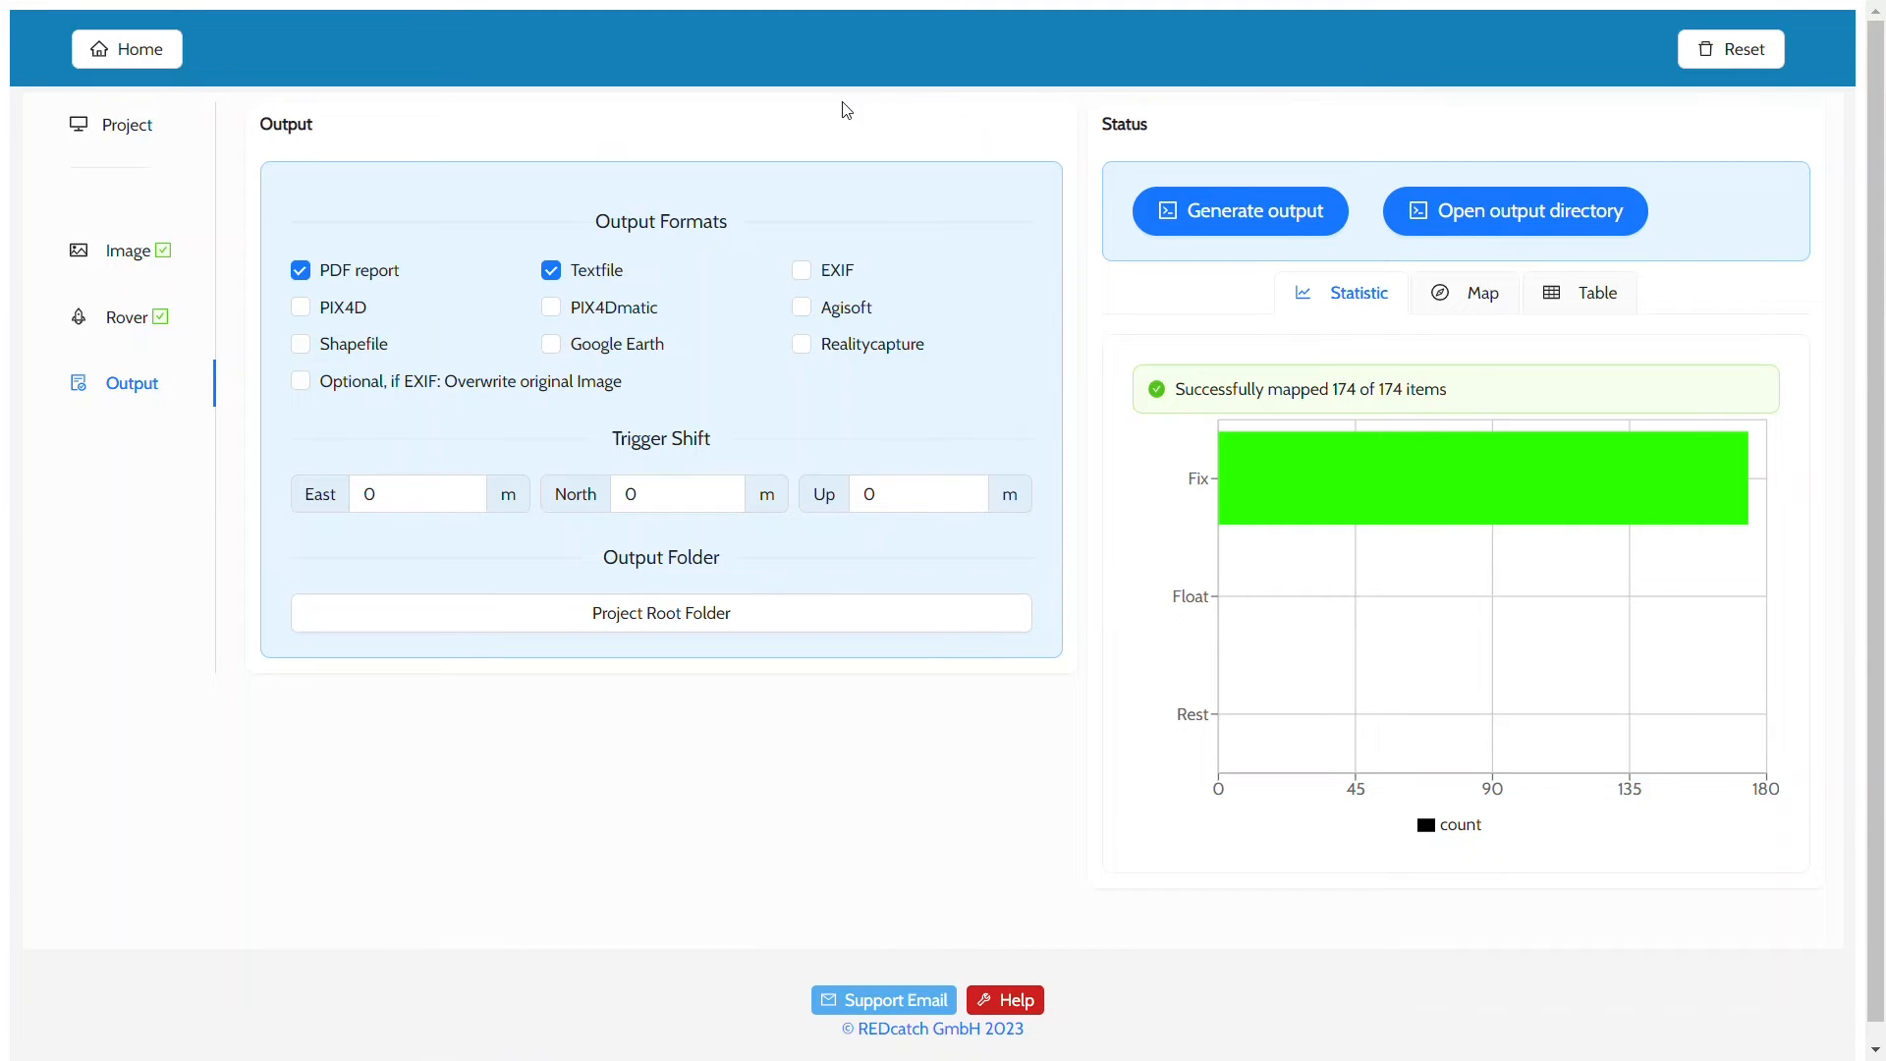
- Return Home, open Shift EXIF Coordinates, and select the egm_2008 geoid model
{"action": "left_click", "coordinate": [126, 49]}
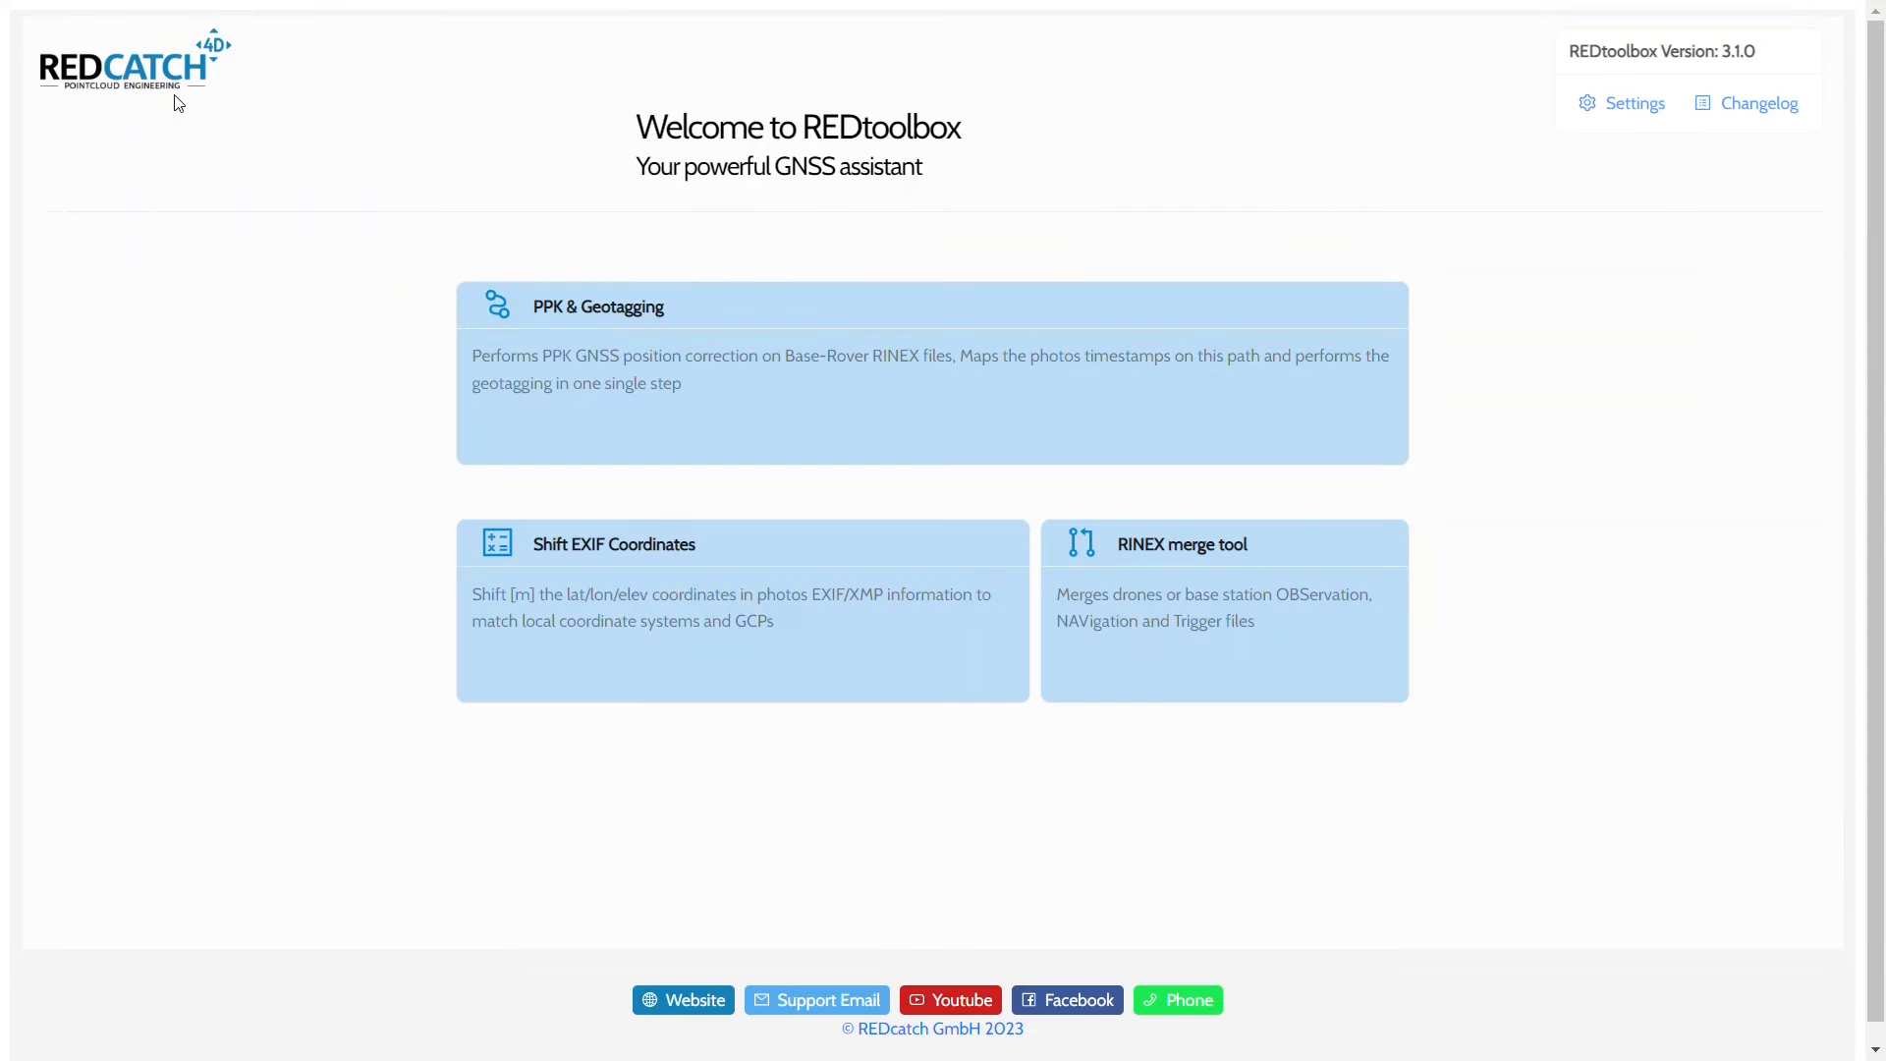
{"action": "mouse_move", "coordinate": [246, 452]}
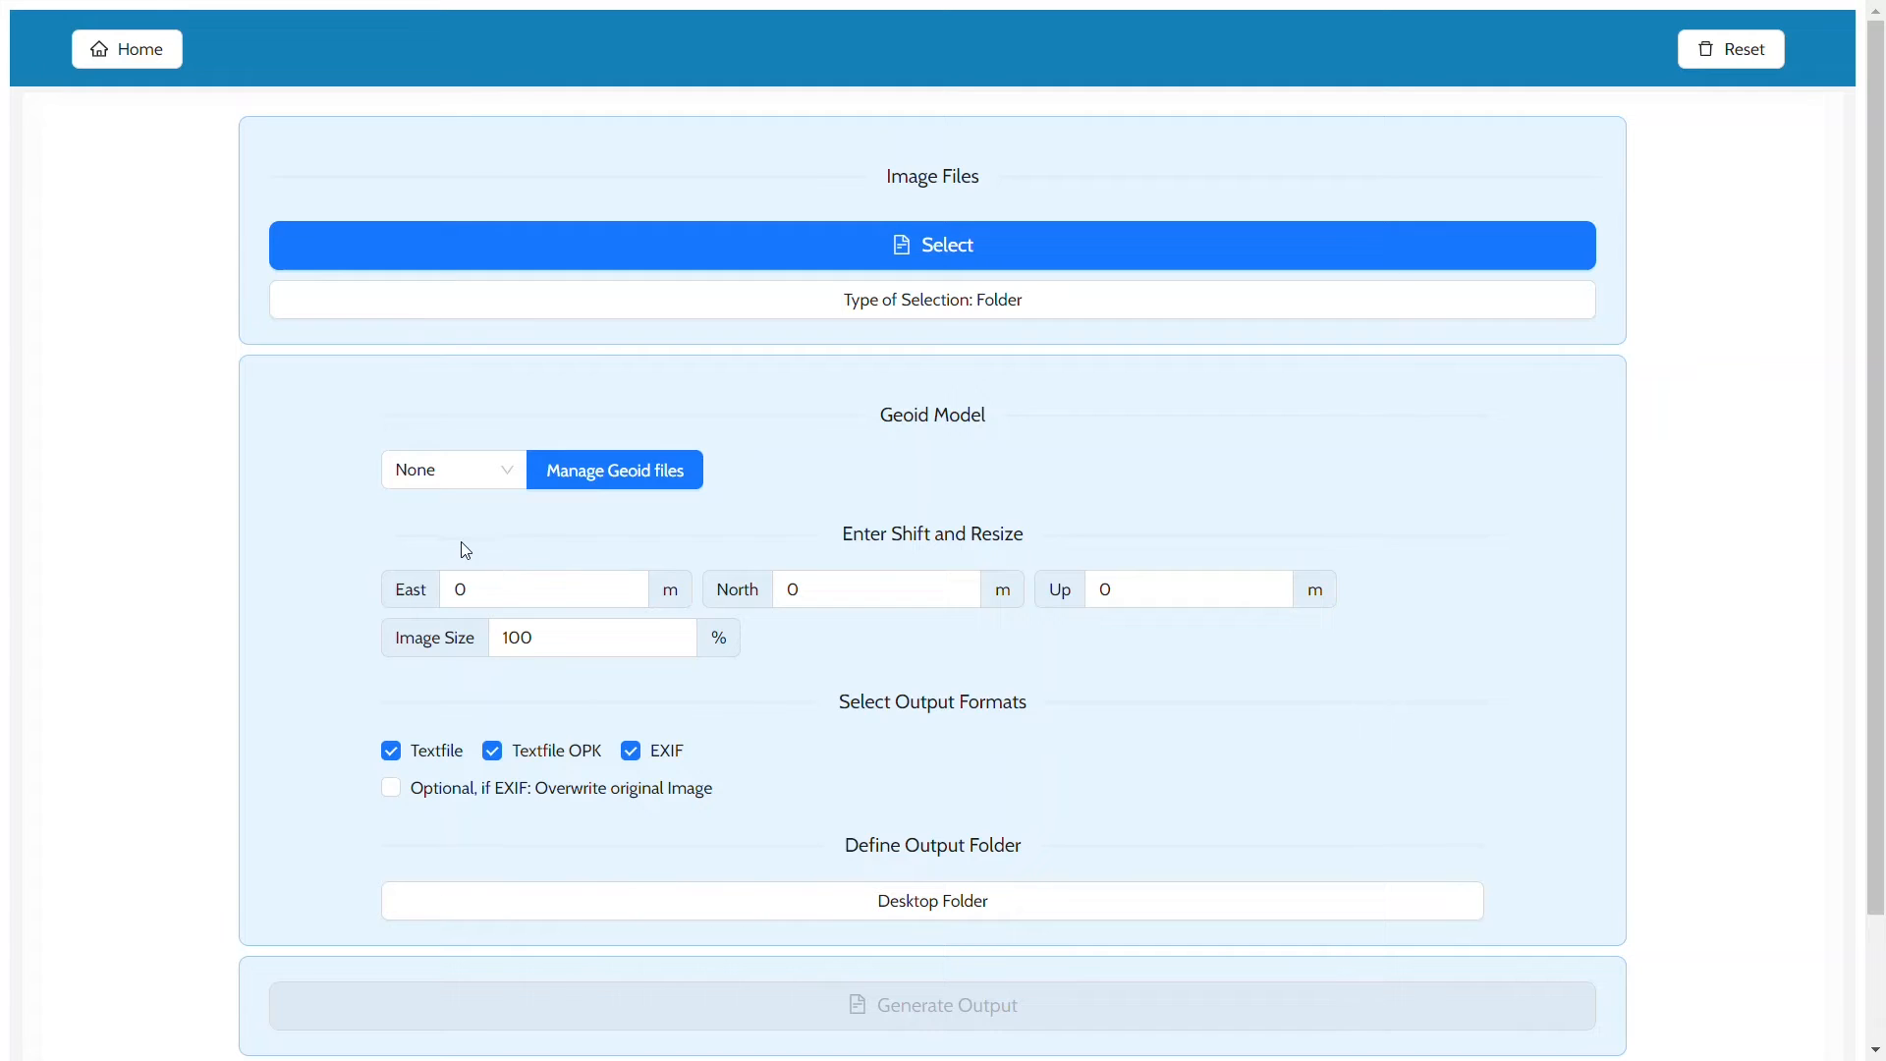
{"action": "mouse_move", "coordinate": [422, 429]}
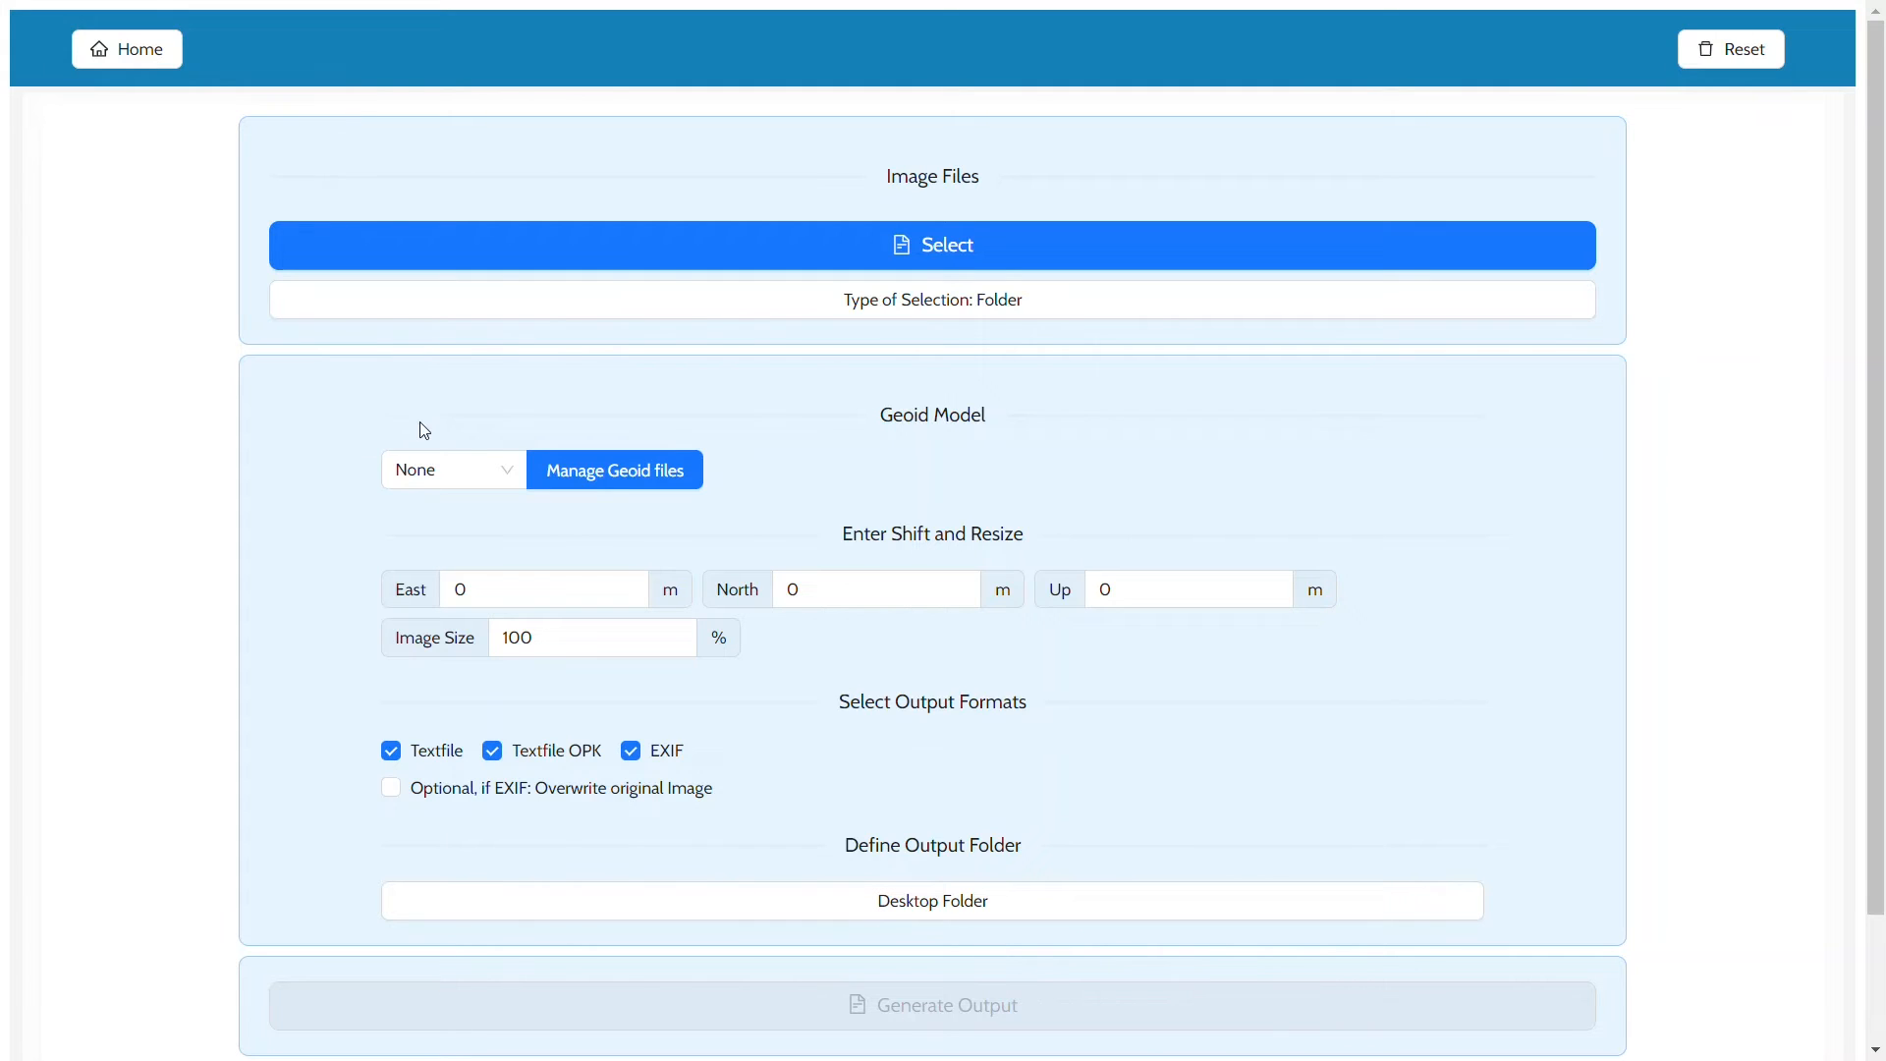
{"action": "left_click", "coordinate": [451, 470]}
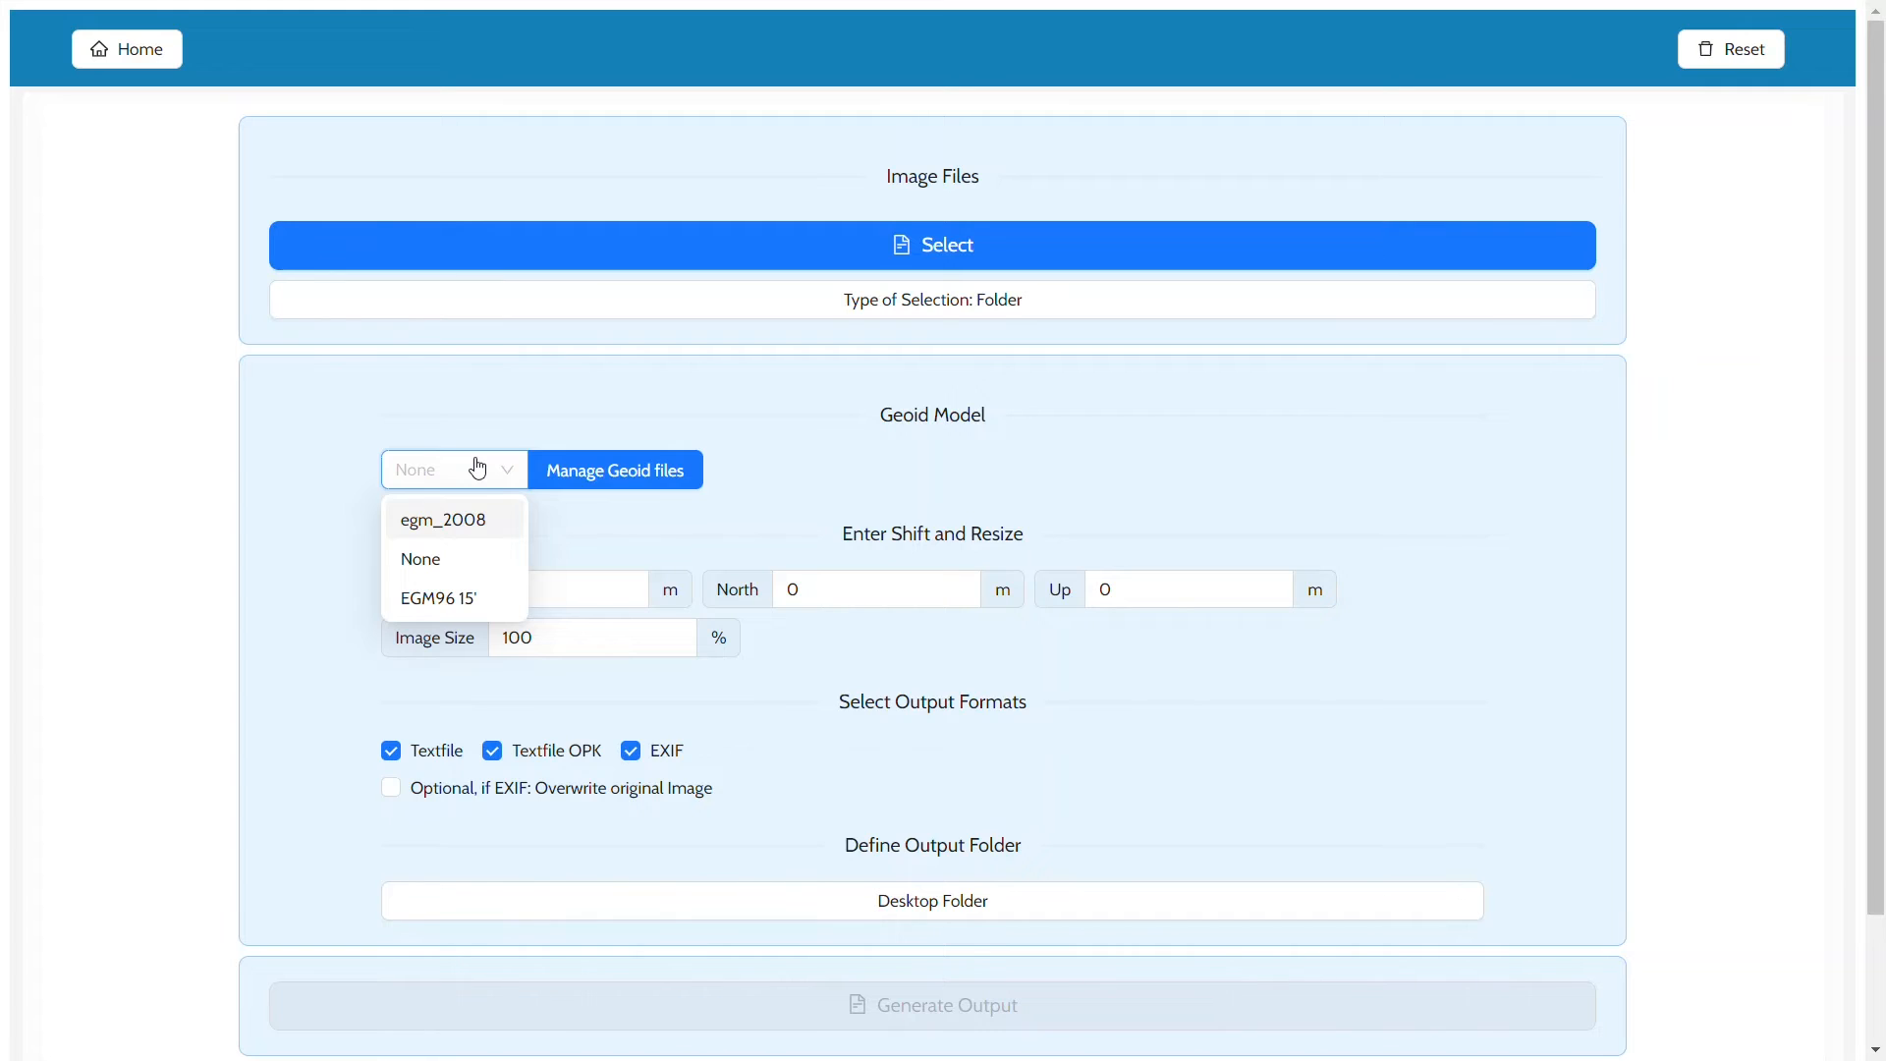
{"action": "left_click", "coordinate": [443, 518]}
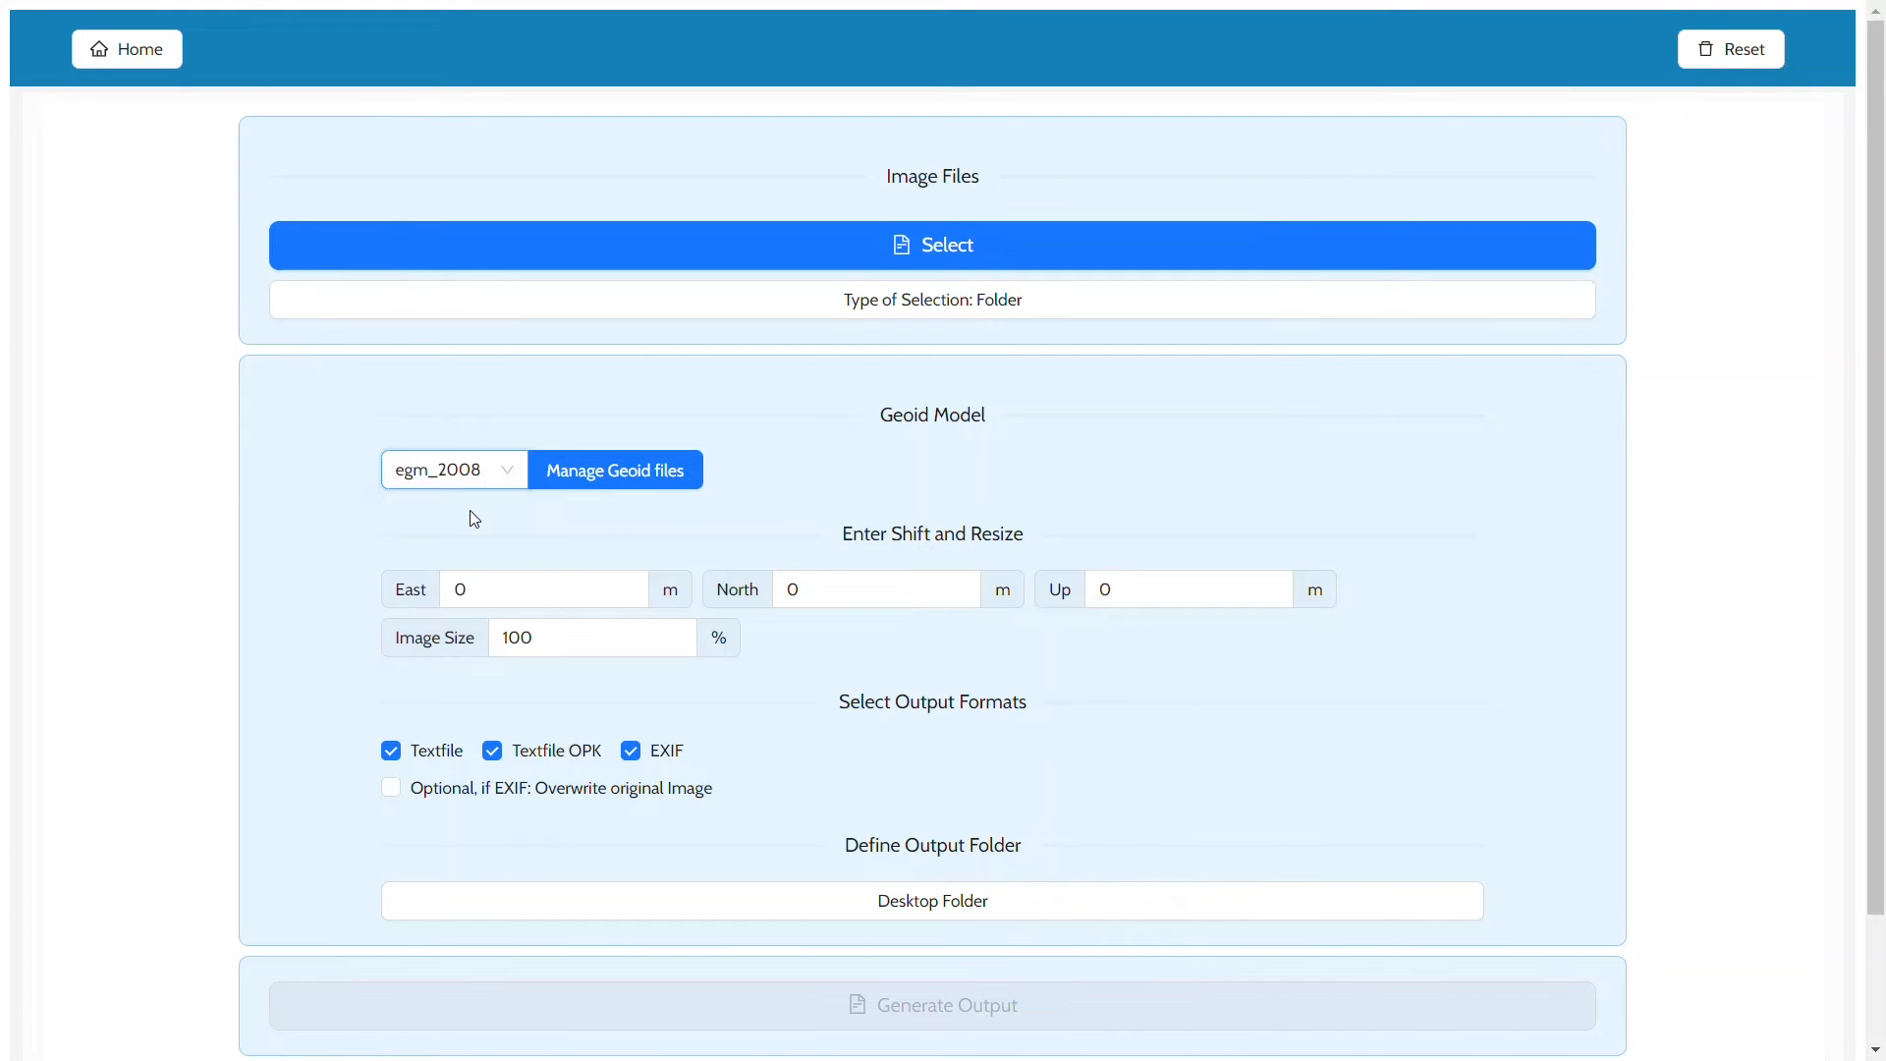
{"action": "mouse_move", "coordinate": [504, 253]}
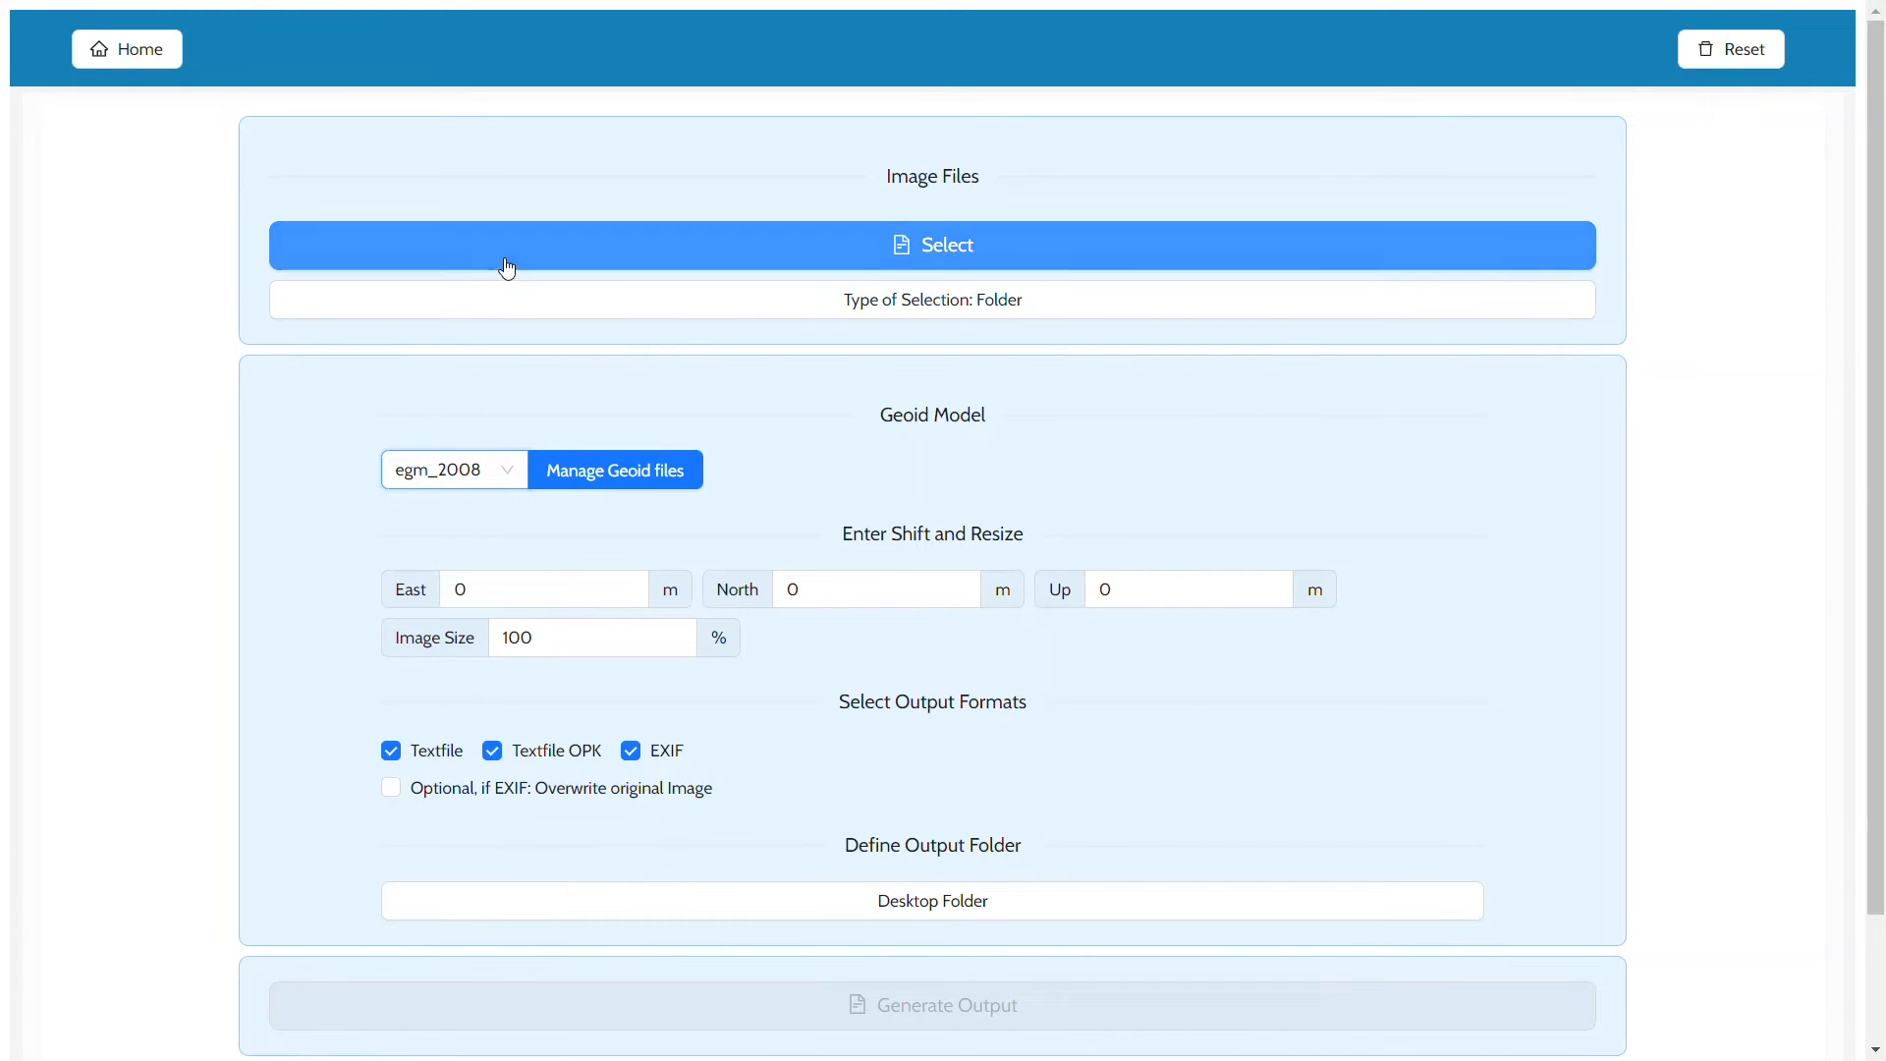
- Load the three images from the Geoimages folder and generate the shifted output
{"action": "left_click", "coordinate": [932, 246]}
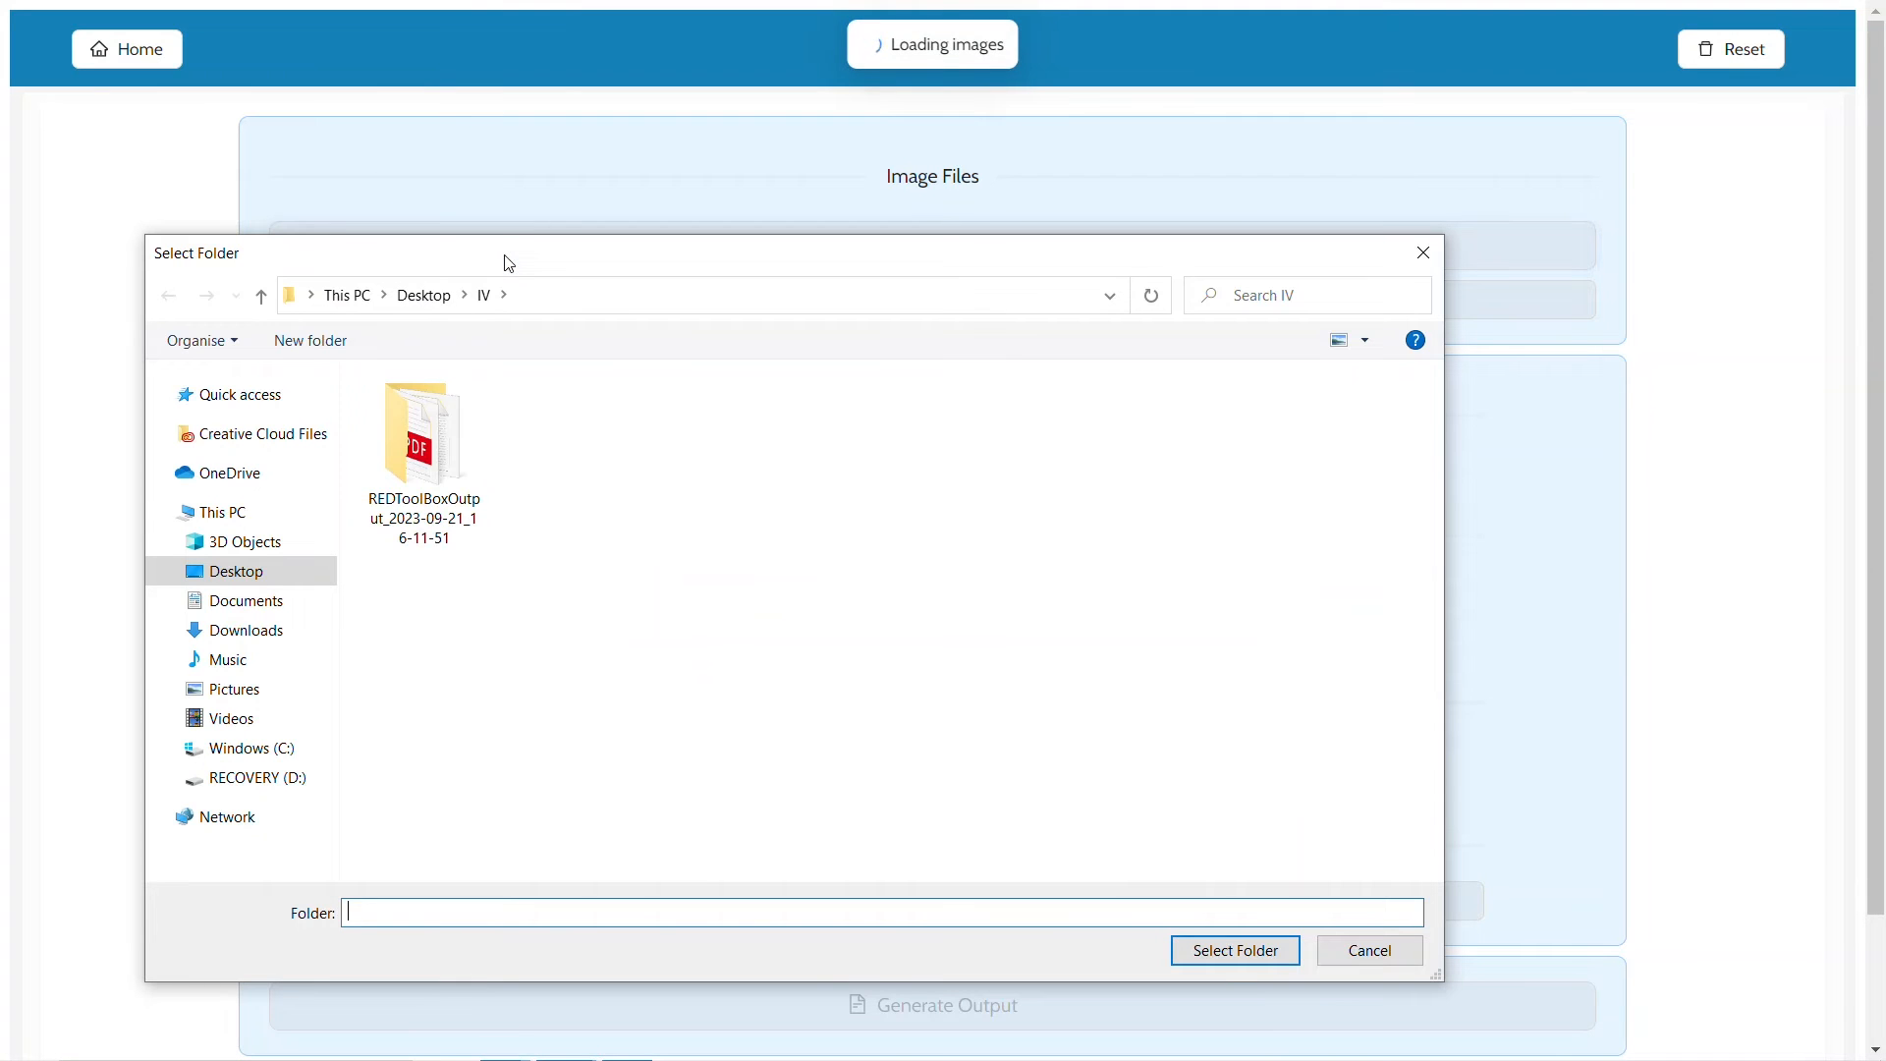
{"action": "left_click", "coordinate": [259, 295]}
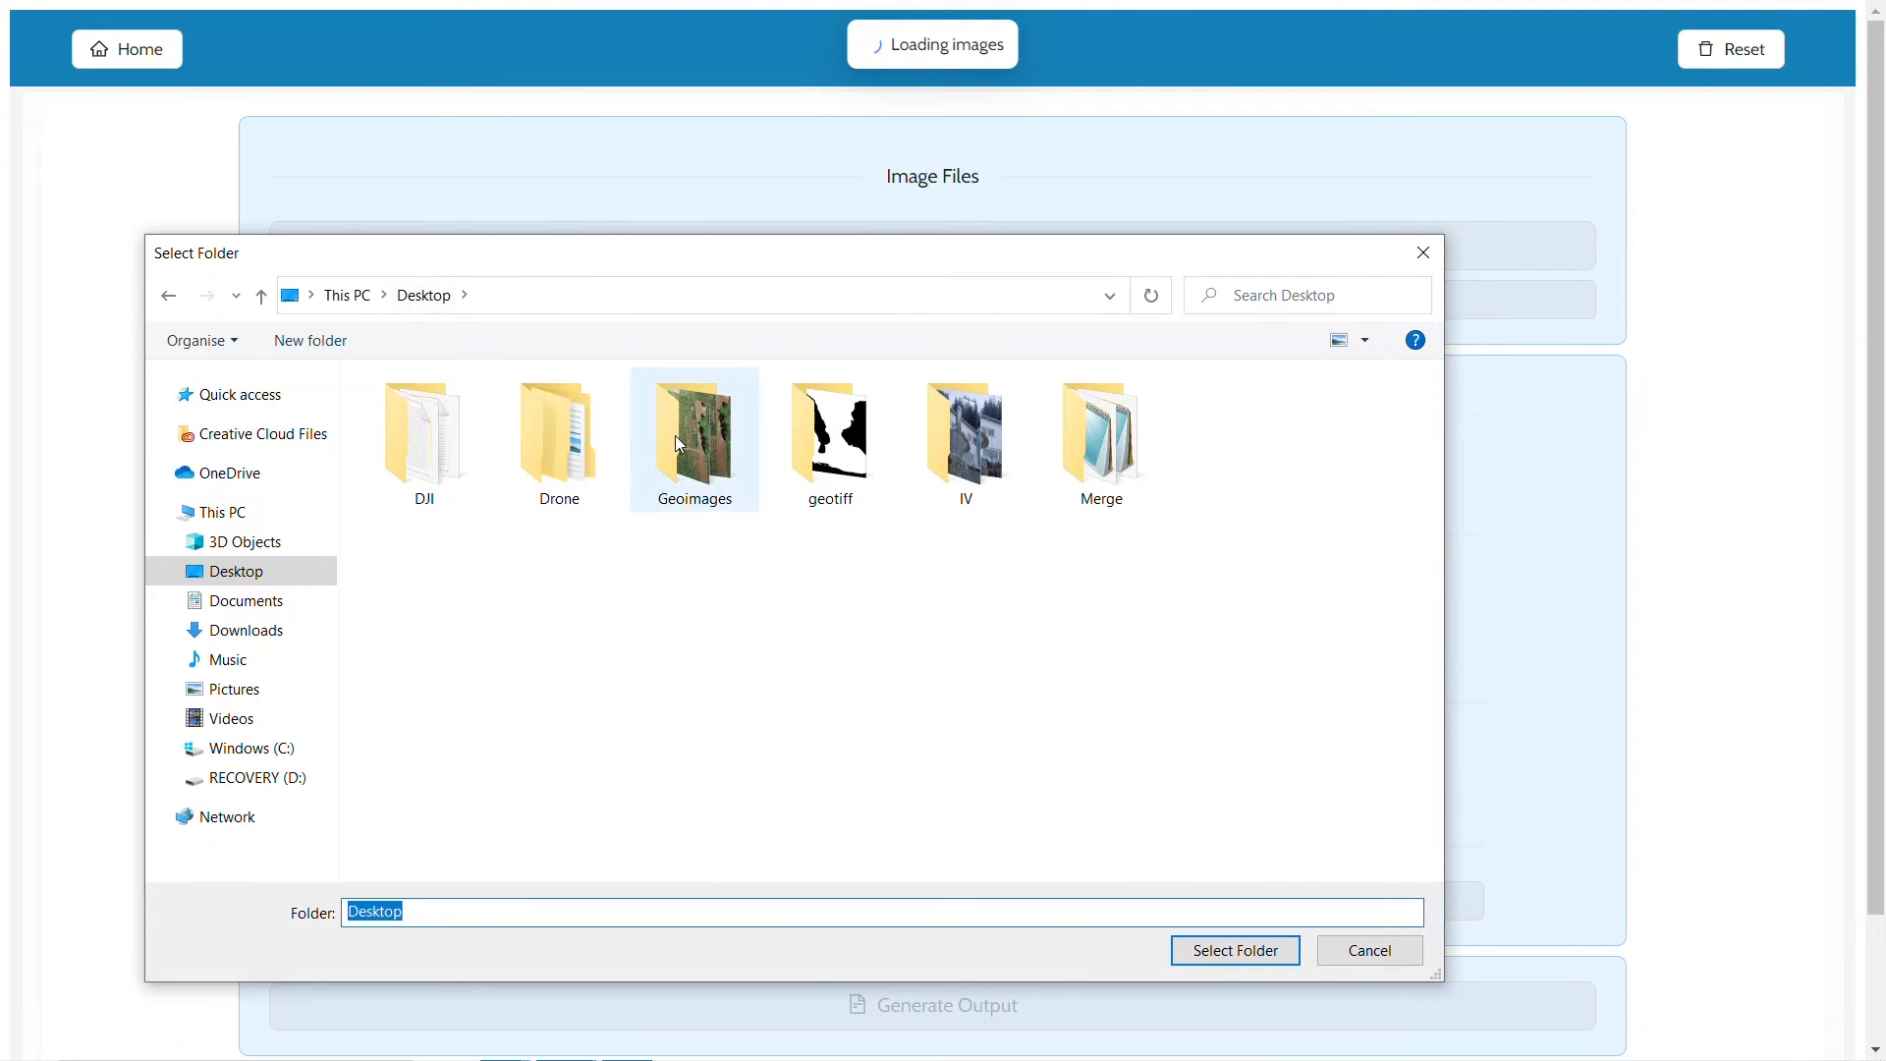
{"action": "left_click", "coordinate": [1233, 950]}
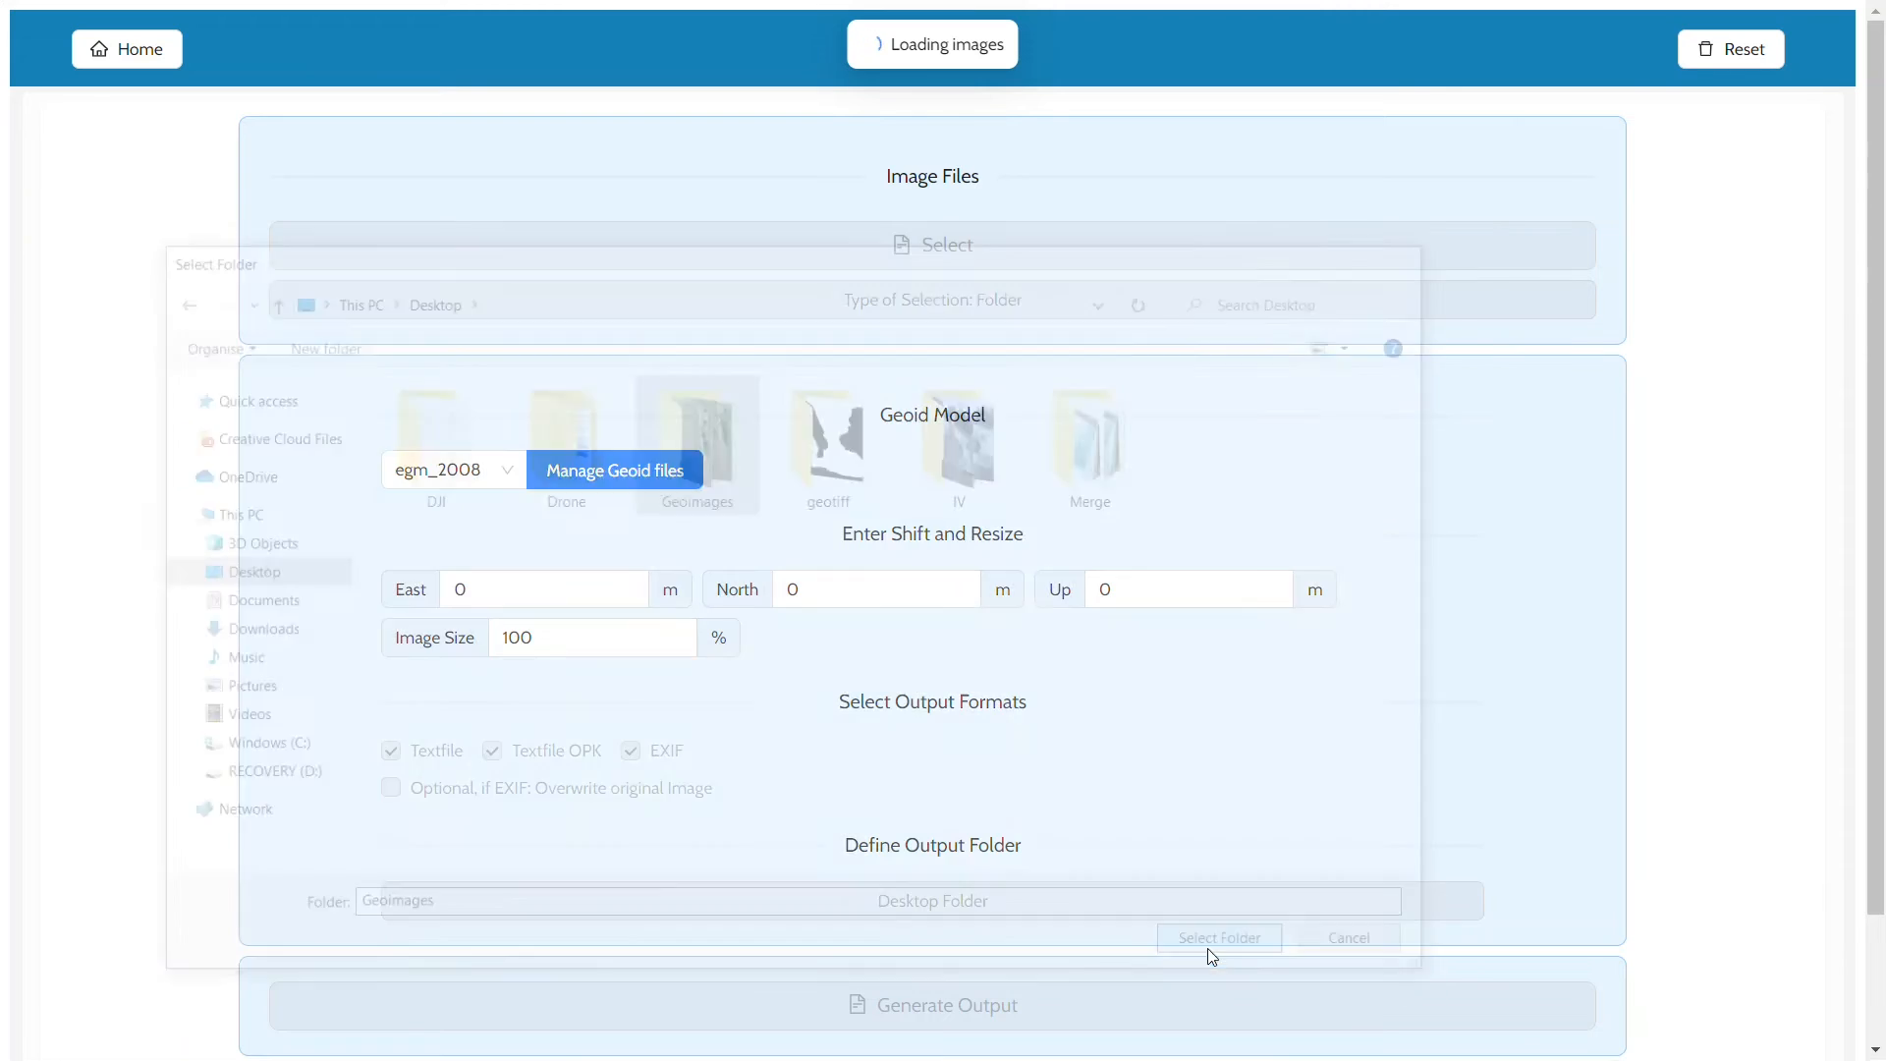
{"action": "left_click", "coordinate": [1218, 938]}
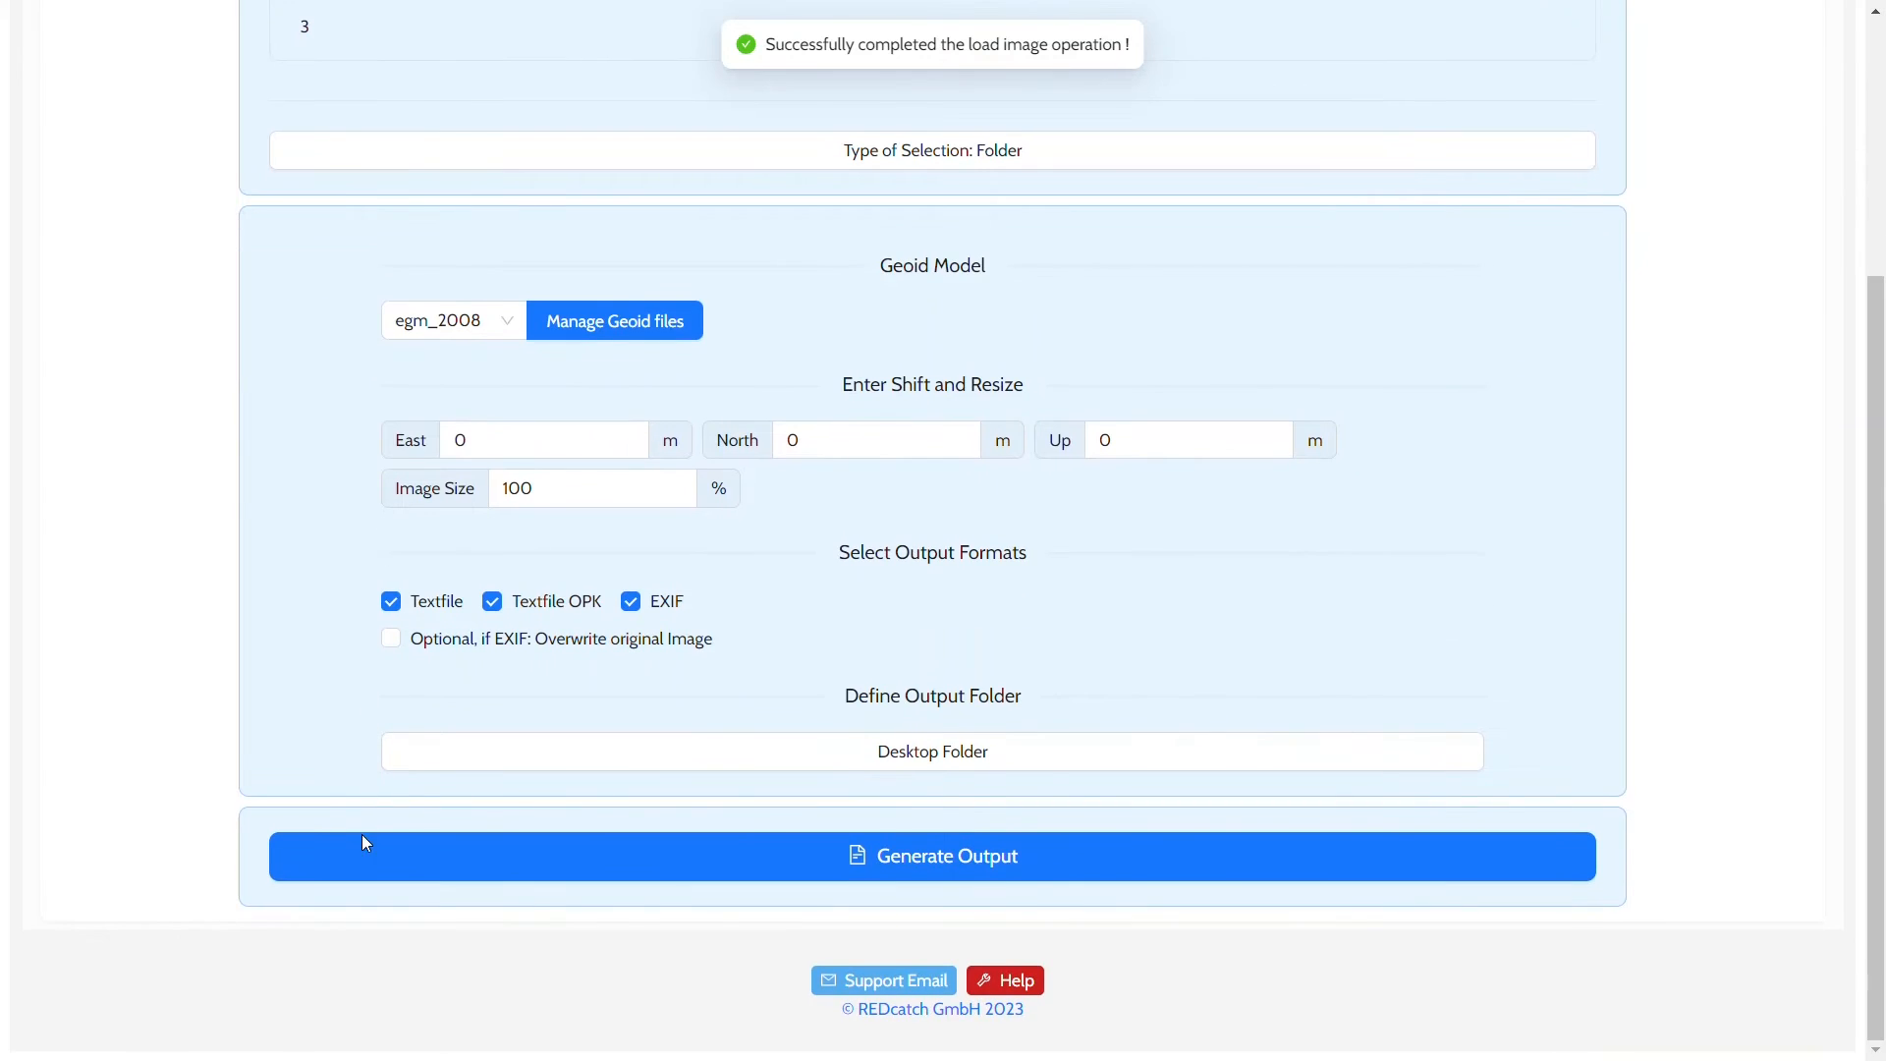
{"action": "left_click", "coordinate": [931, 856]}
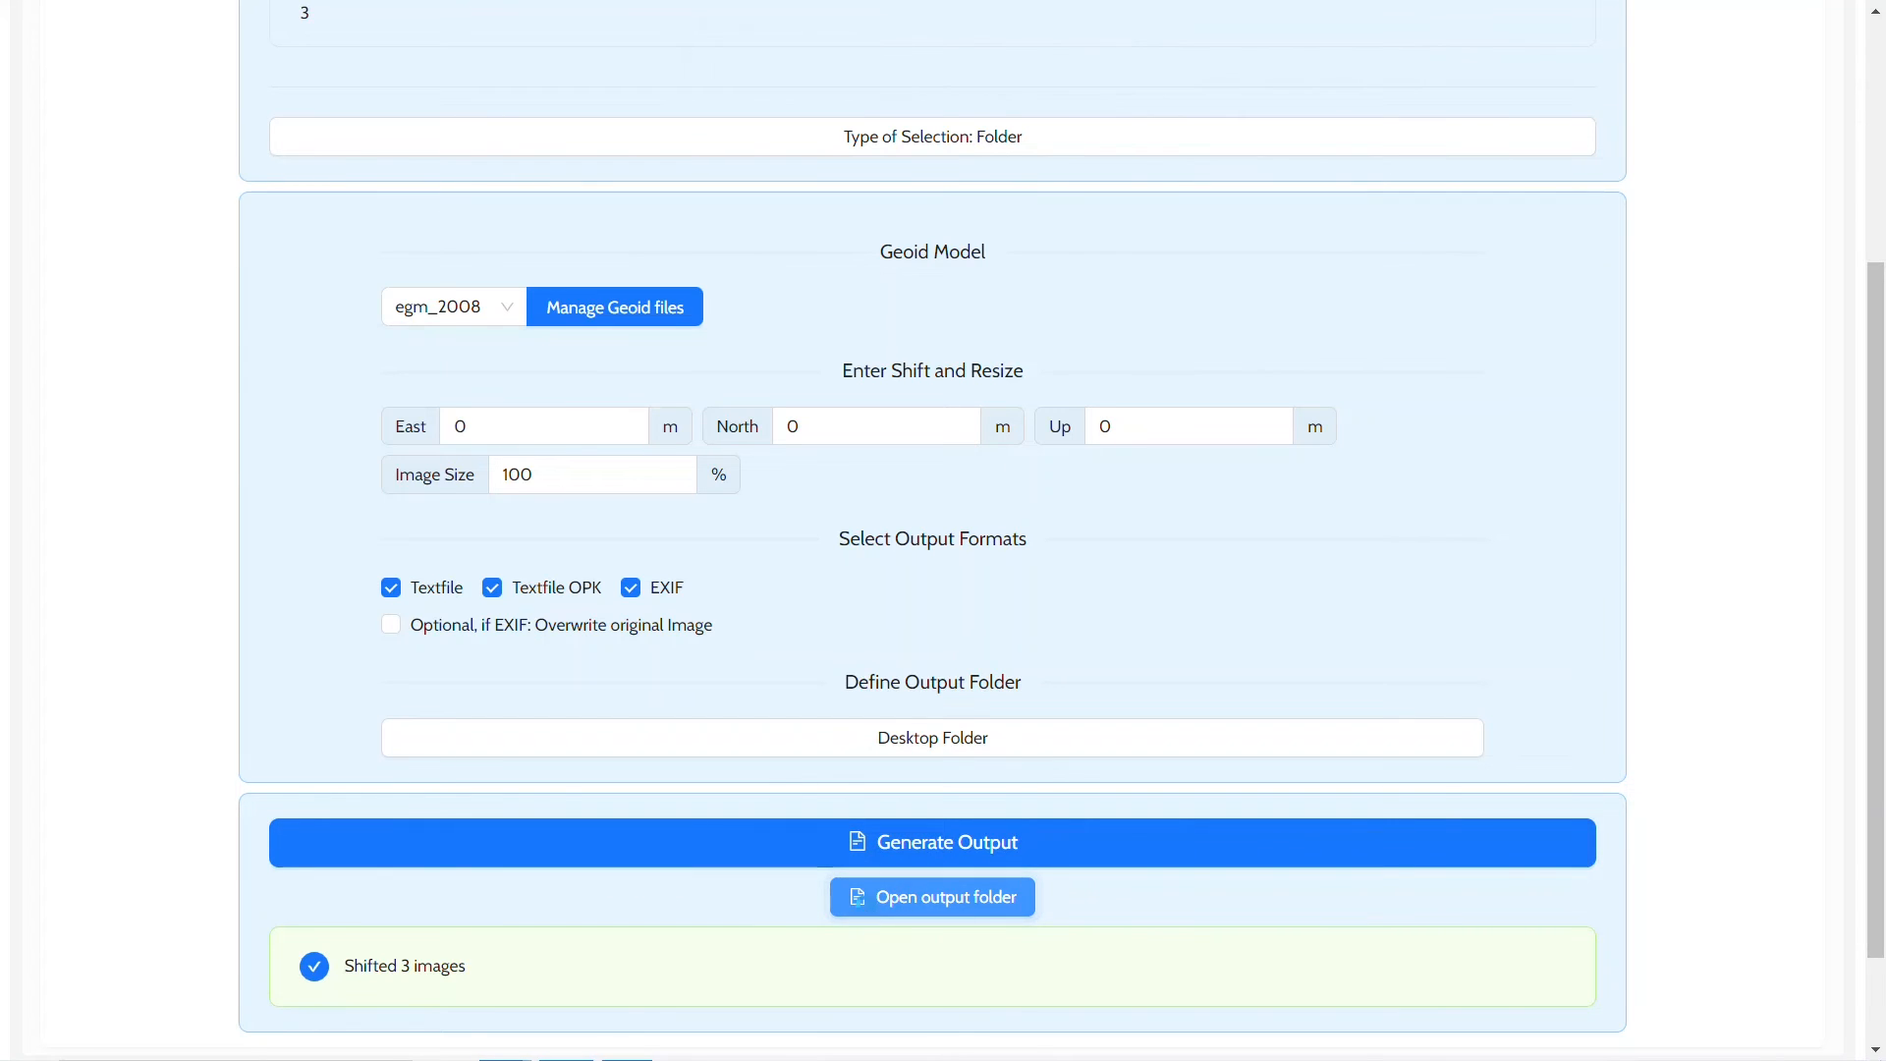
- Open the redcatch_output log in Notepad and highlight the first image's shifted coordinates and geoid height
{"action": "left_click", "coordinate": [931, 896]}
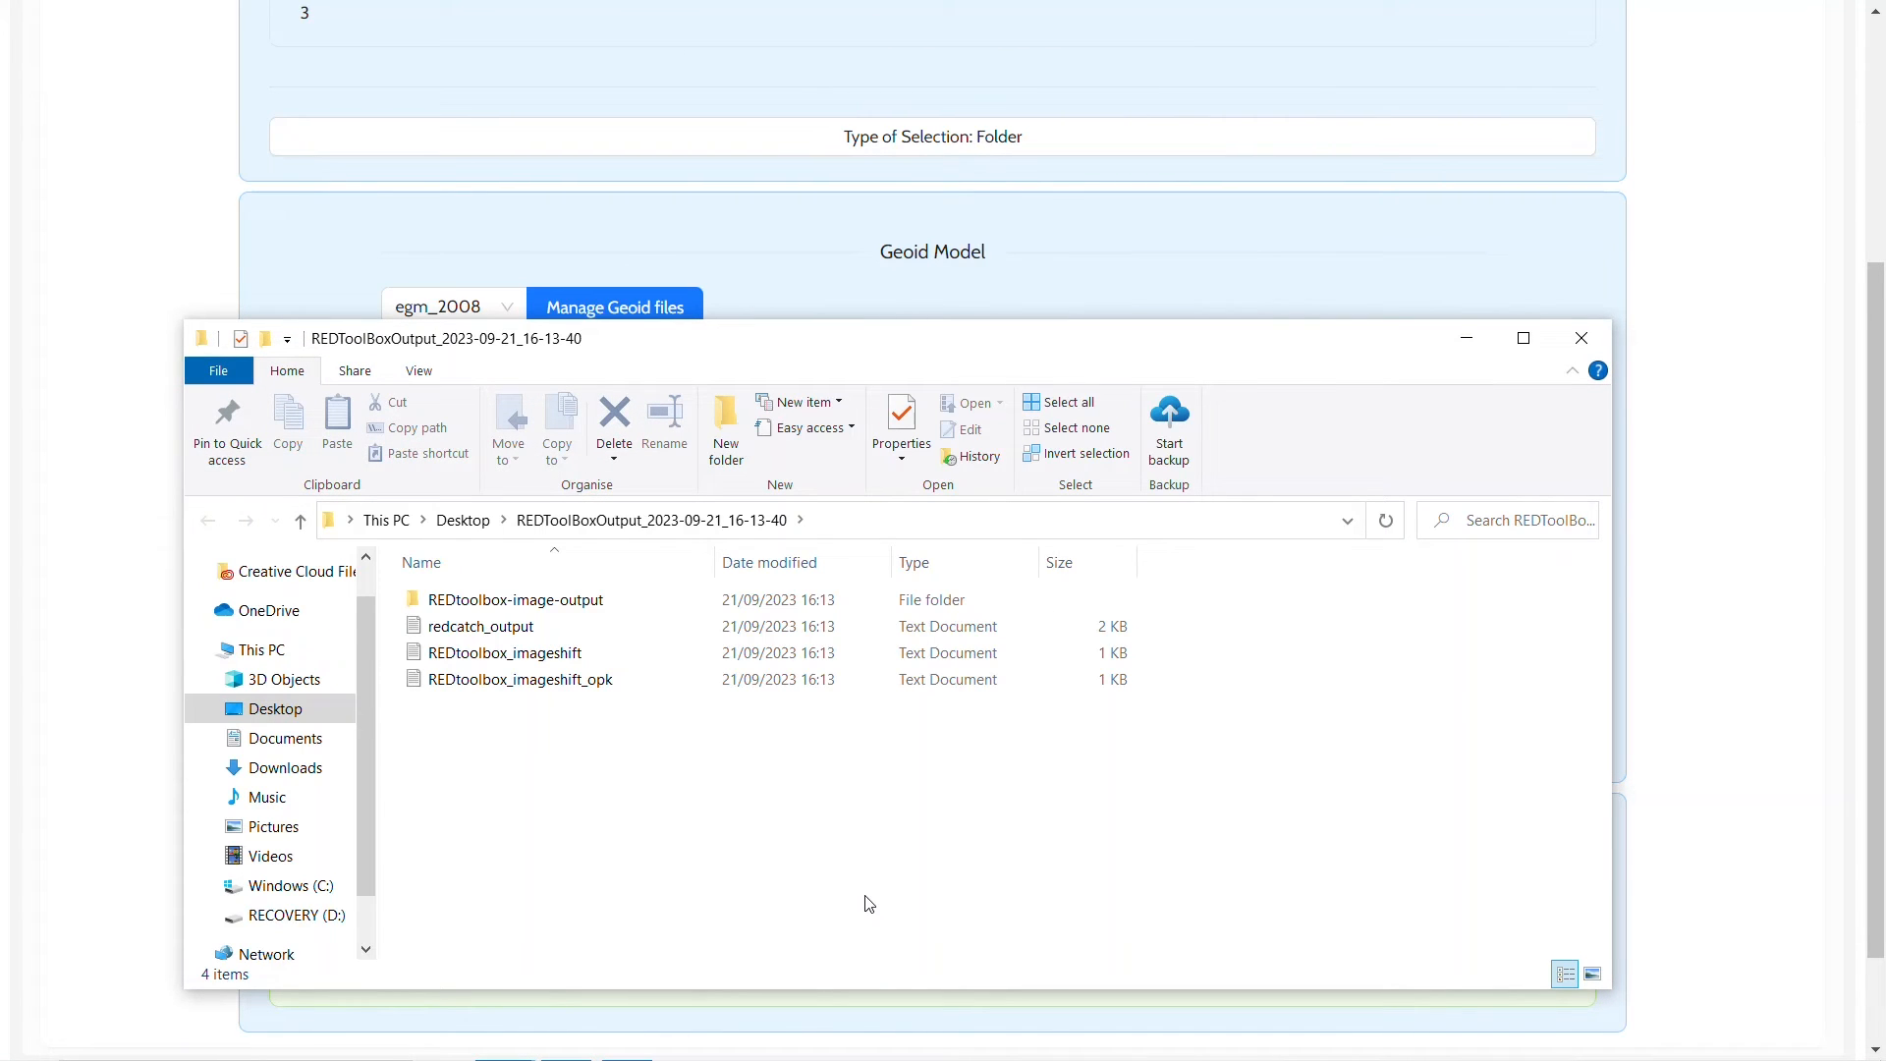
{"action": "mouse_move", "coordinate": [862, 900]}
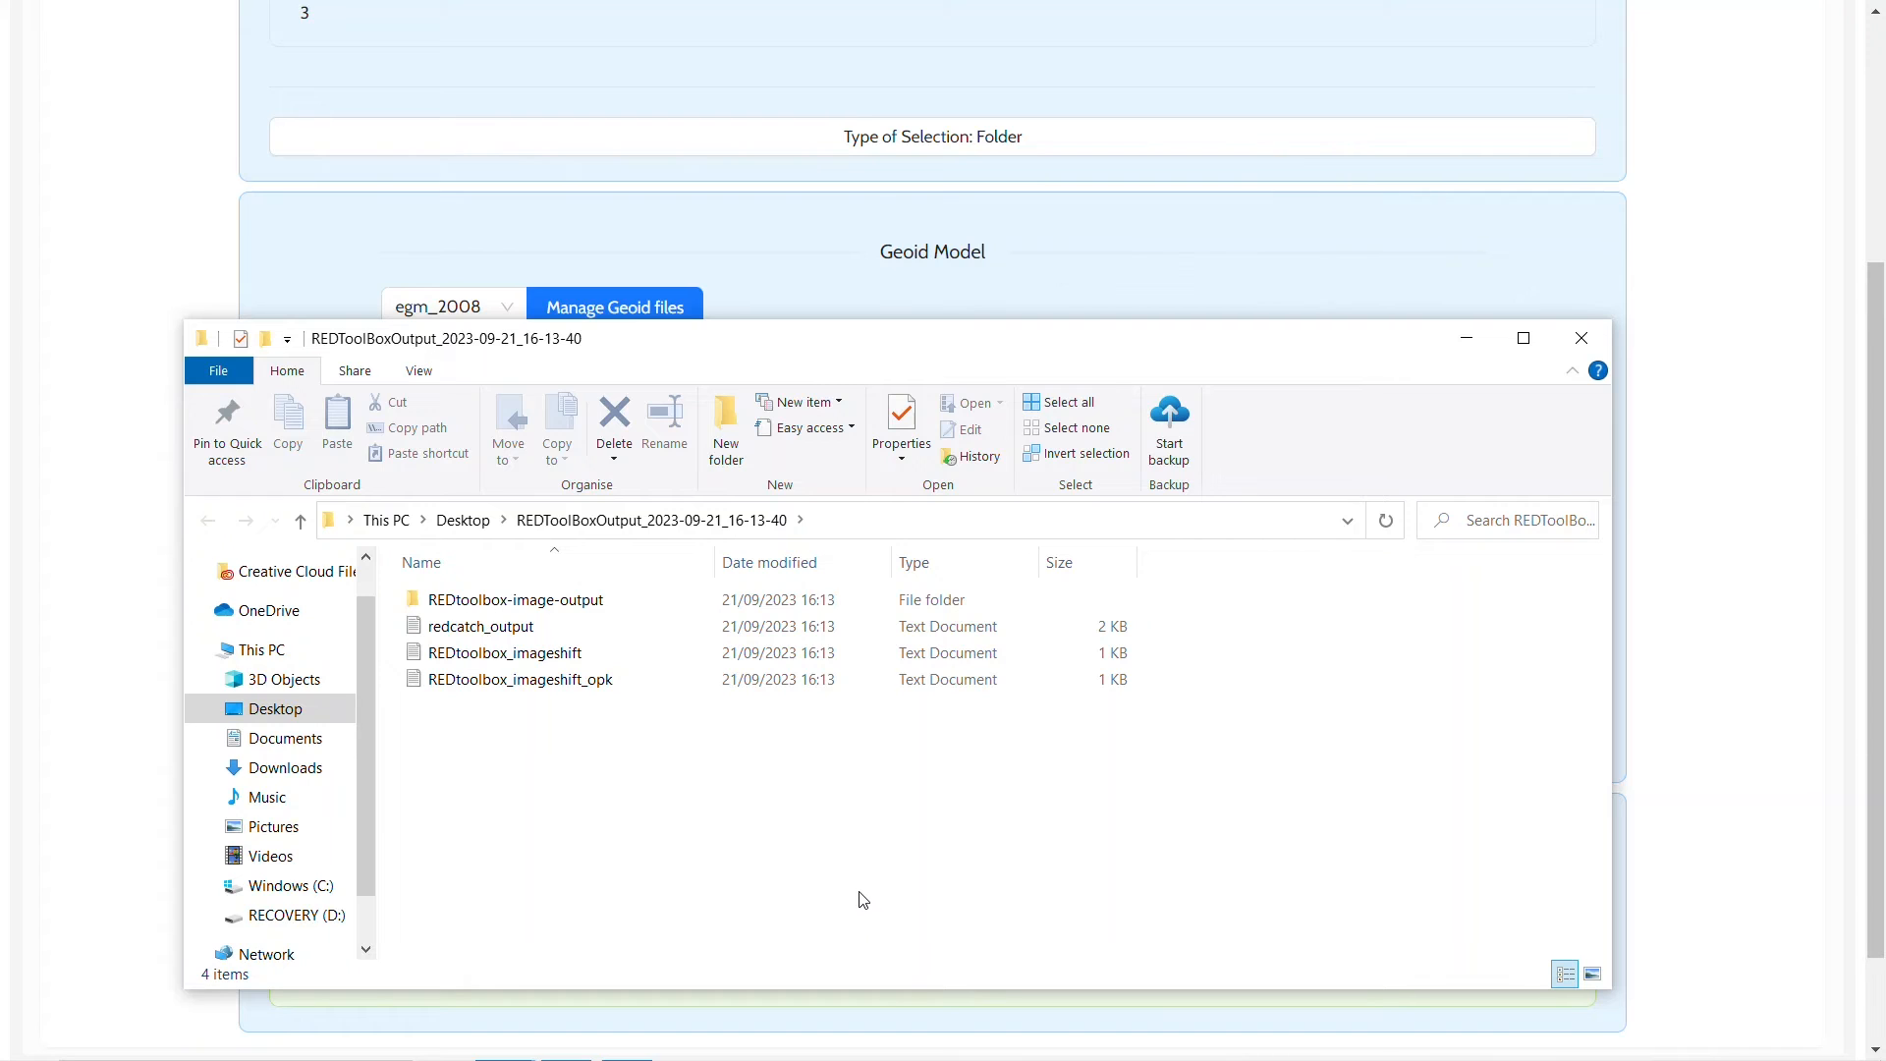
{"action": "left_click", "coordinate": [504, 652]}
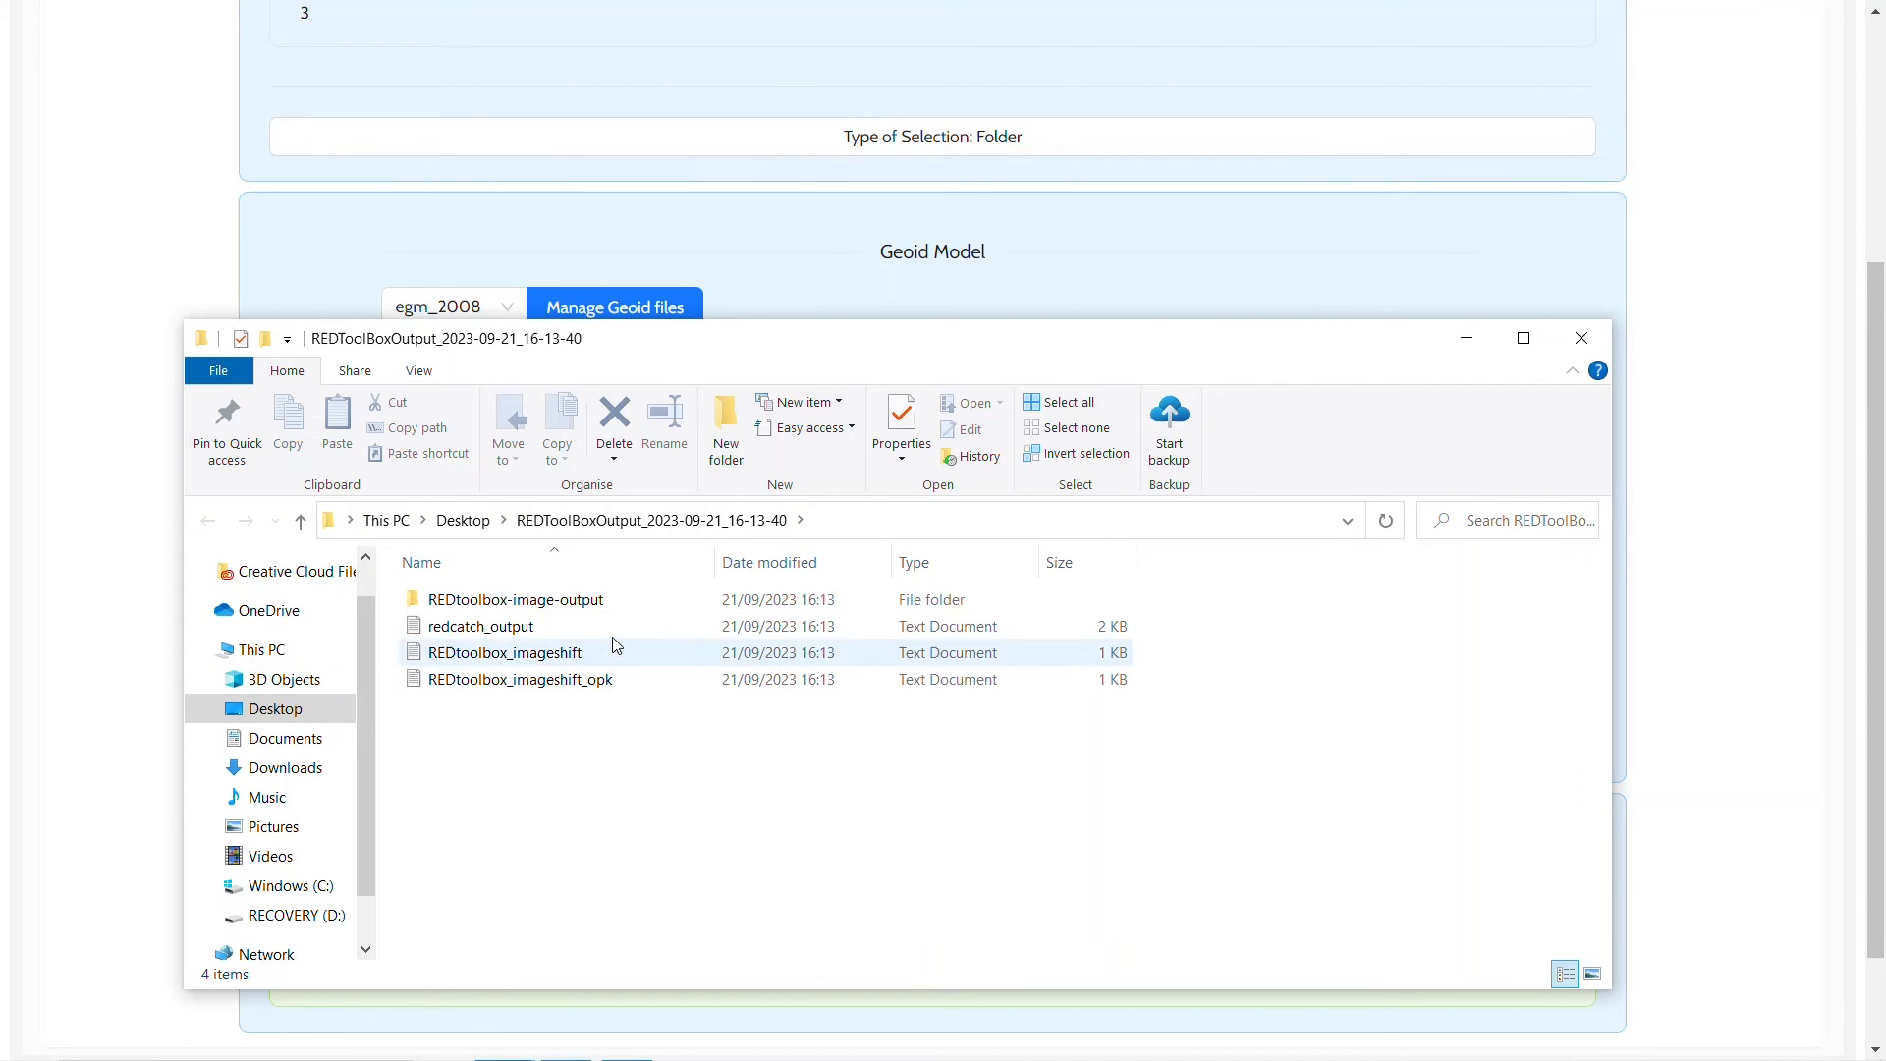
{"action": "double_click", "coordinate": [504, 653]}
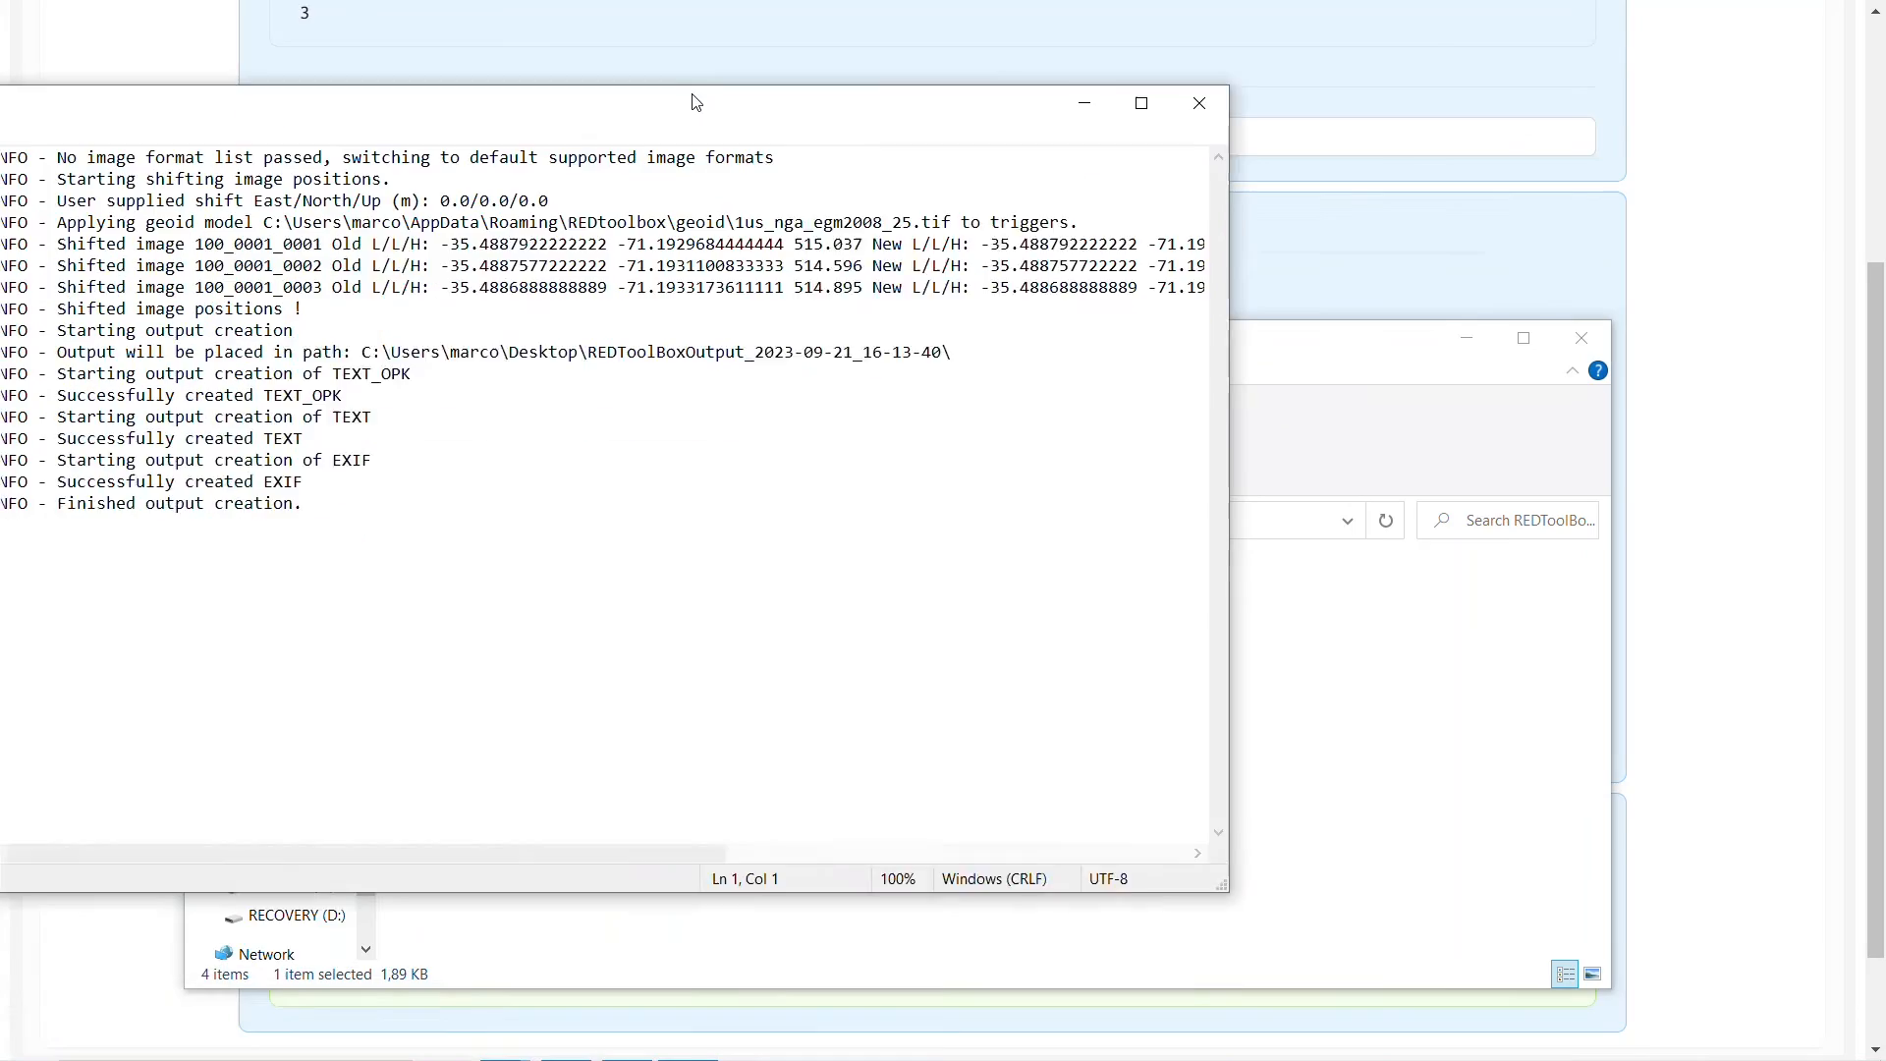
{"action": "left_click", "coordinate": [1139, 102]}
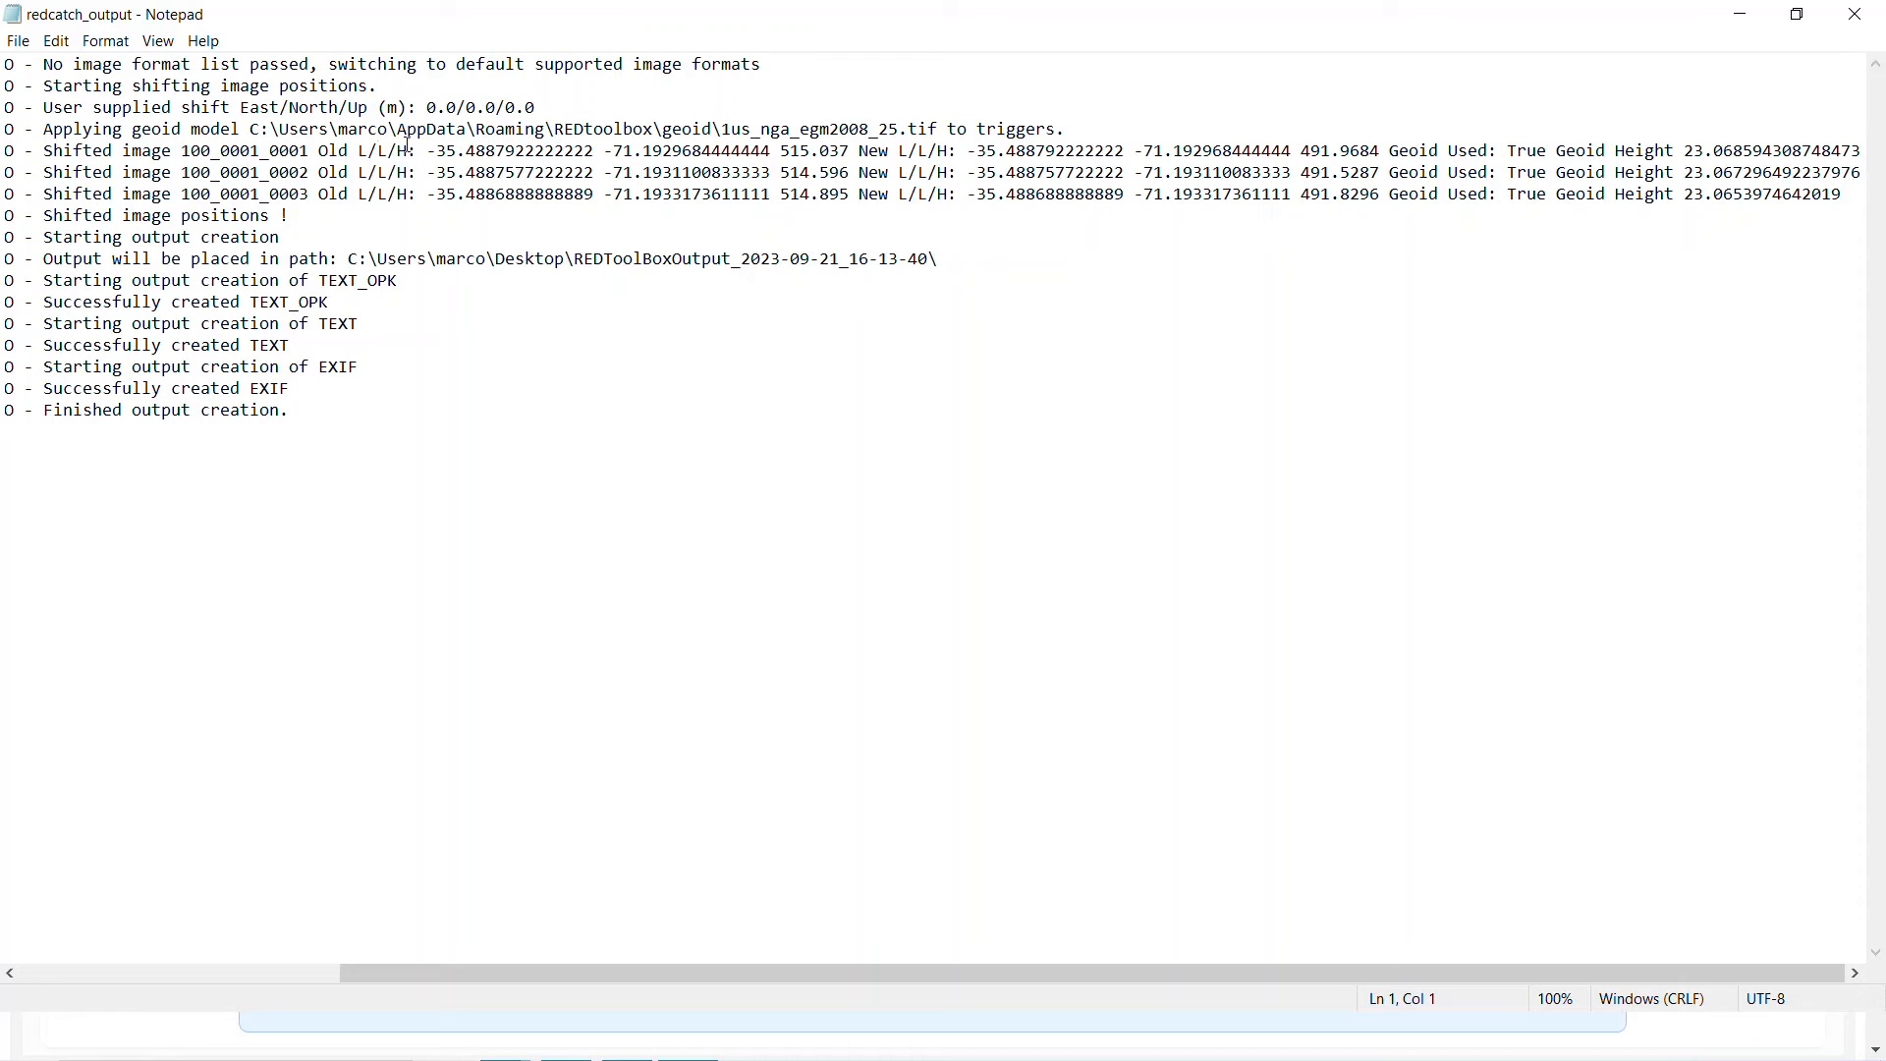
{"action": "left_click_drag", "start_coordinate": [376, 151], "coordinate": [1801, 150]}
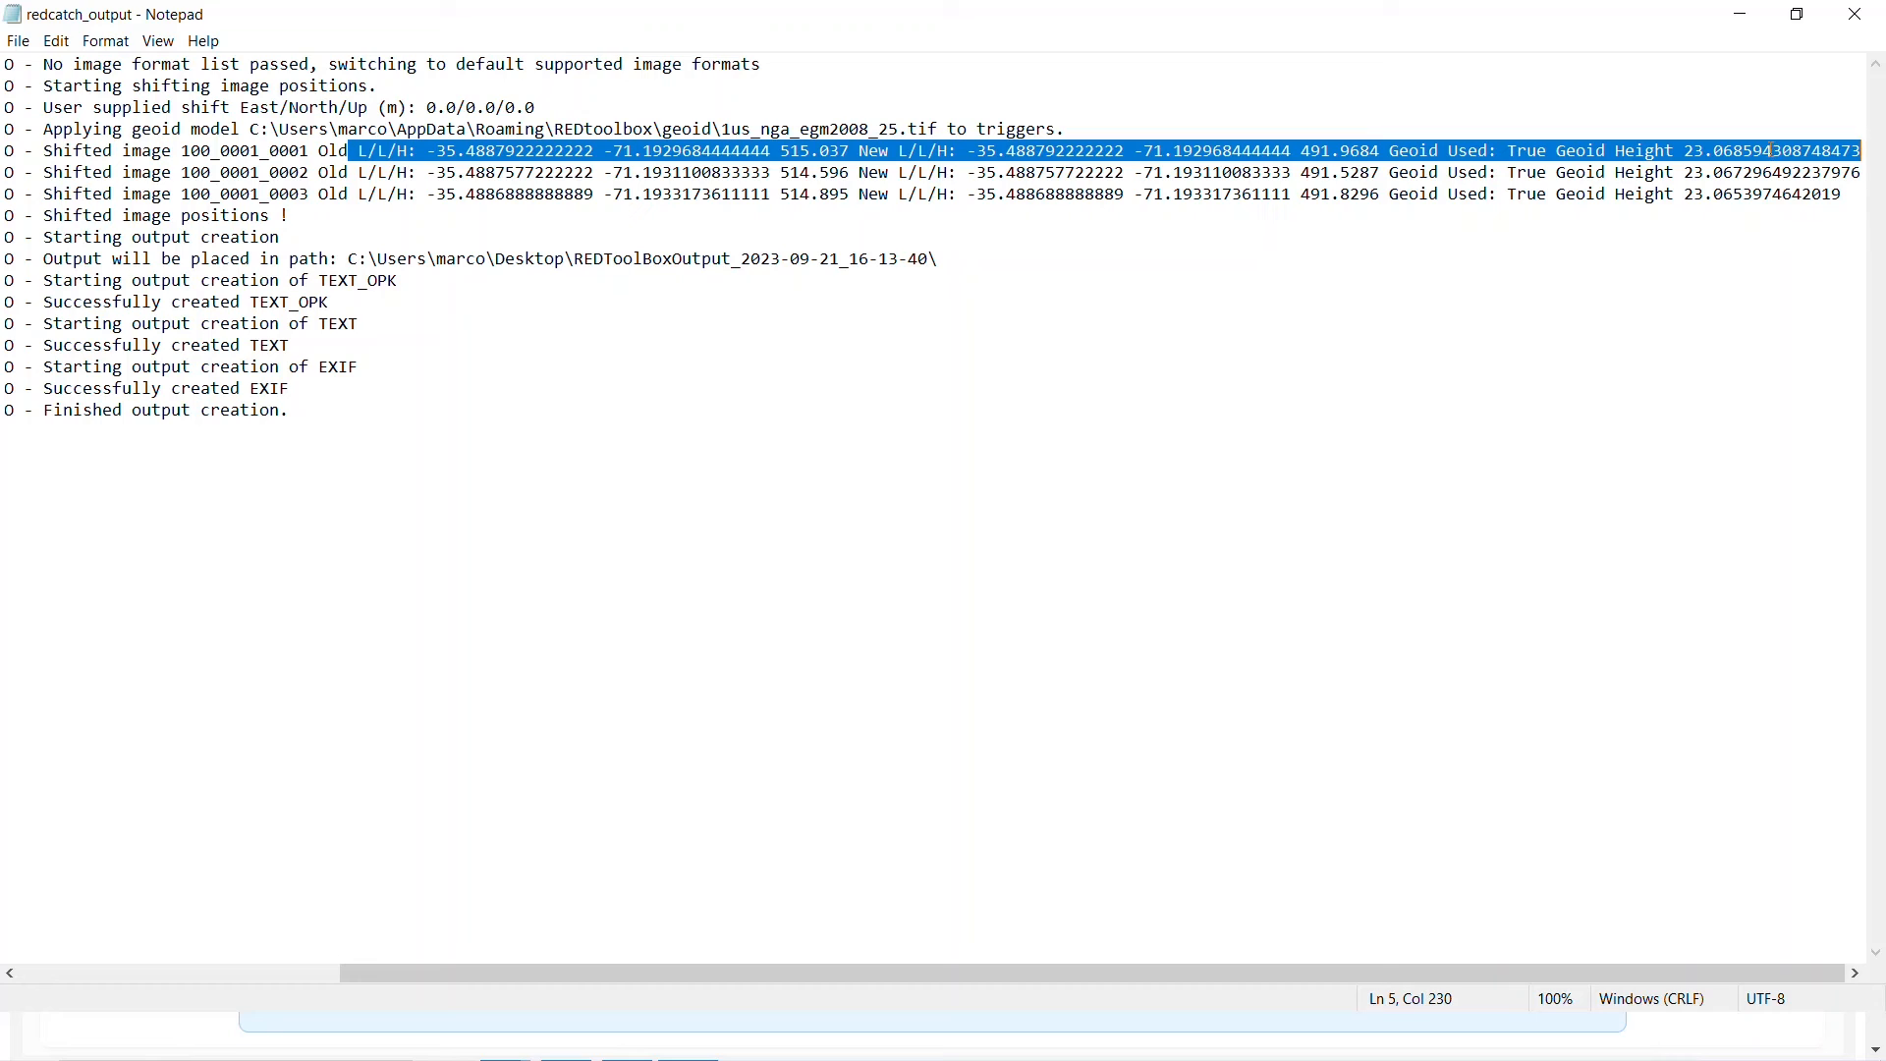
{"action": "mouse_move", "coordinate": [1839, 37]}
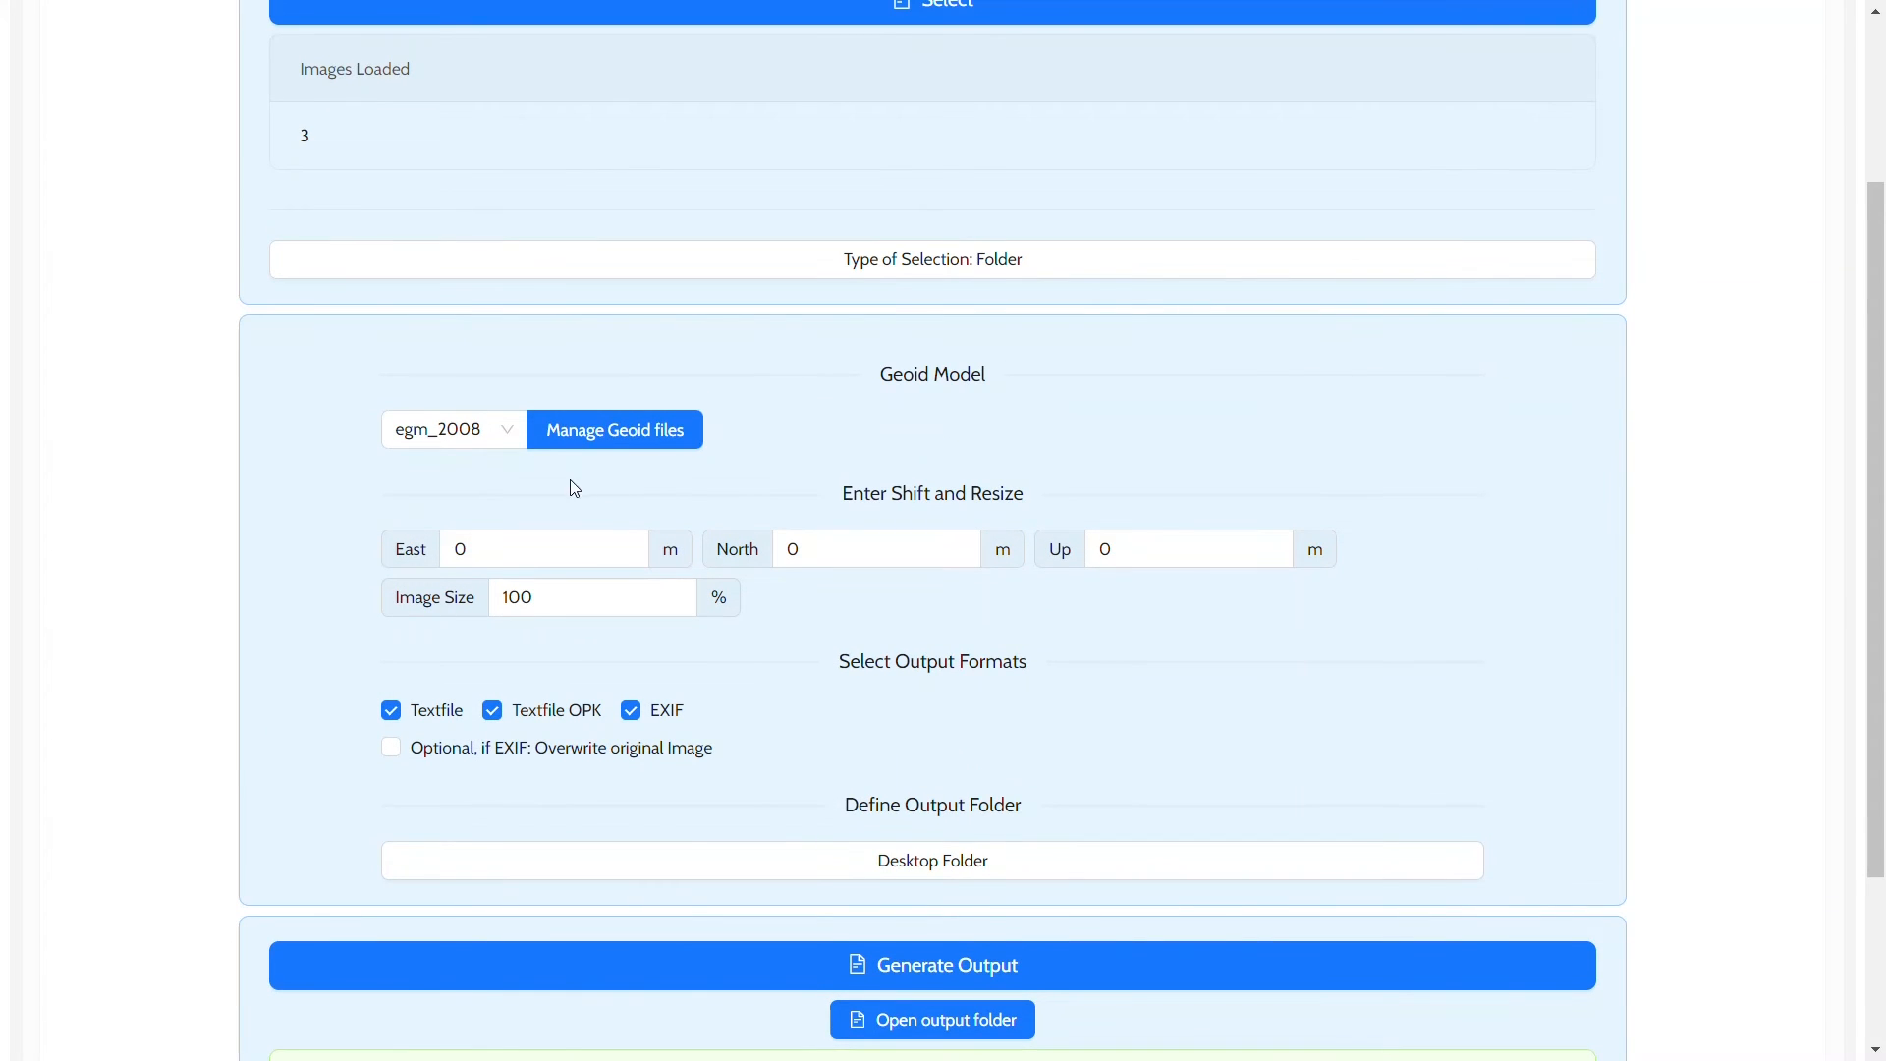
- Delete the egm_2008 geoid file via Manage Geoid files, confirming Yes
{"action": "left_click", "coordinate": [613, 429]}
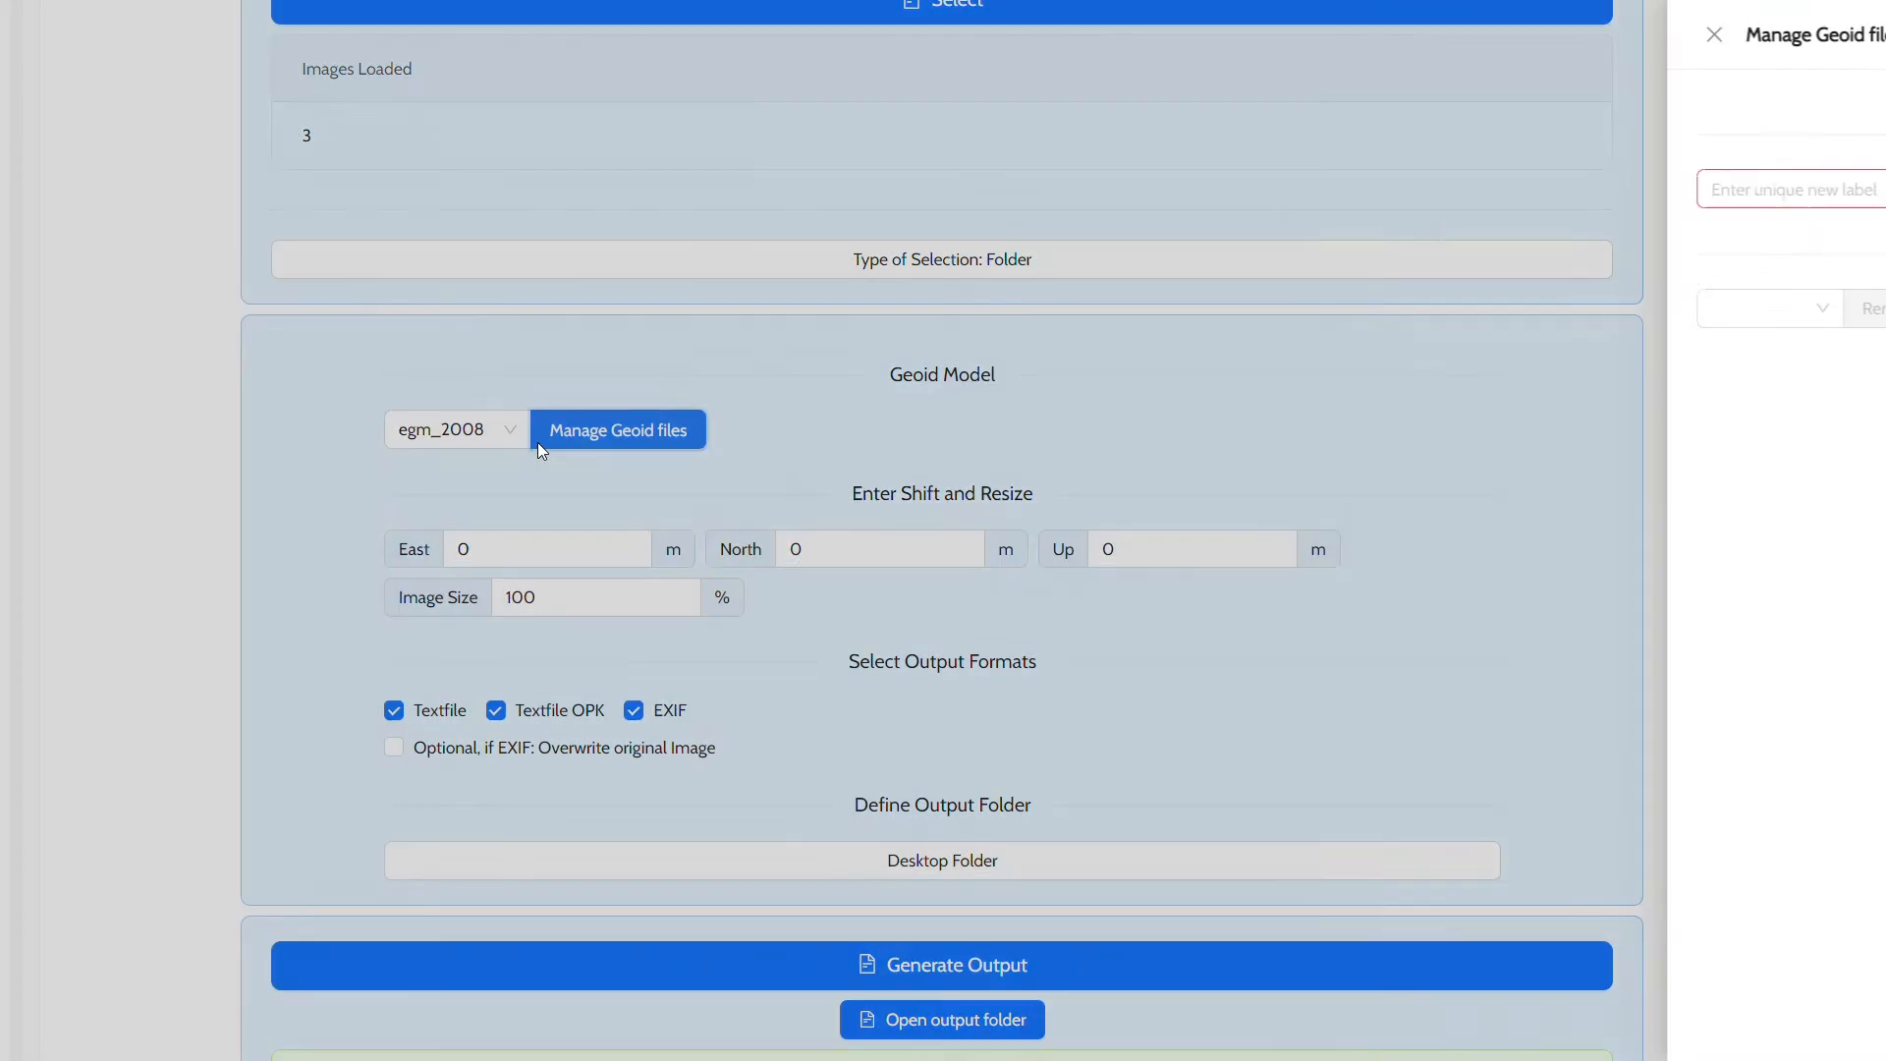
{"action": "left_click", "coordinate": [617, 429]}
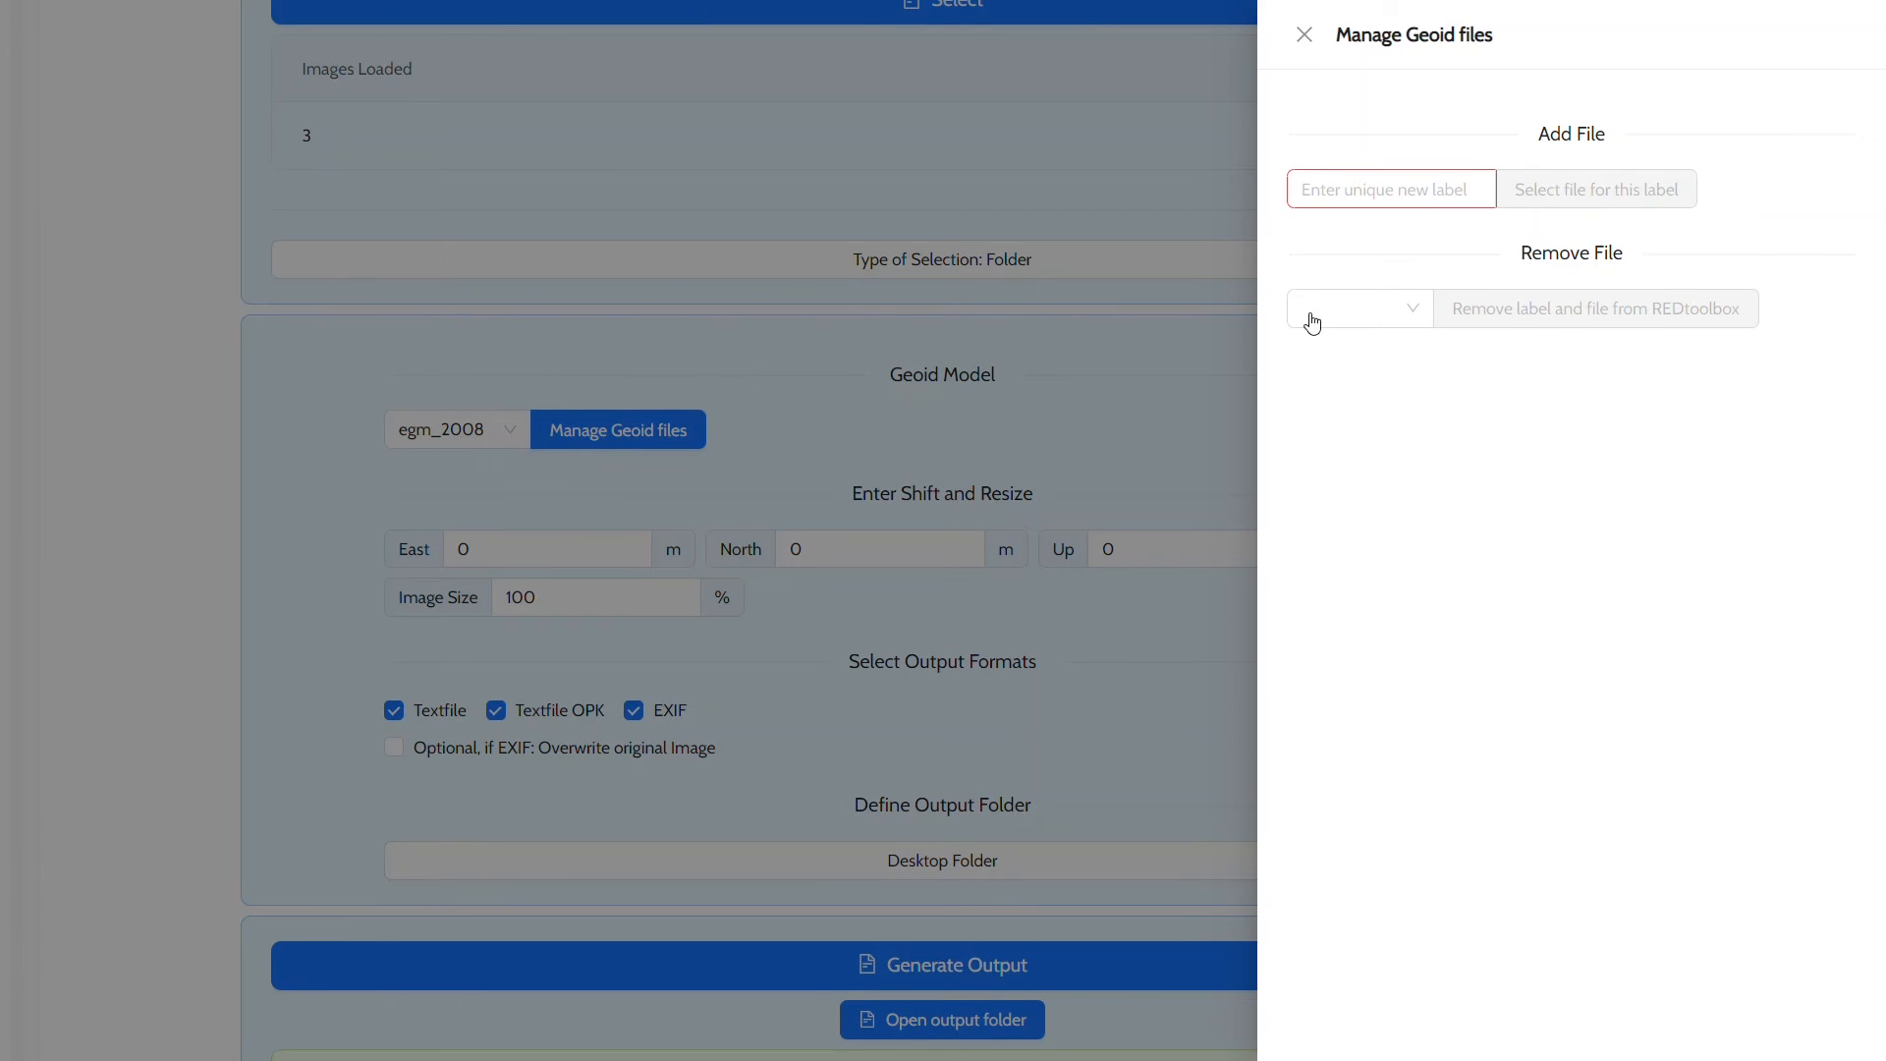
{"action": "left_click", "coordinate": [1356, 307]}
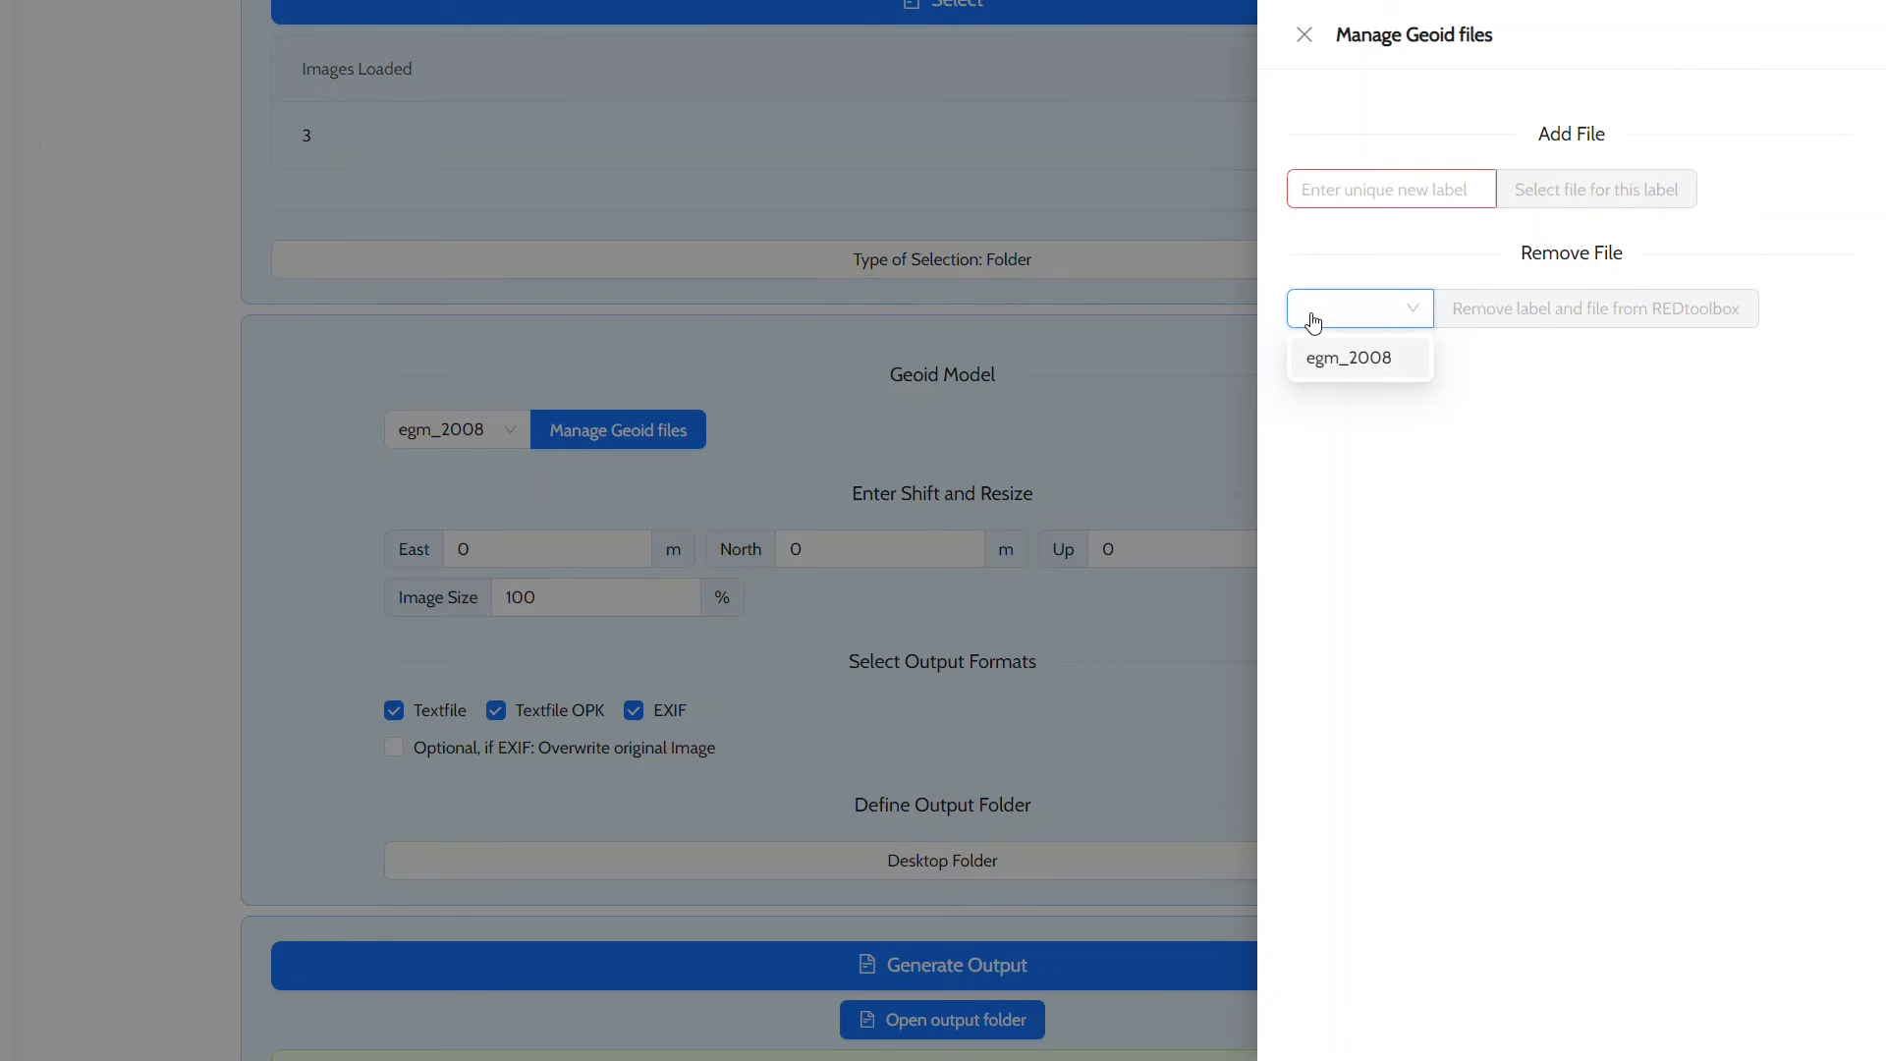
{"action": "left_click", "coordinate": [1349, 357]}
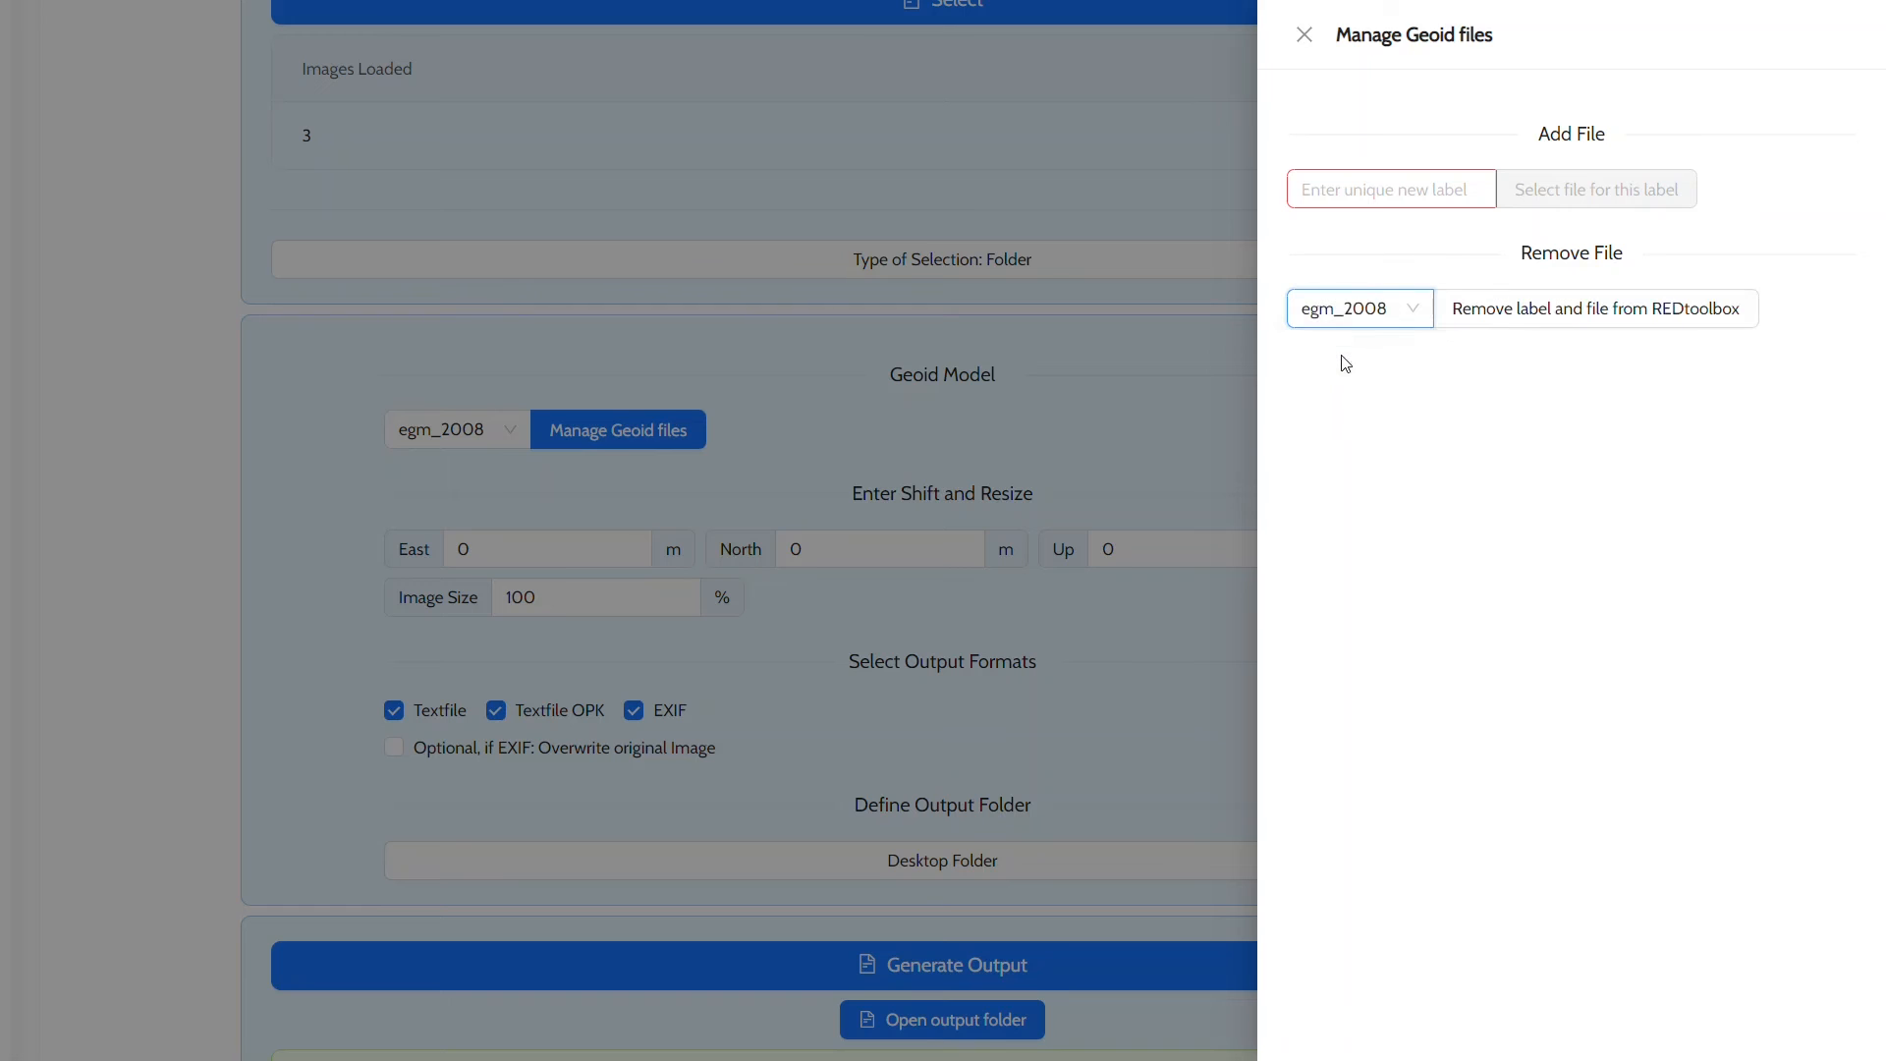
{"action": "left_click", "coordinate": [1596, 308]}
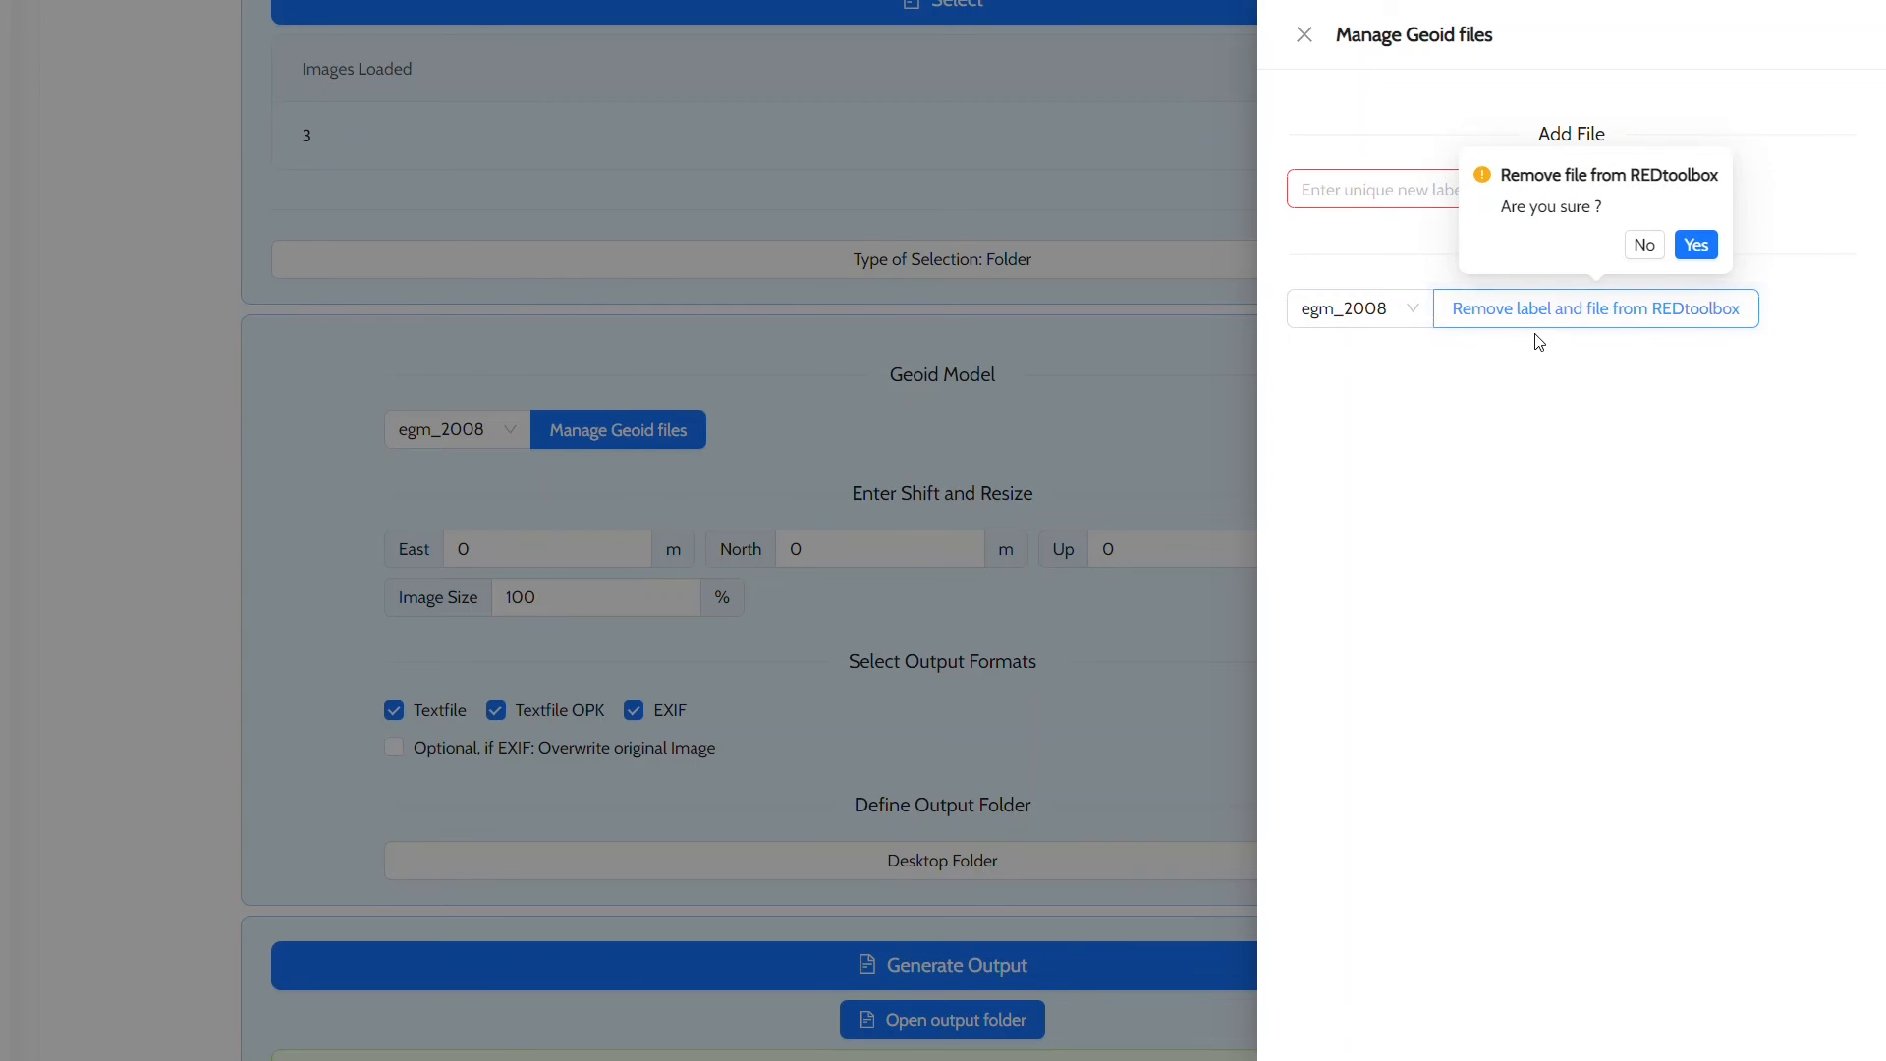
{"action": "left_click", "coordinate": [1694, 245]}
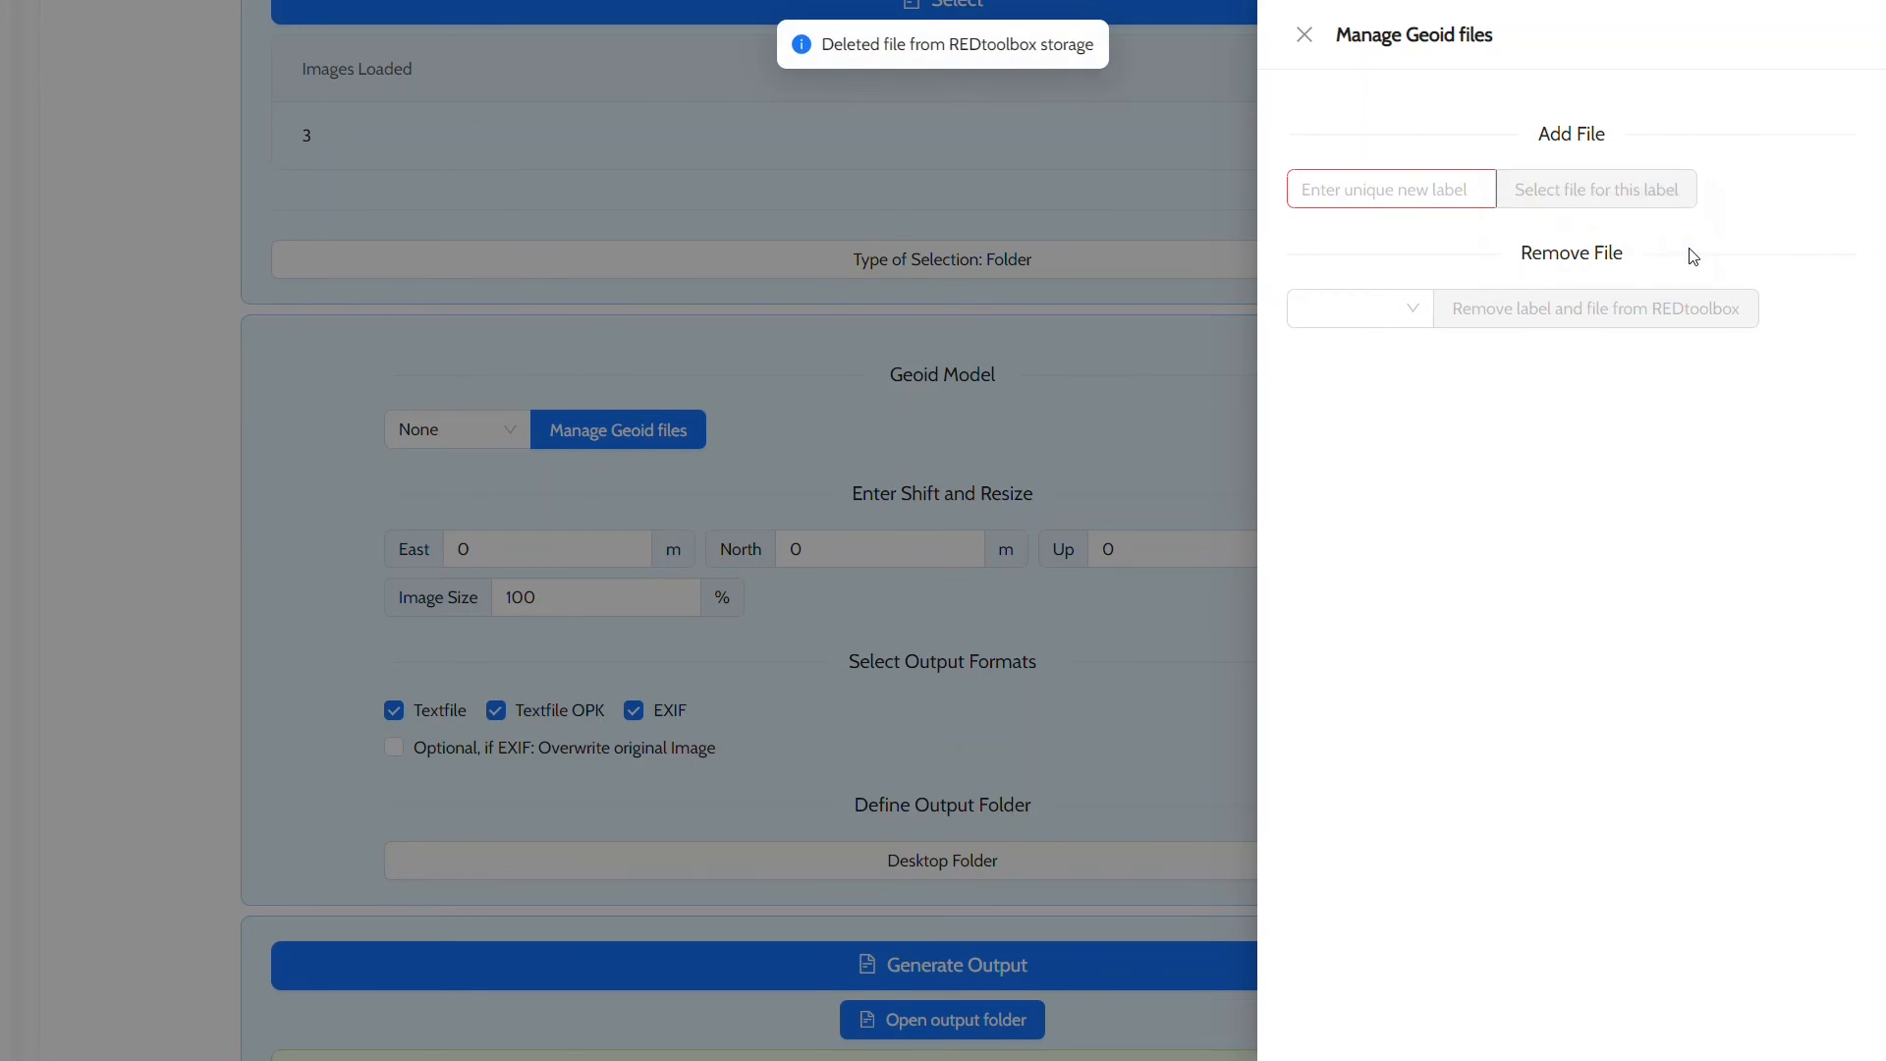
{"action": "mouse_move", "coordinate": [1345, 259]}
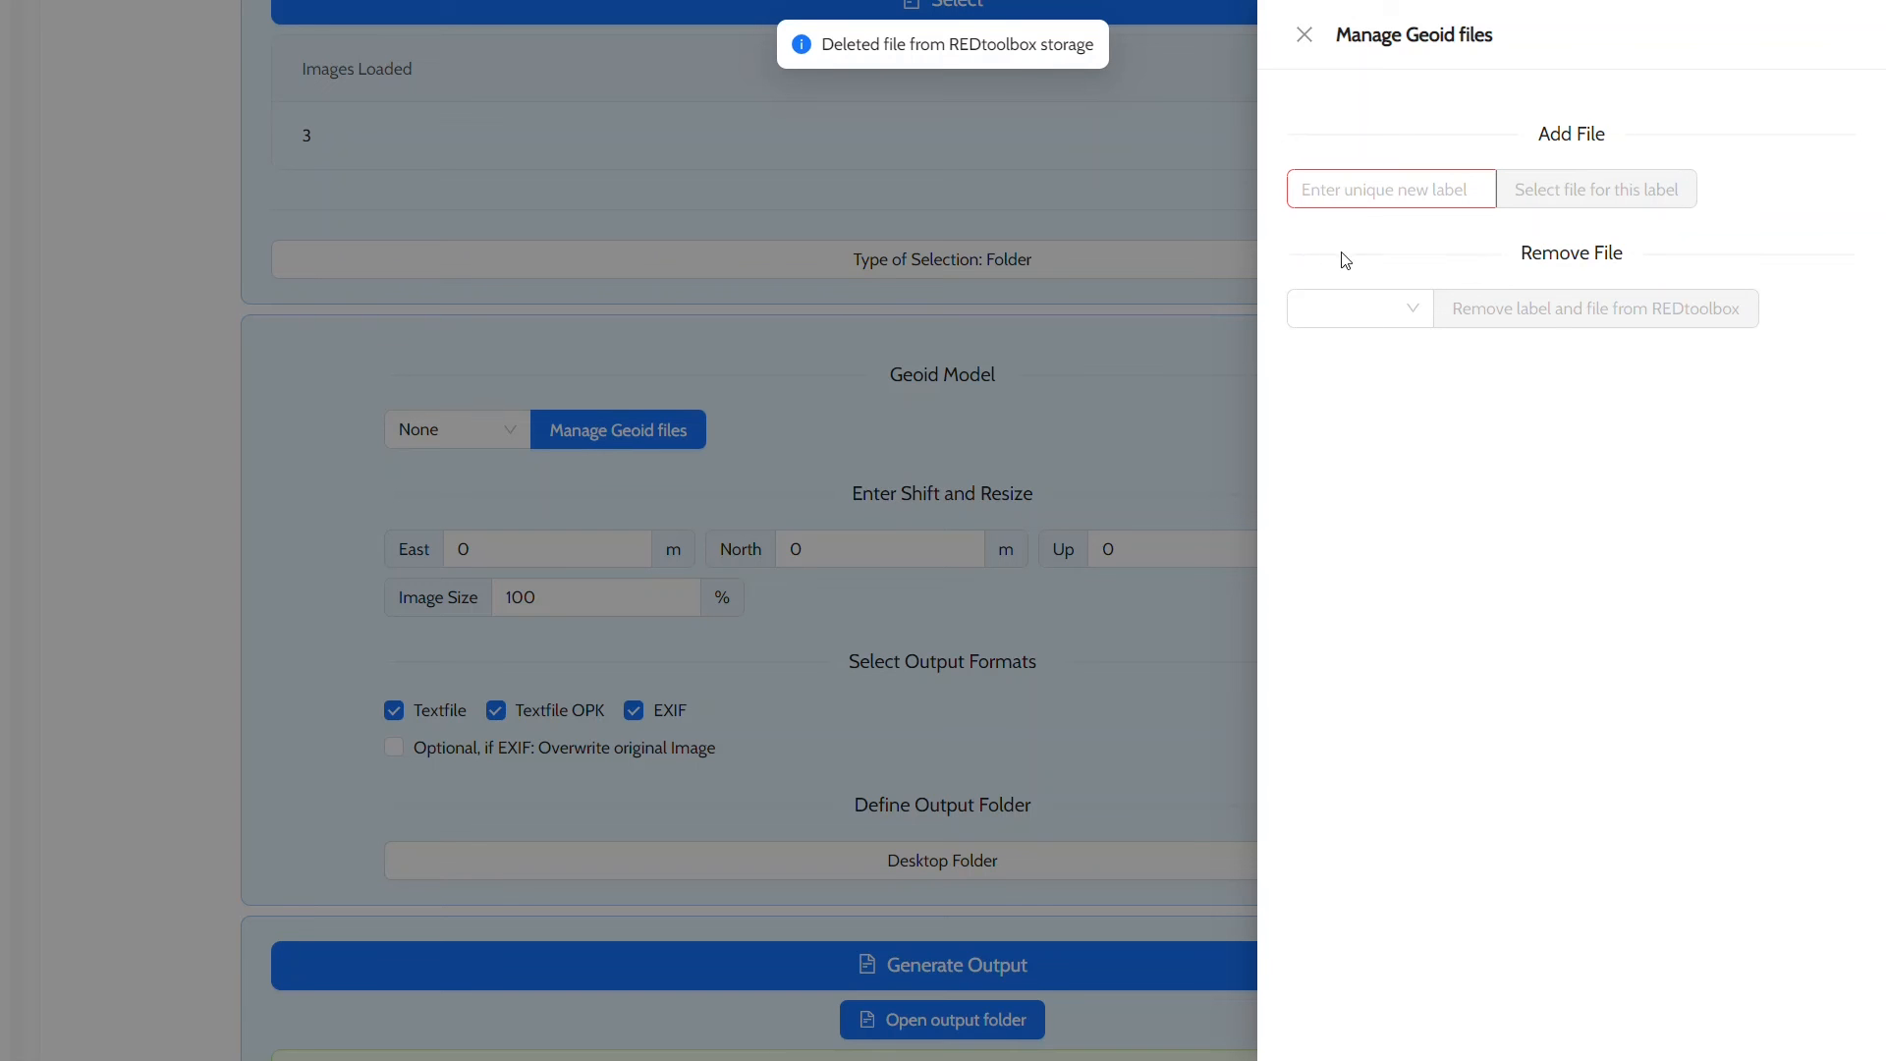
{"action": "left_click", "coordinate": [1304, 33]}
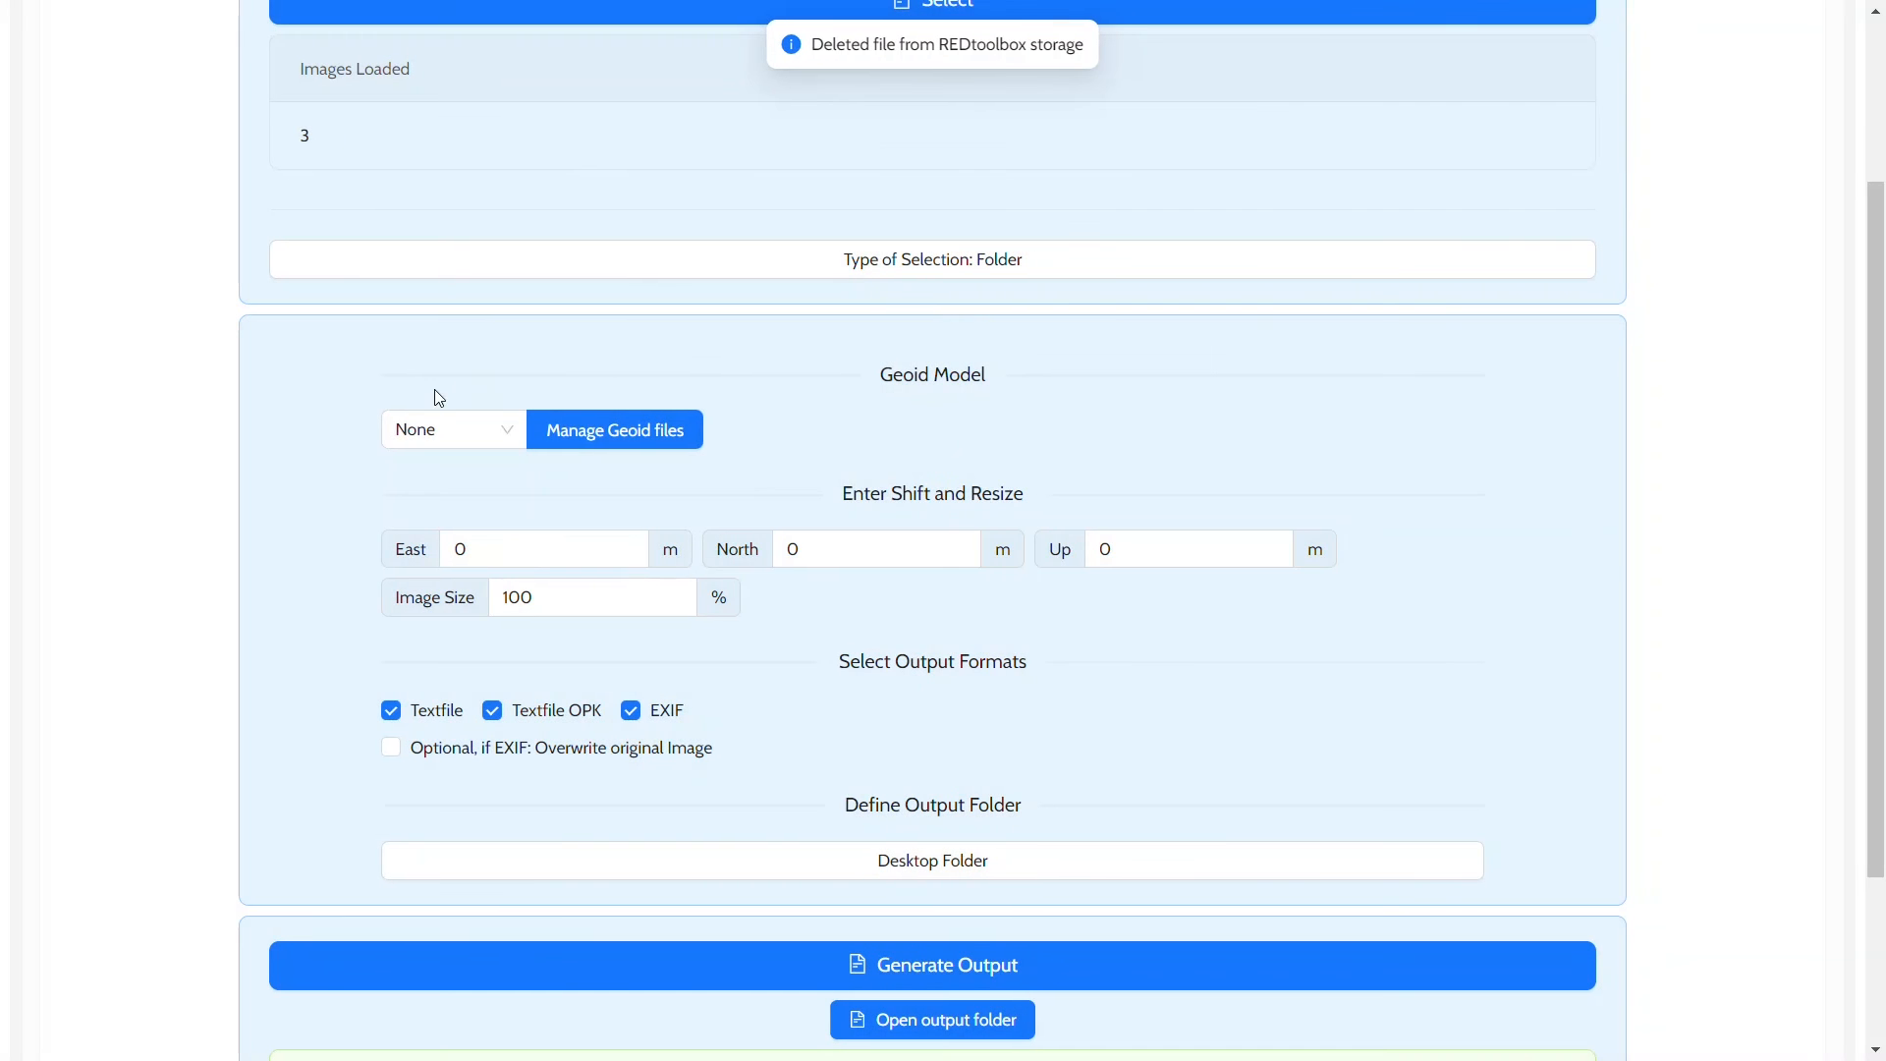
- Go Home to the welcome page listing PPK, Shift EXIF and RINEX merge tools
{"action": "left_click", "coordinate": [452, 429]}
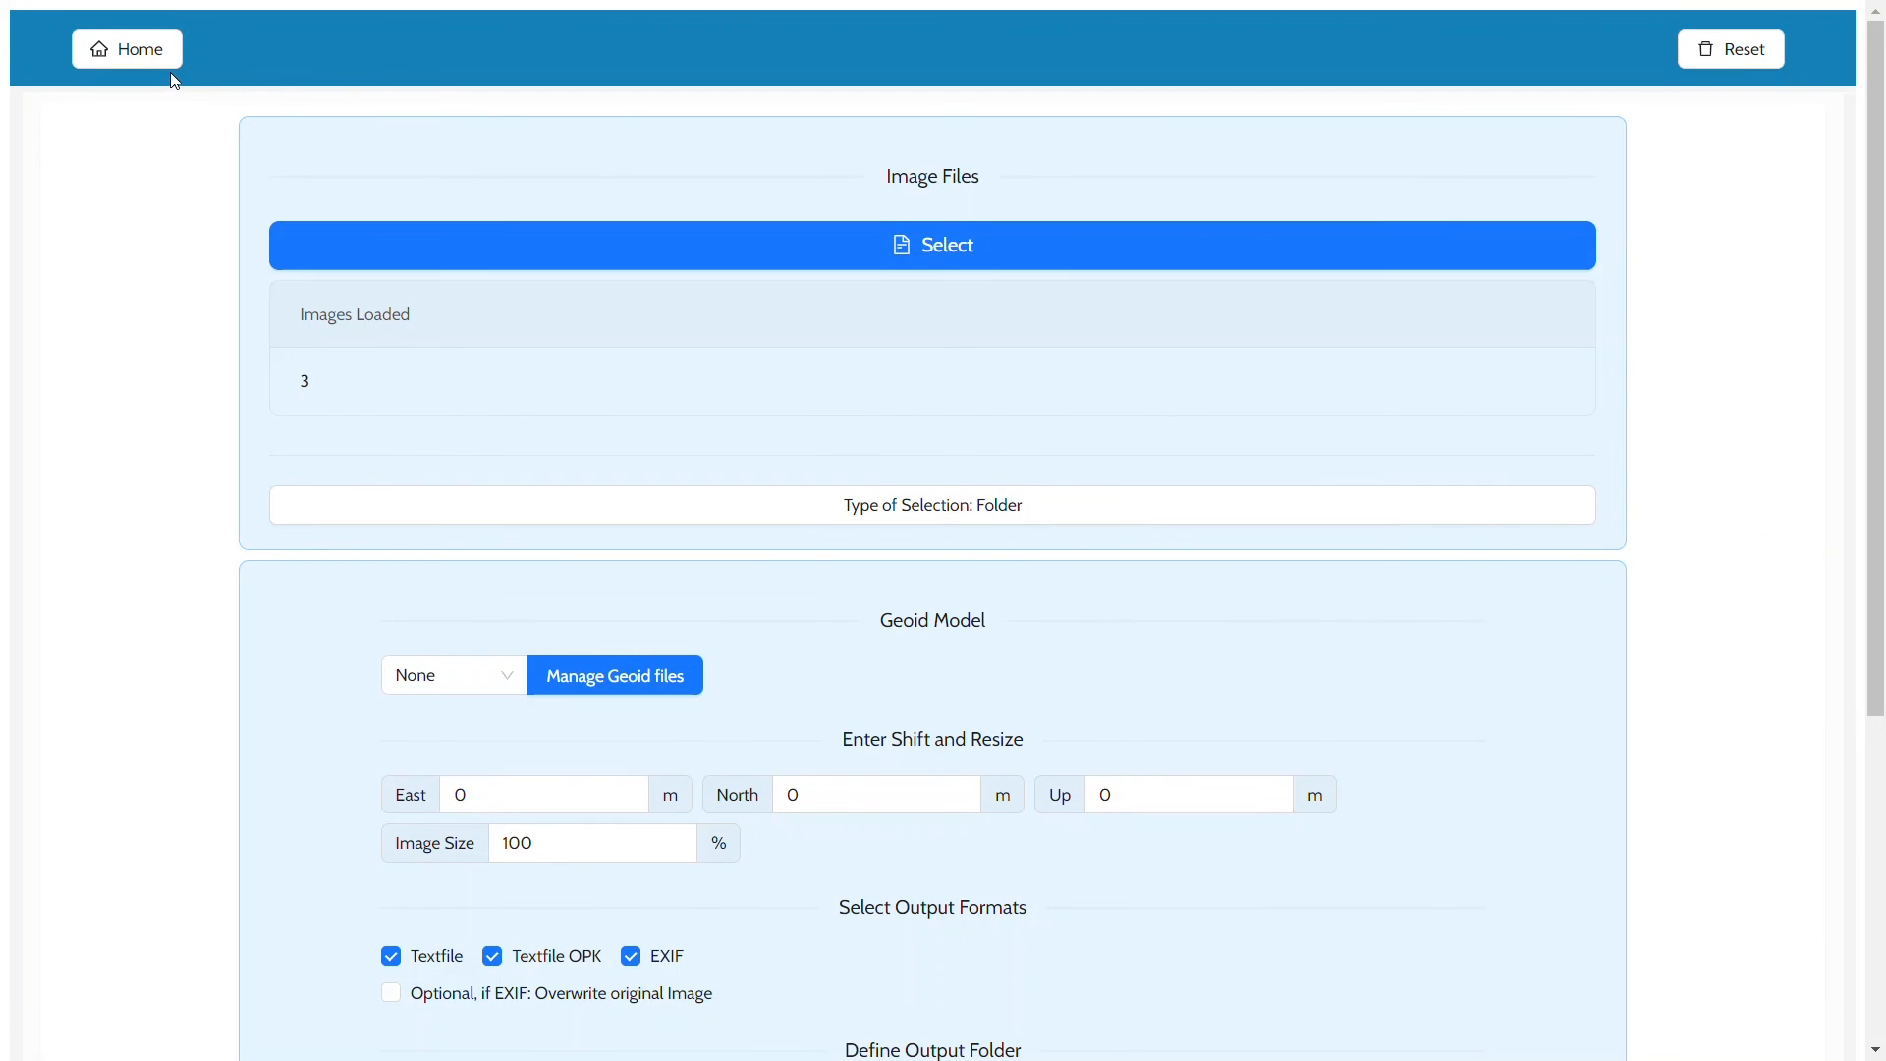
{"action": "left_click", "coordinate": [127, 49]}
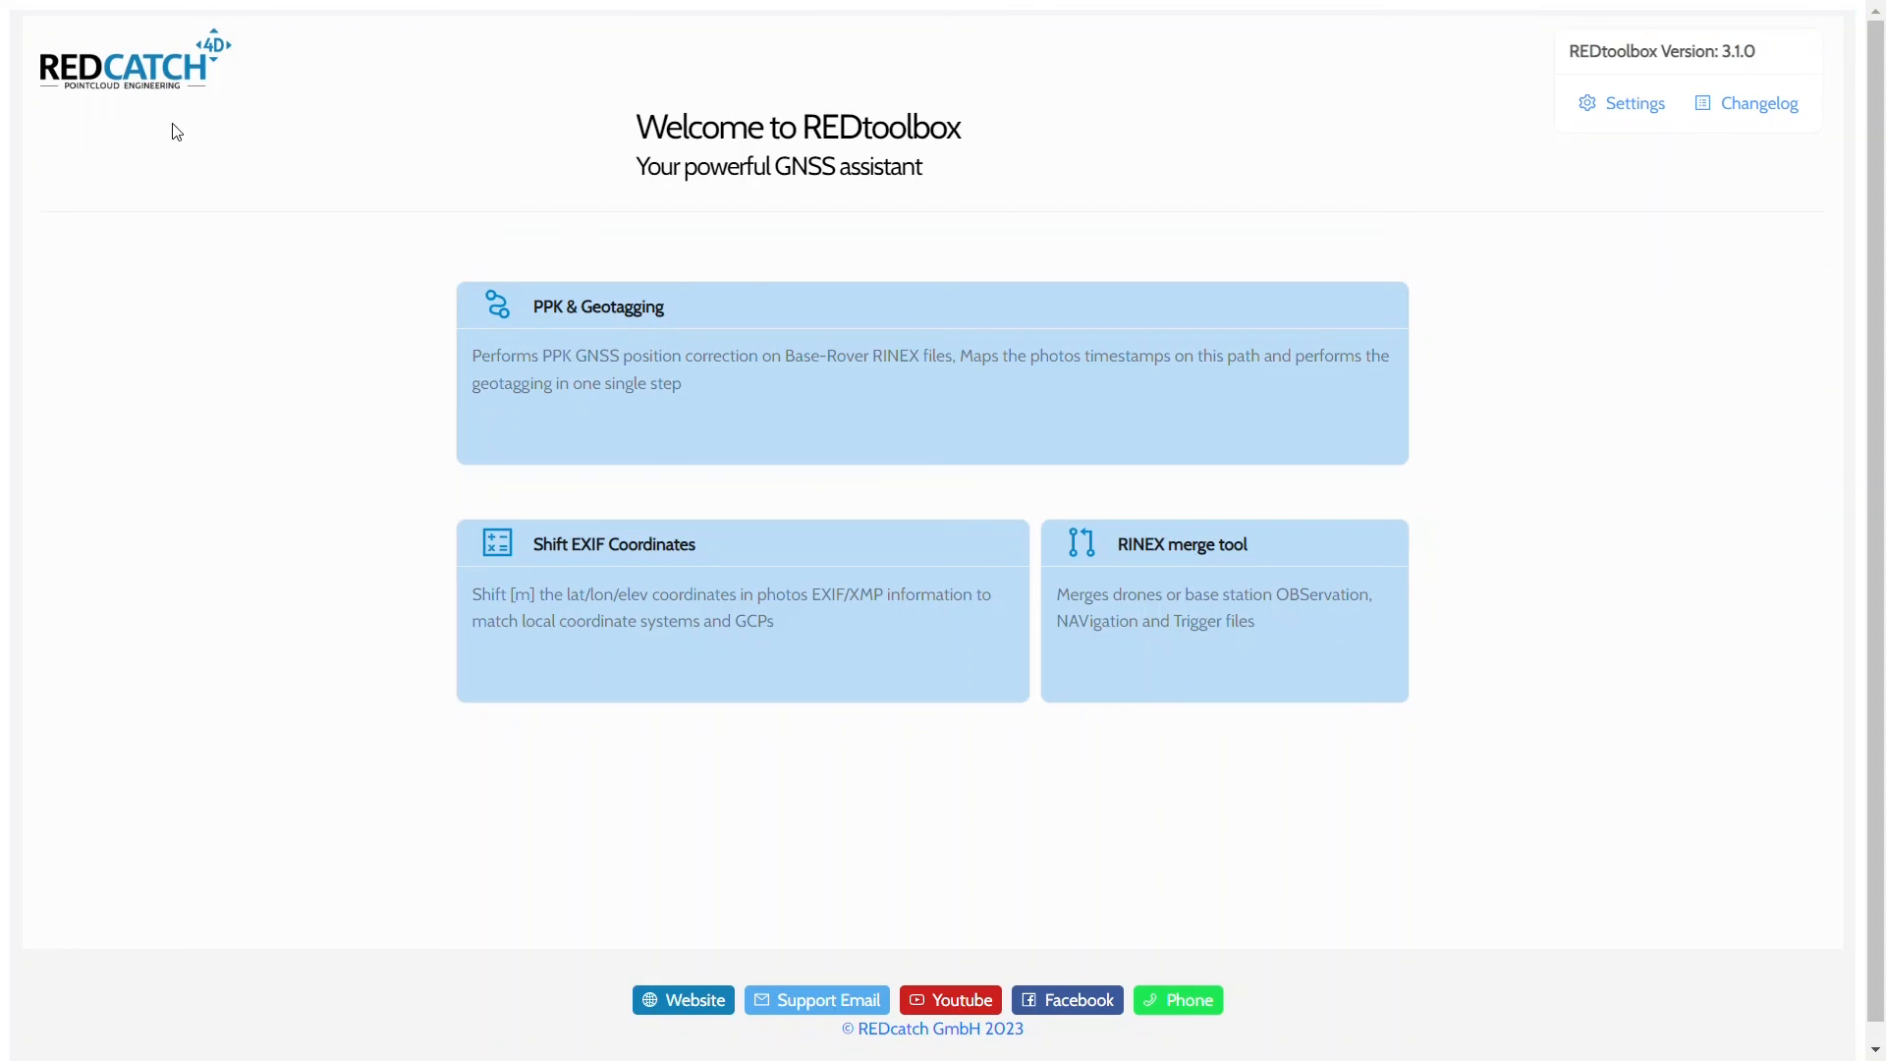
{"action": "mouse_move", "coordinate": [712, 765]}
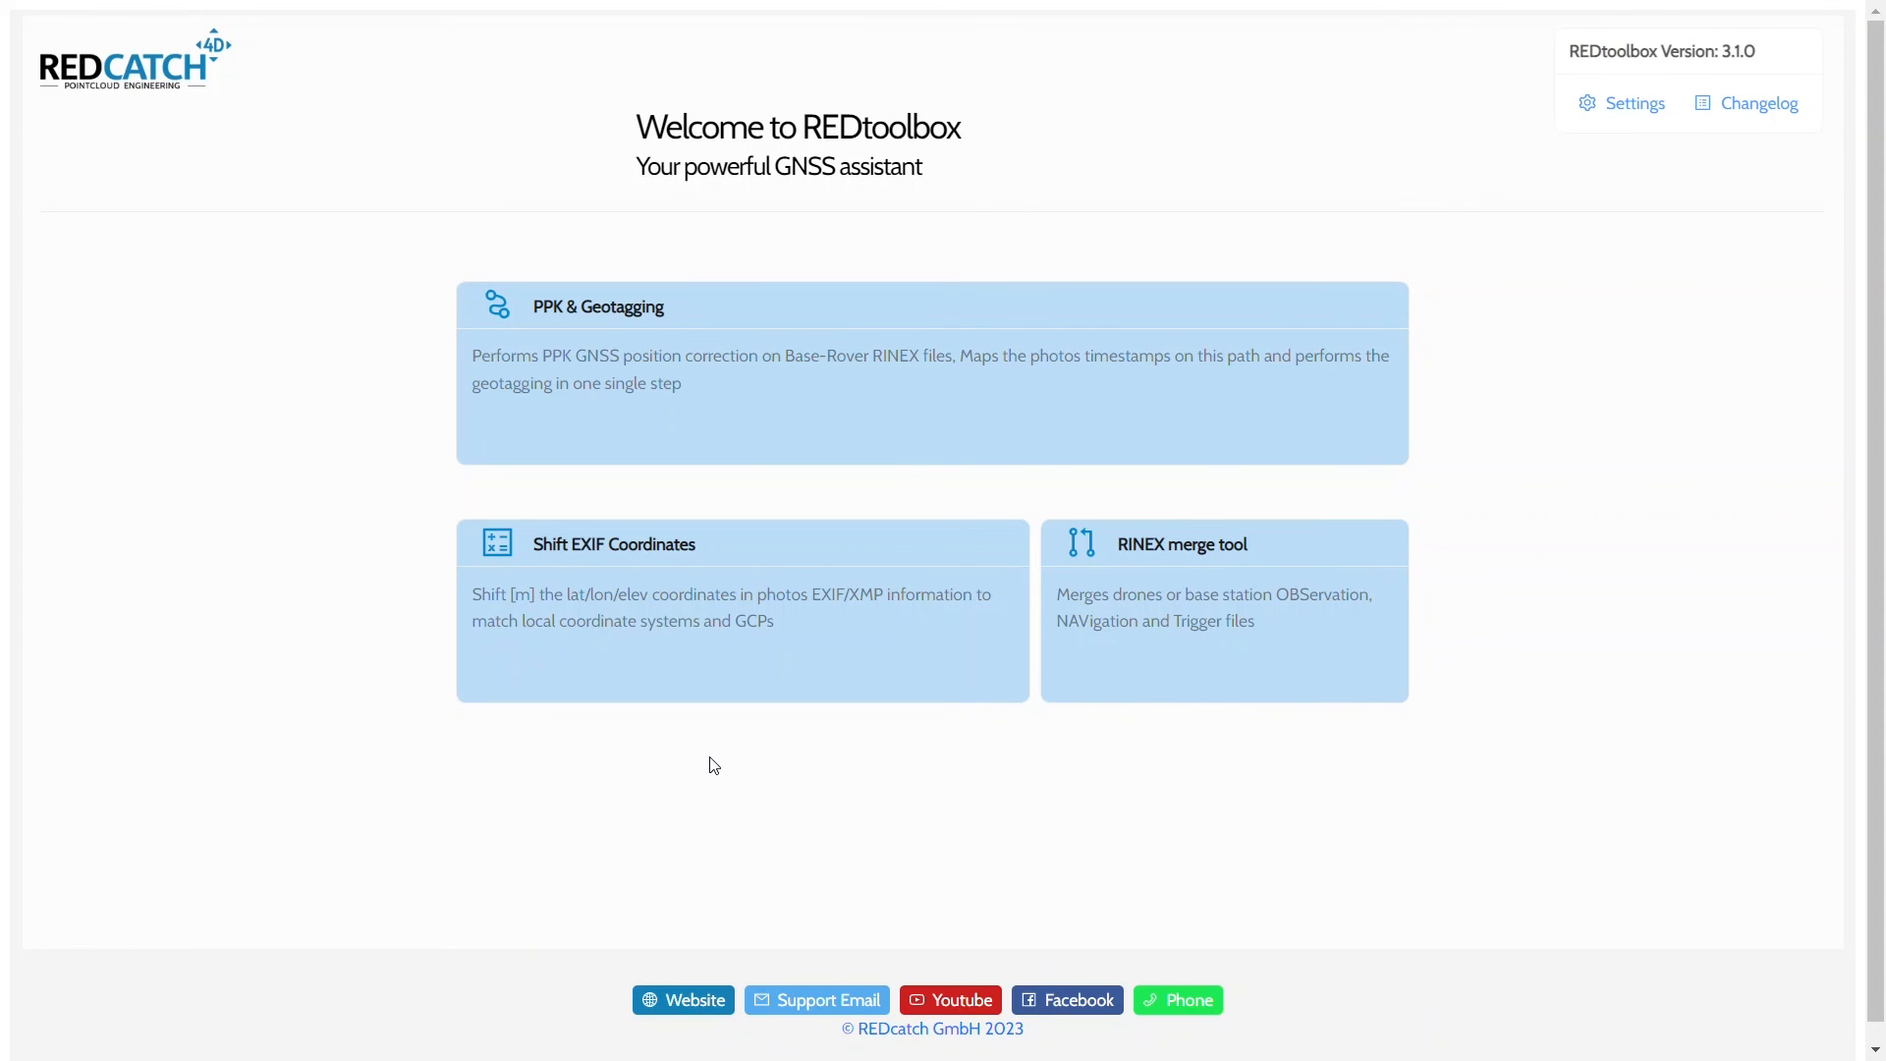